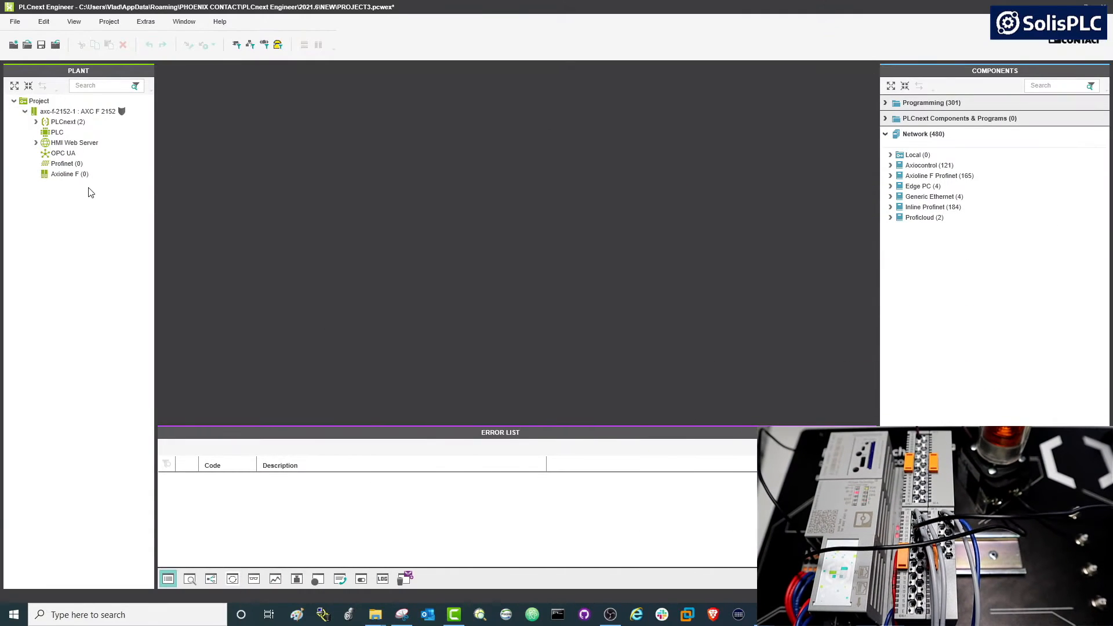
pyautogui.moveTo(84, 218)
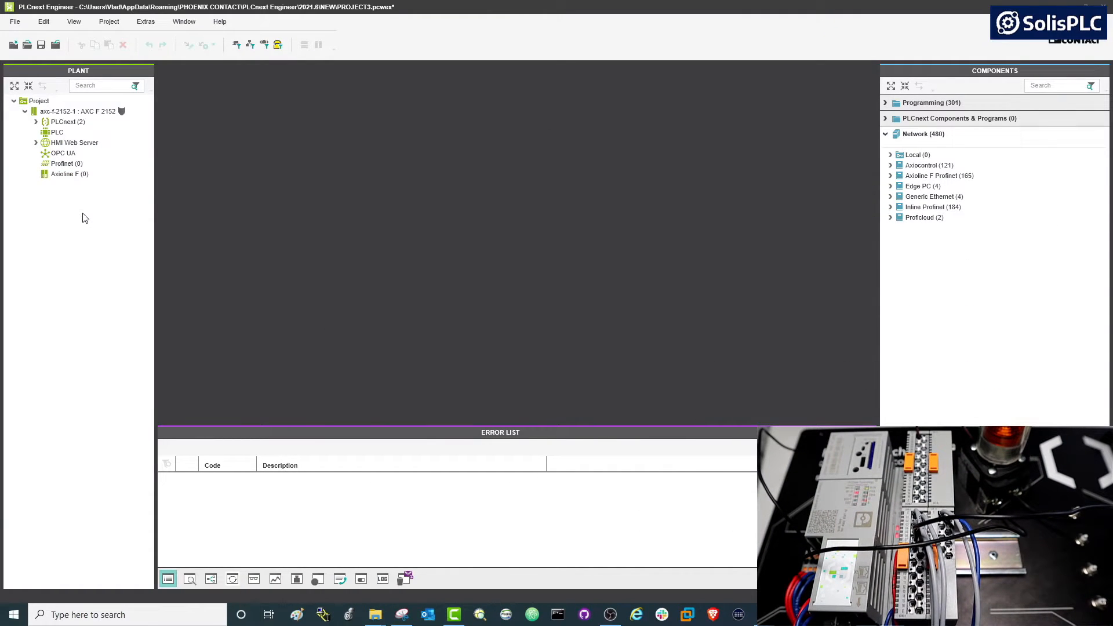
pyautogui.moveTo(69, 219)
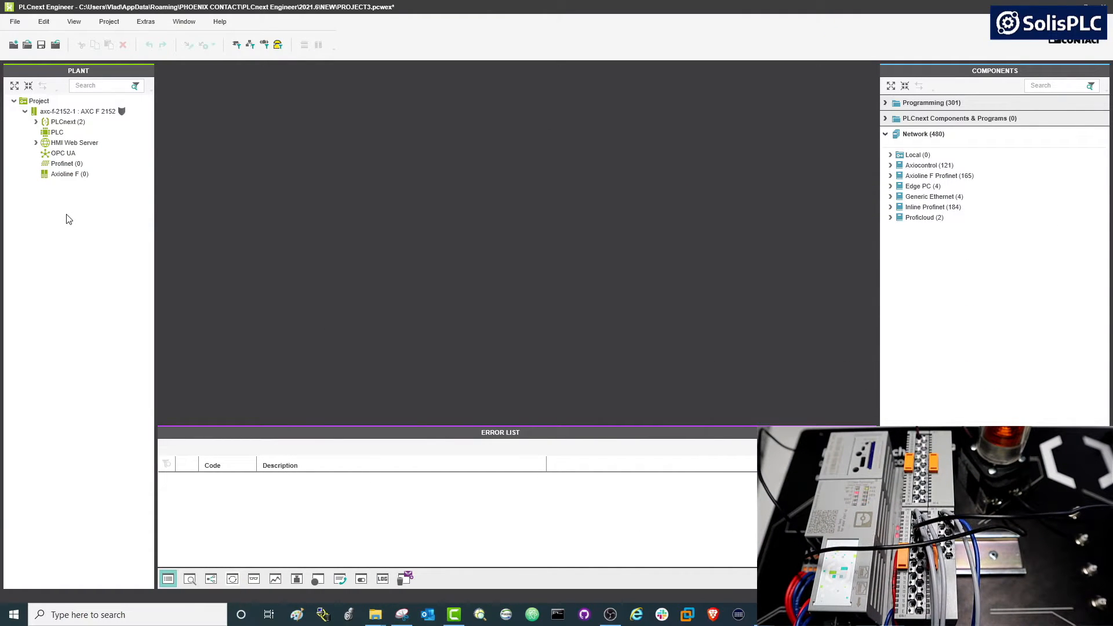
pyautogui.moveTo(45, 195)
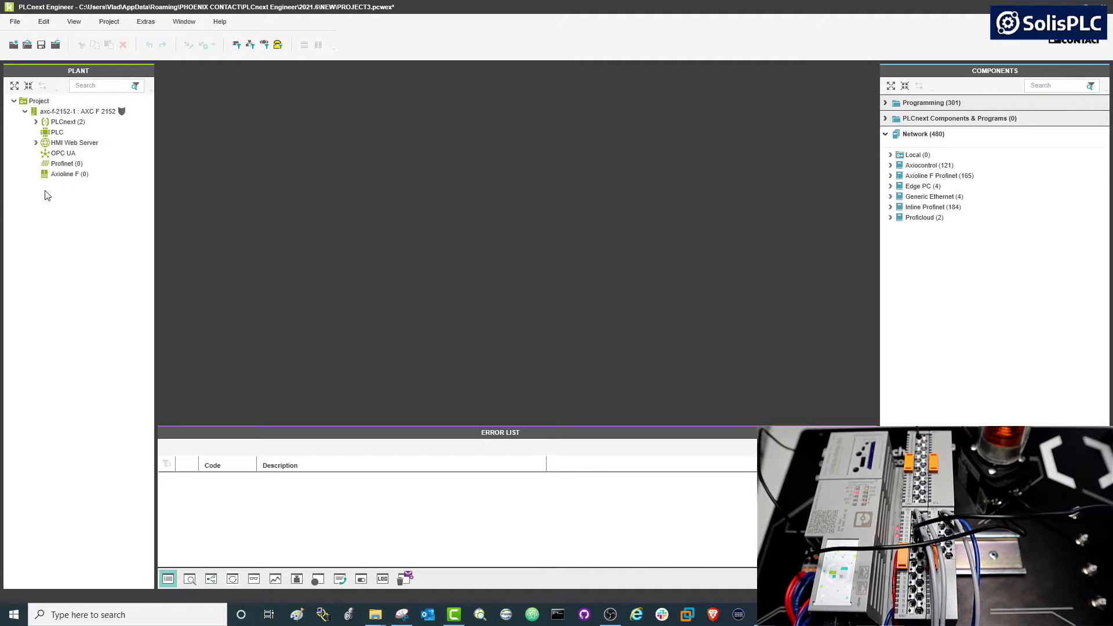
# Open the Axioline F device list and add the AXL SE DO16/1 output module.
pyautogui.click(69, 174)
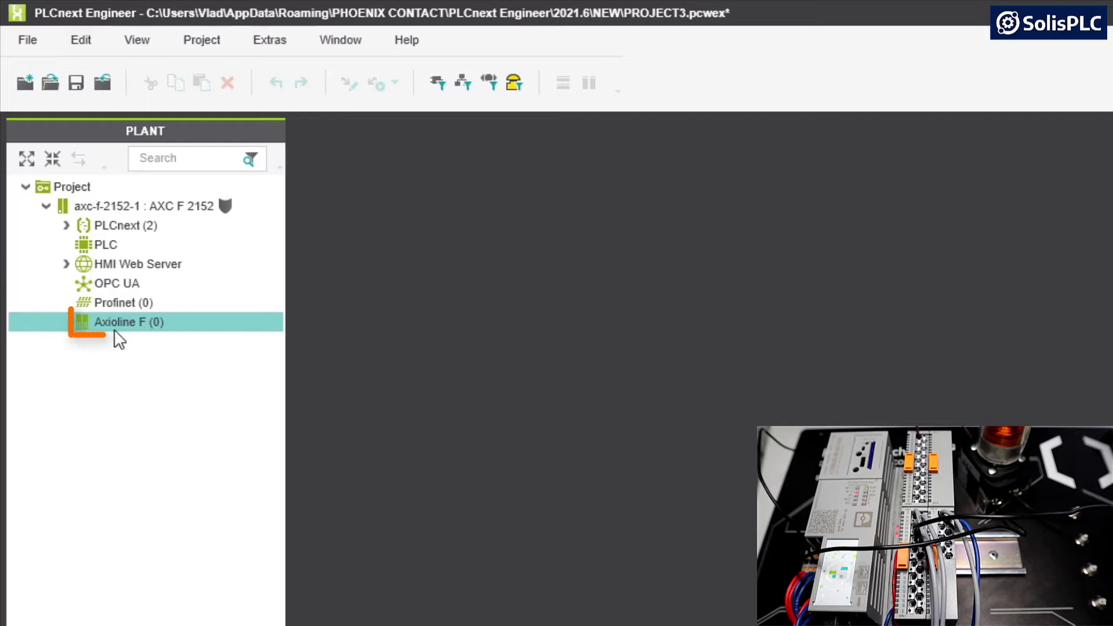
pyautogui.doubleClick(128, 322)
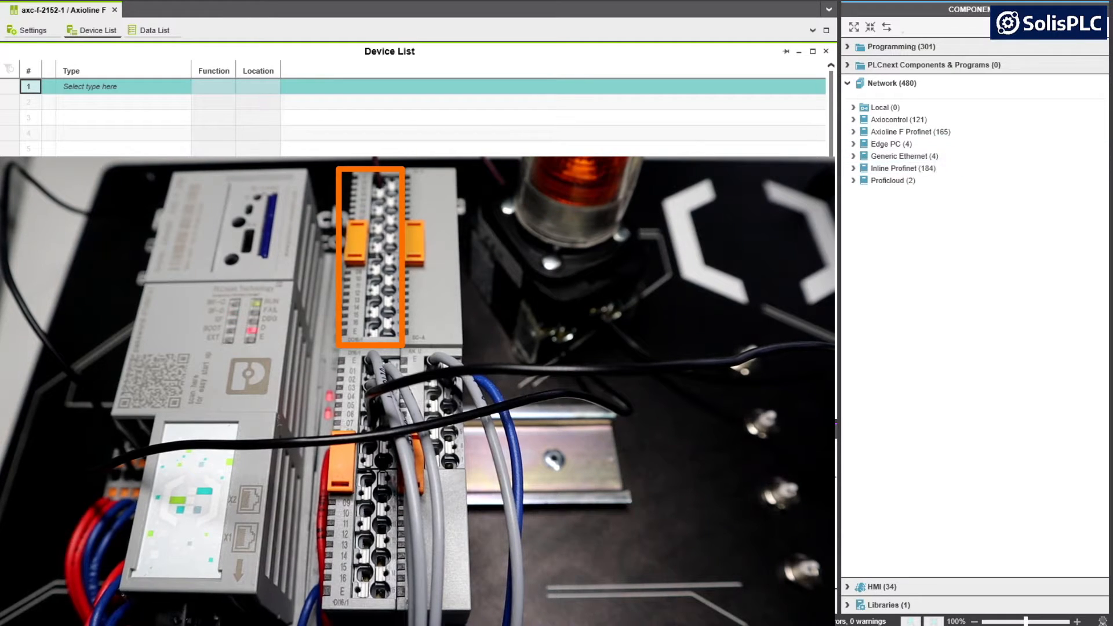
pyautogui.click(854, 119)
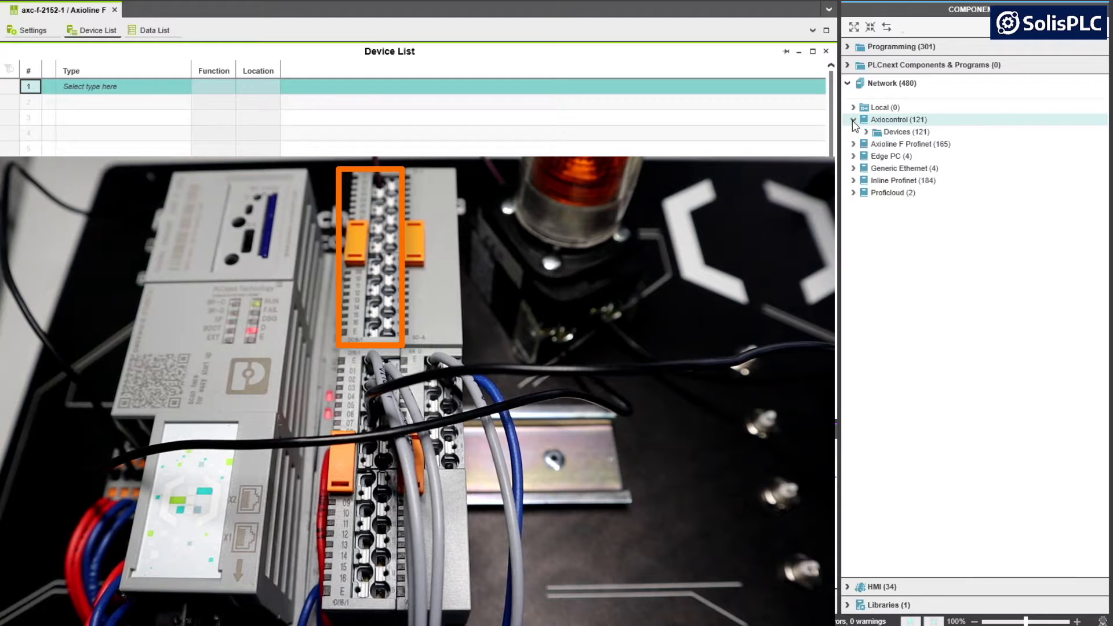
pyautogui.click(867, 132)
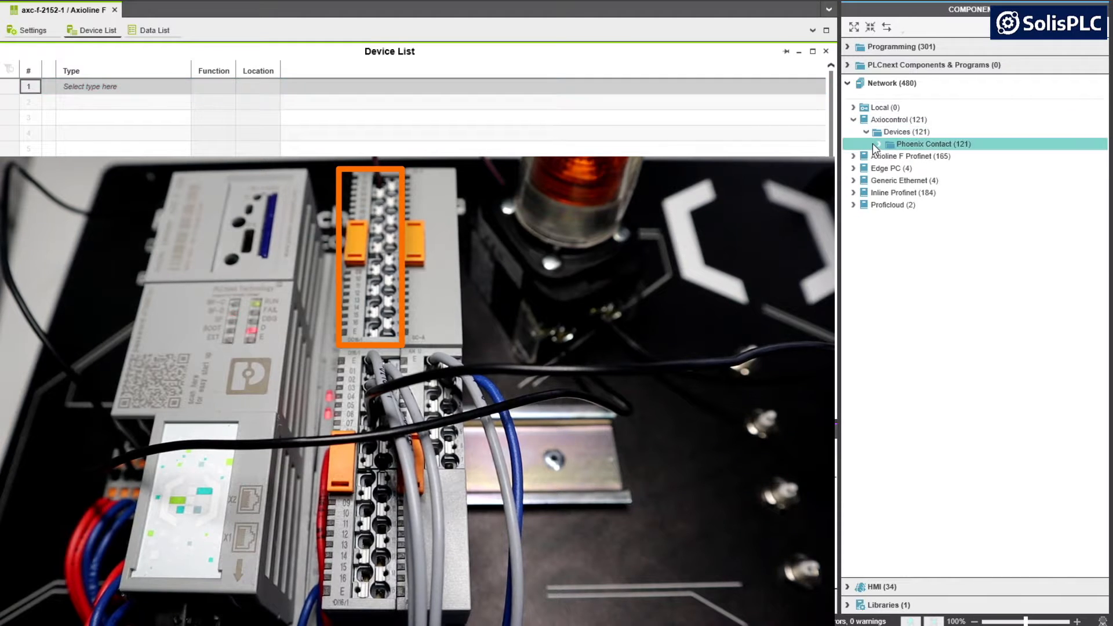
pyautogui.click(880, 143)
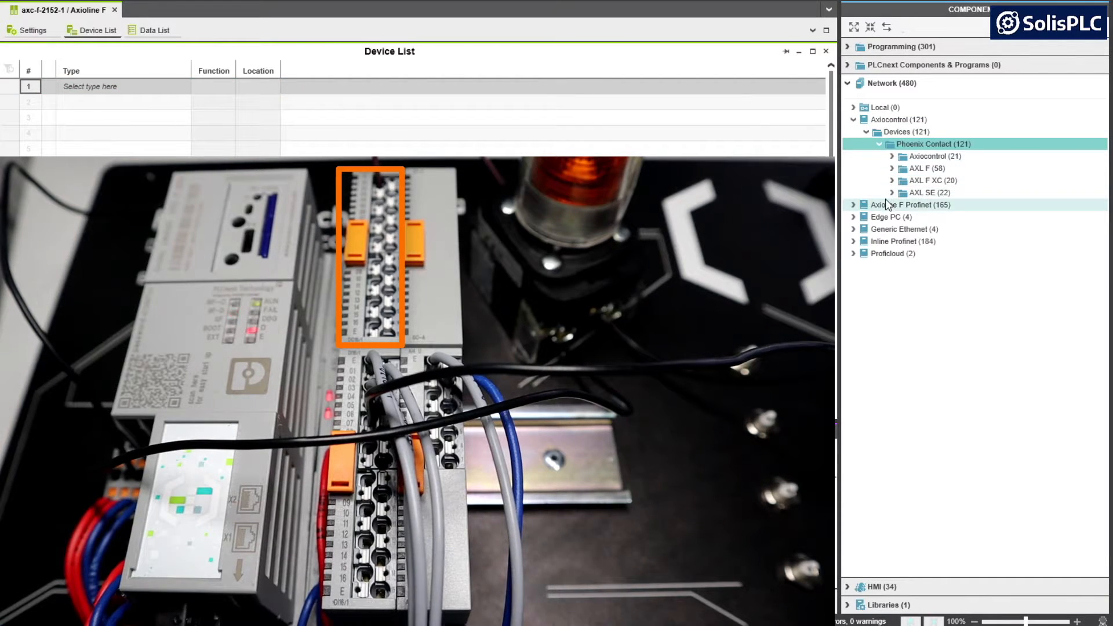
pyautogui.click(892, 192)
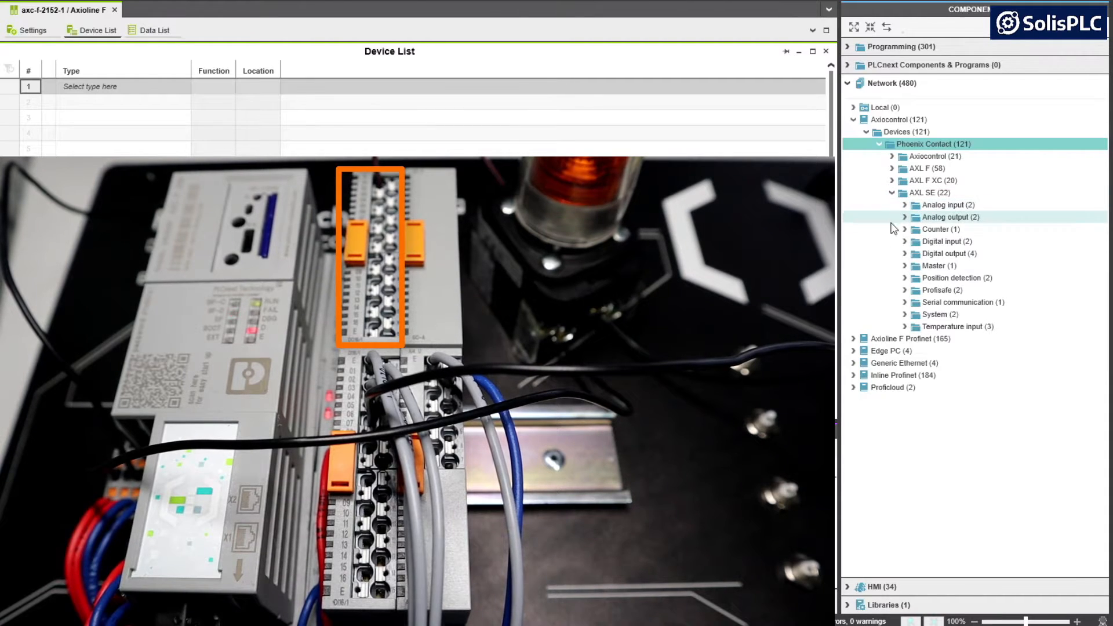
pyautogui.click(905, 254)
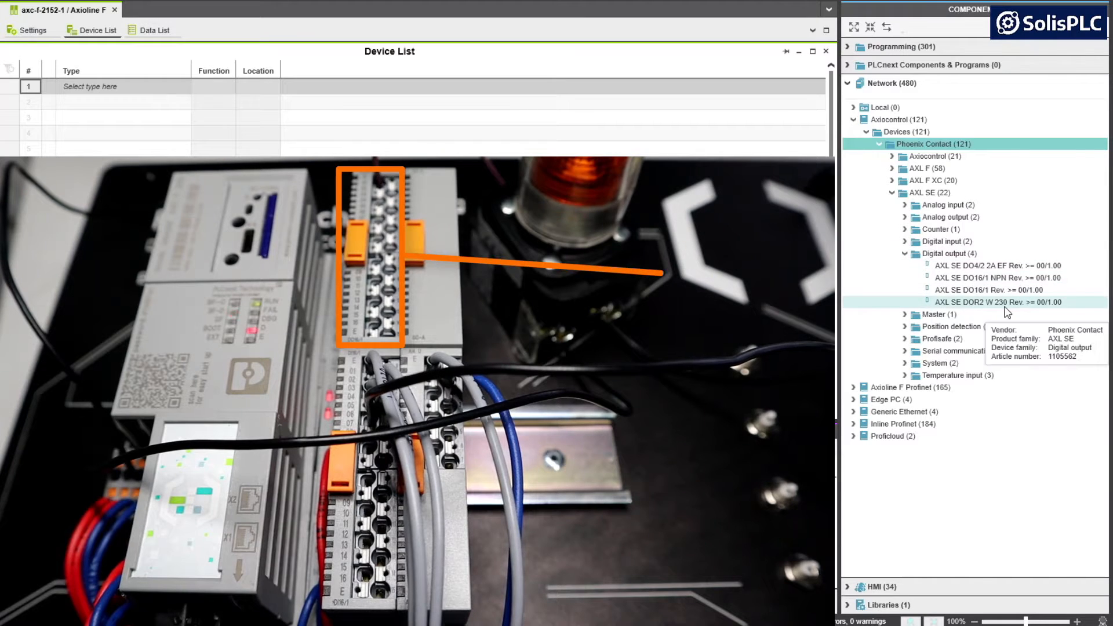
pyautogui.click(986, 290)
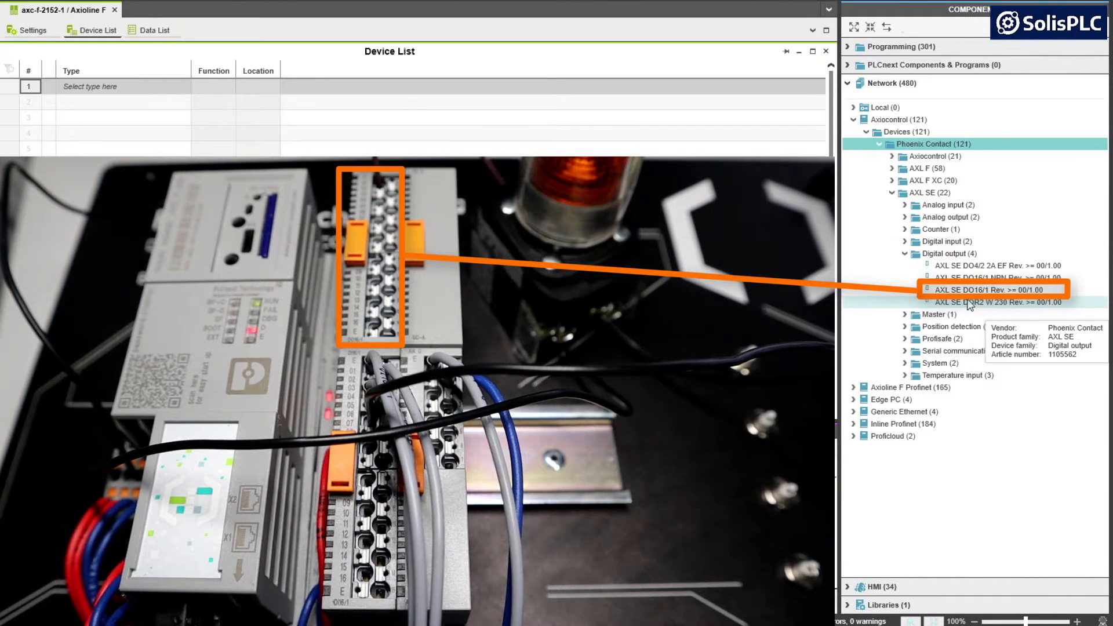
pyautogui.moveTo(970, 302)
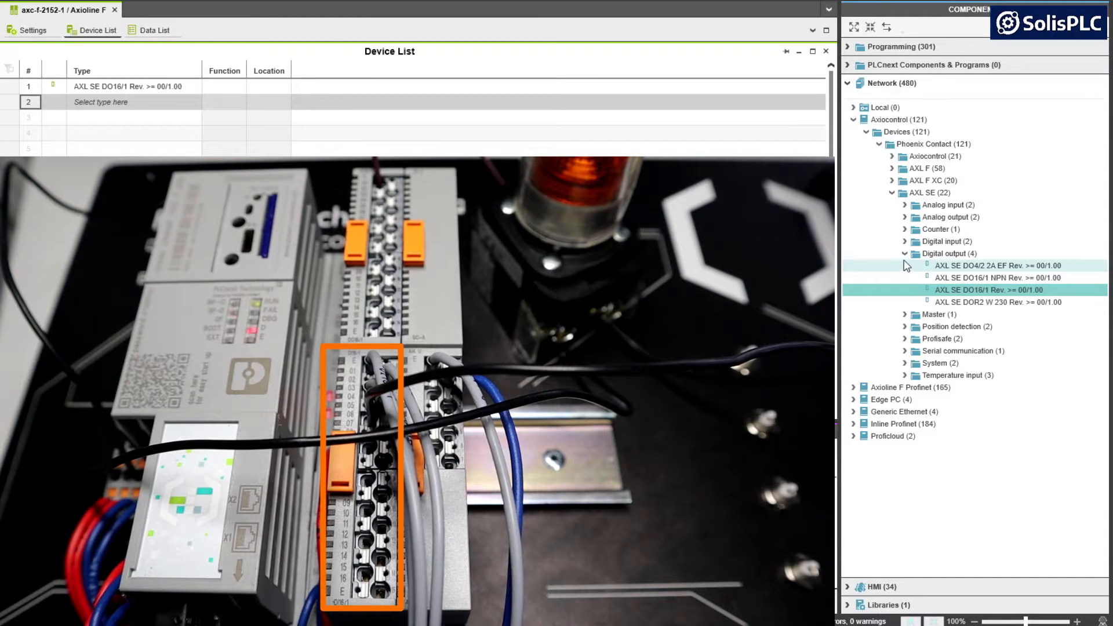
# Add the AXL SE DI16/1, SC-A and AI4 U 0-10 modules.
pyautogui.click(904, 241)
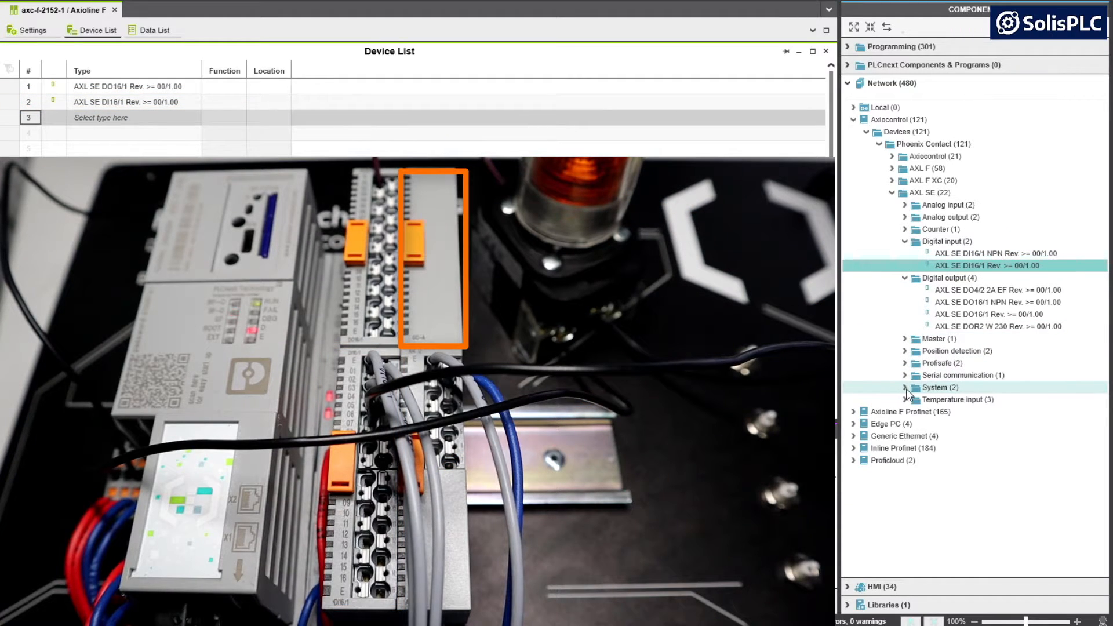
pyautogui.click(932, 386)
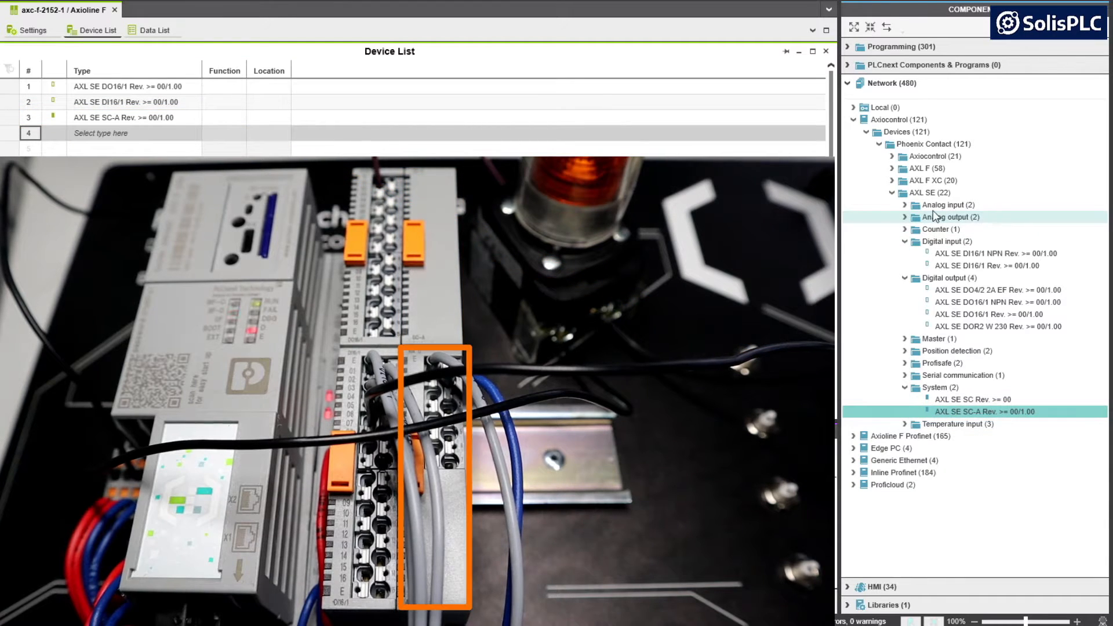
pyautogui.click(905, 205)
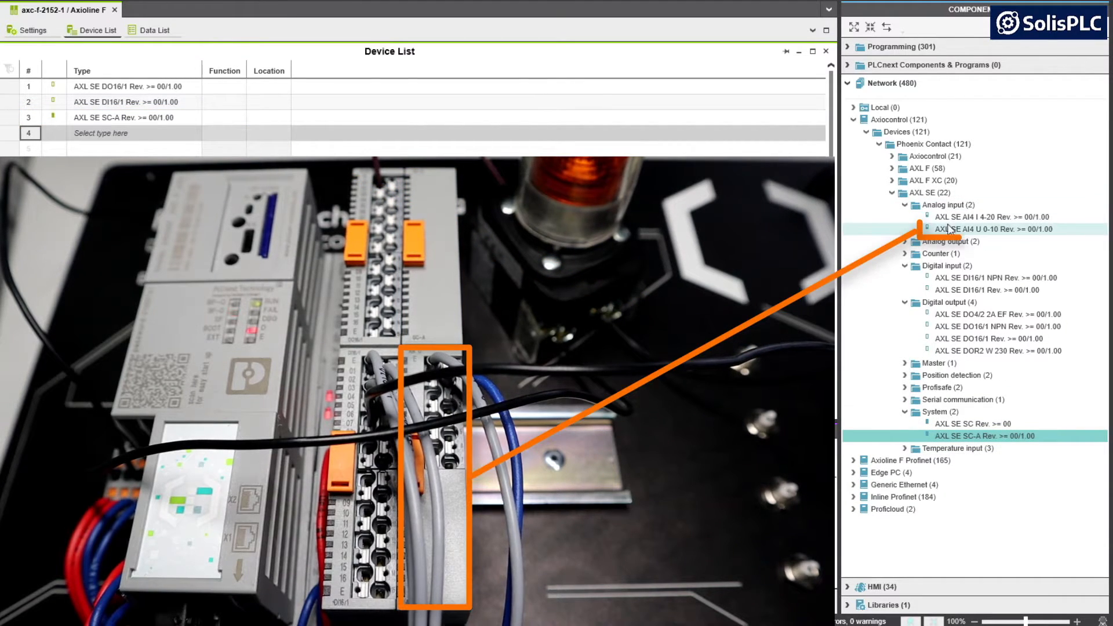
pyautogui.moveTo(980, 228)
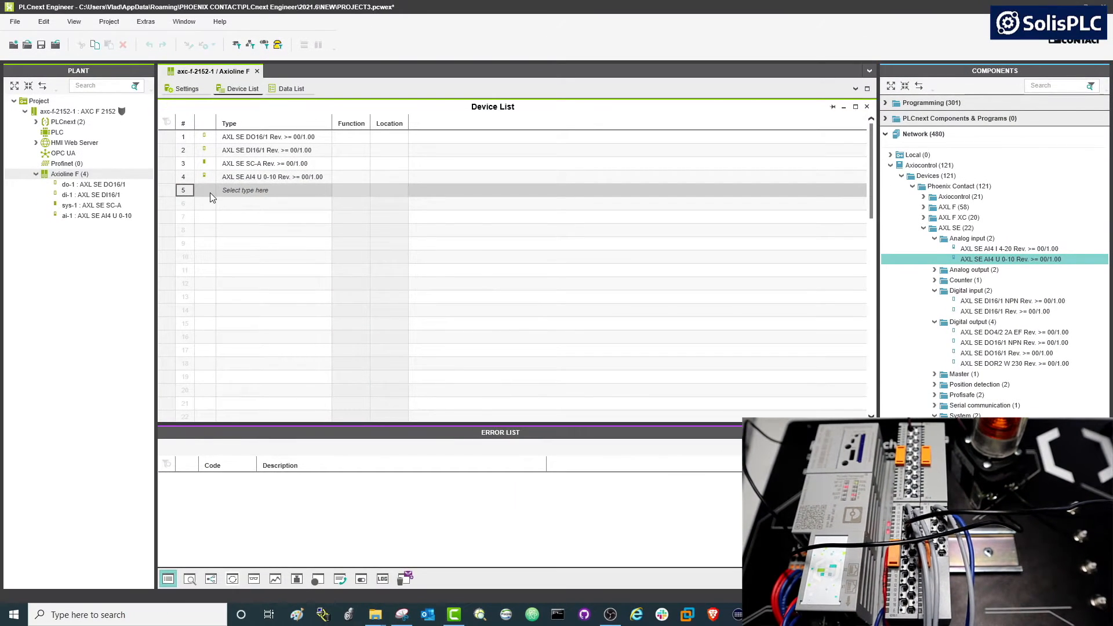
pyautogui.moveTo(202, 206)
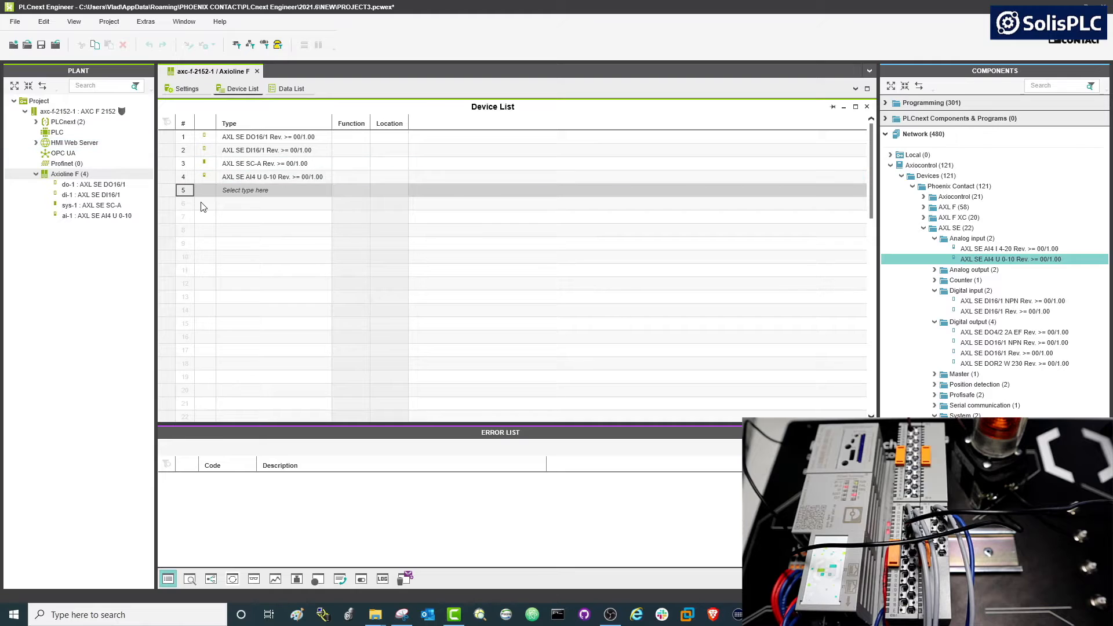
# Expand PLCnext > ESM1 > Cyclic100 in the Plant tree to reach MainInstance : Main.
pyautogui.click(56, 133)
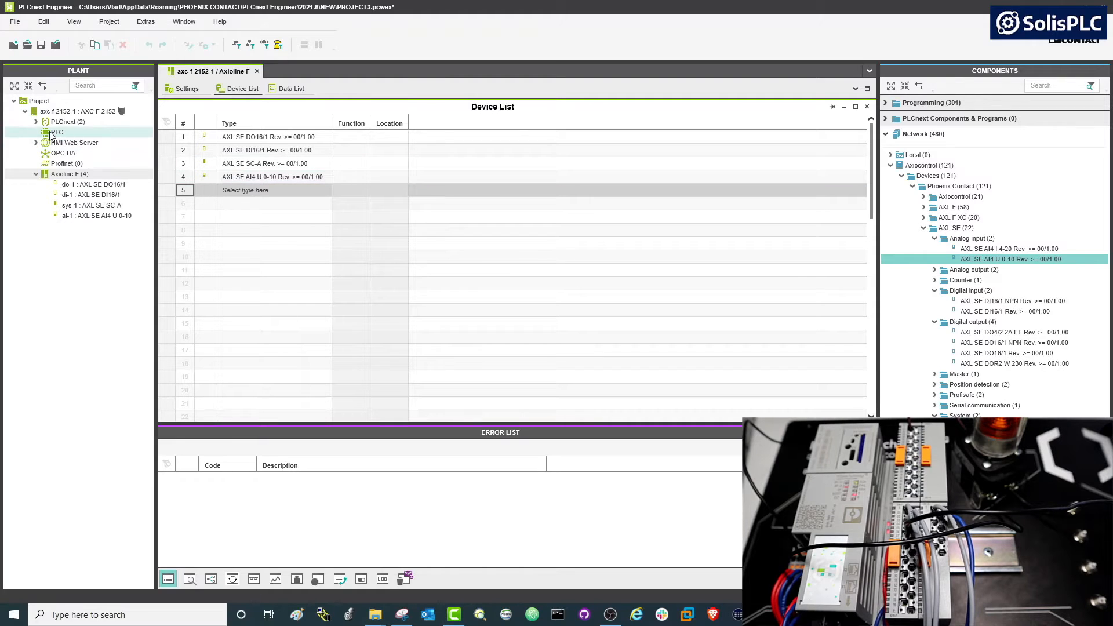
pyautogui.click(36, 121)
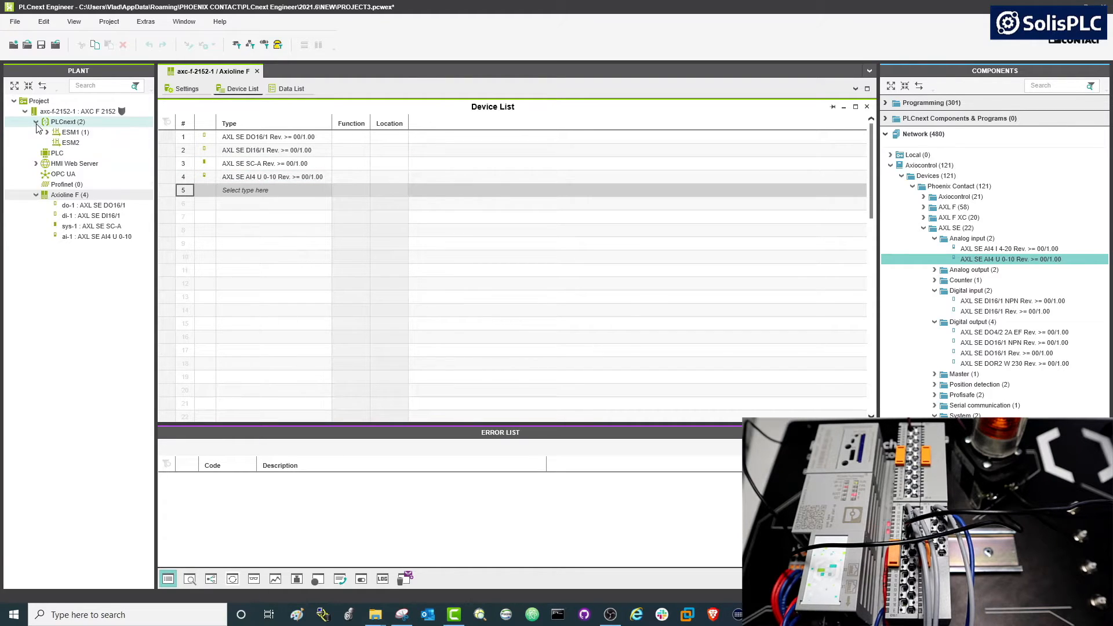
pyautogui.click(47, 131)
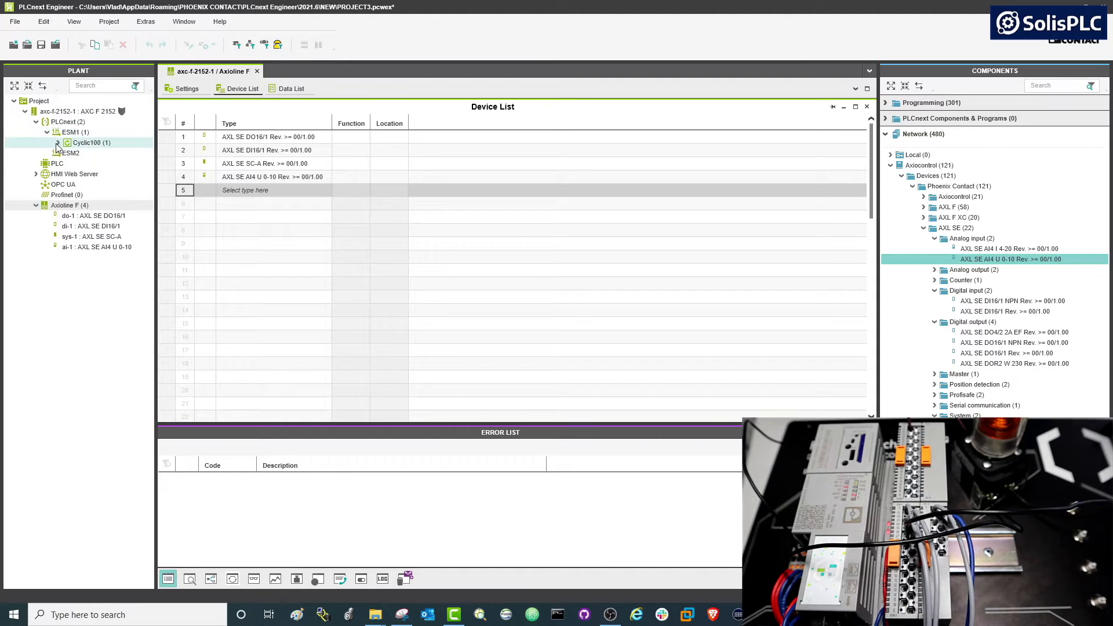
pyautogui.click(67, 142)
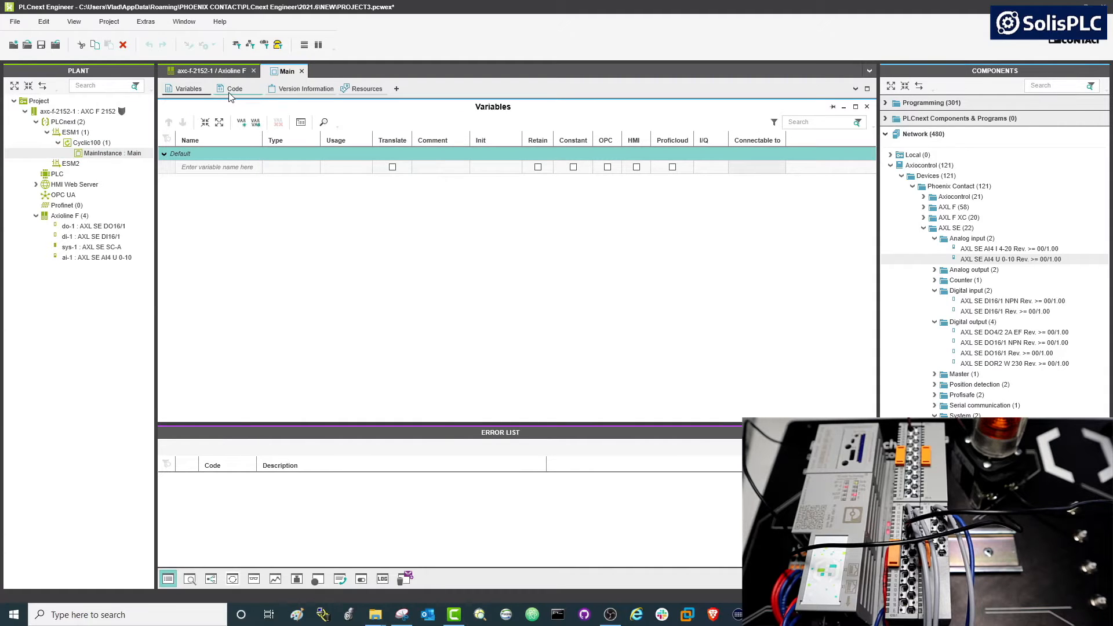
pyautogui.click(234, 88)
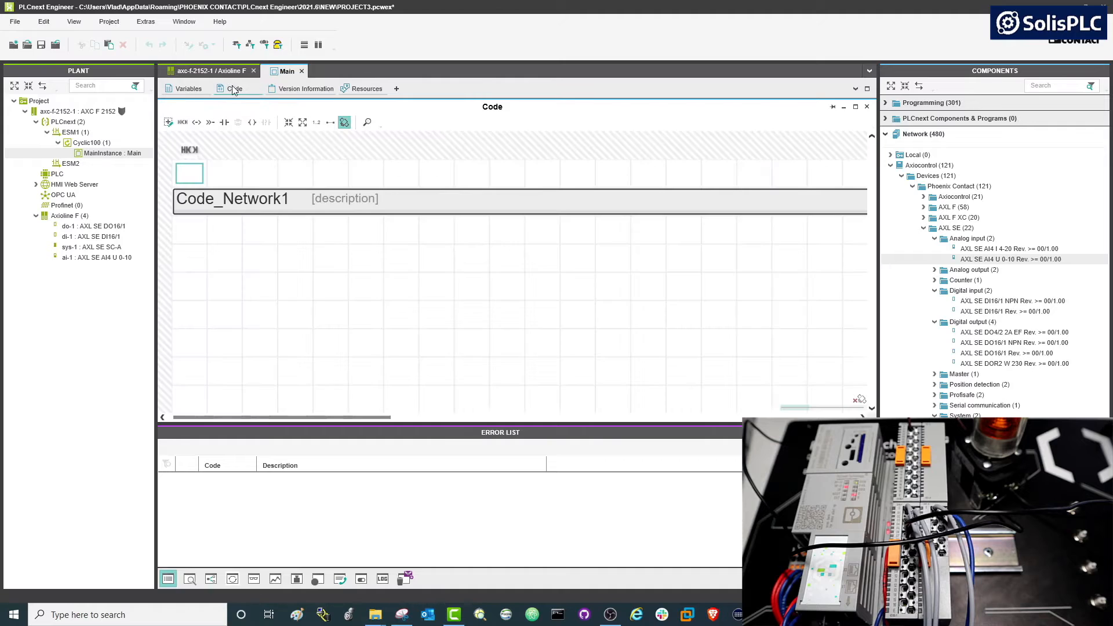
pyautogui.moveTo(189, 88)
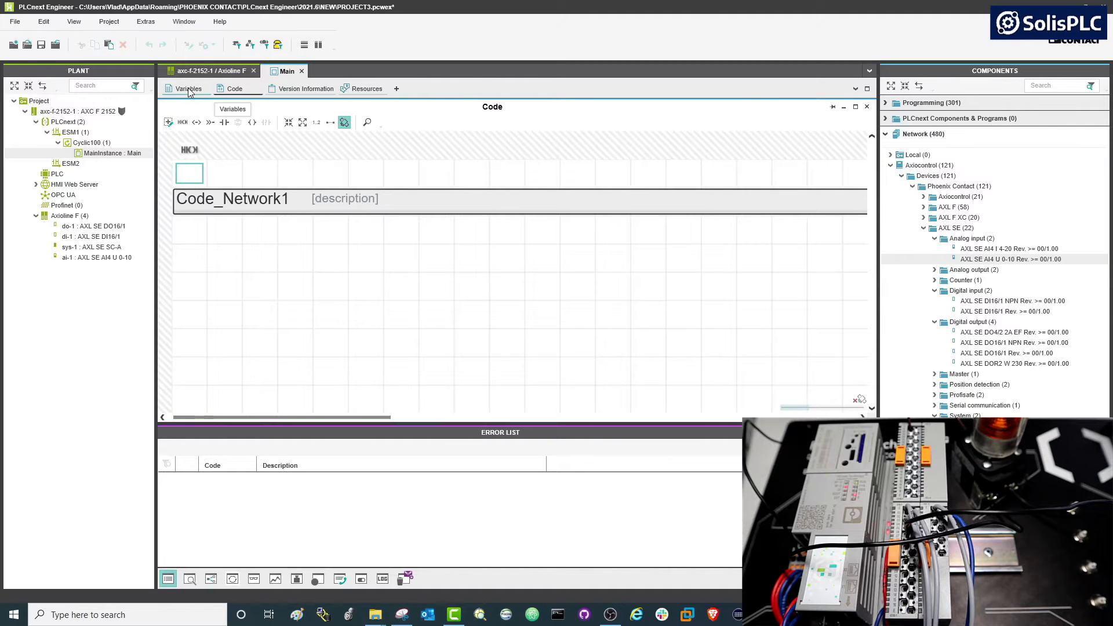
pyautogui.click(188, 88)
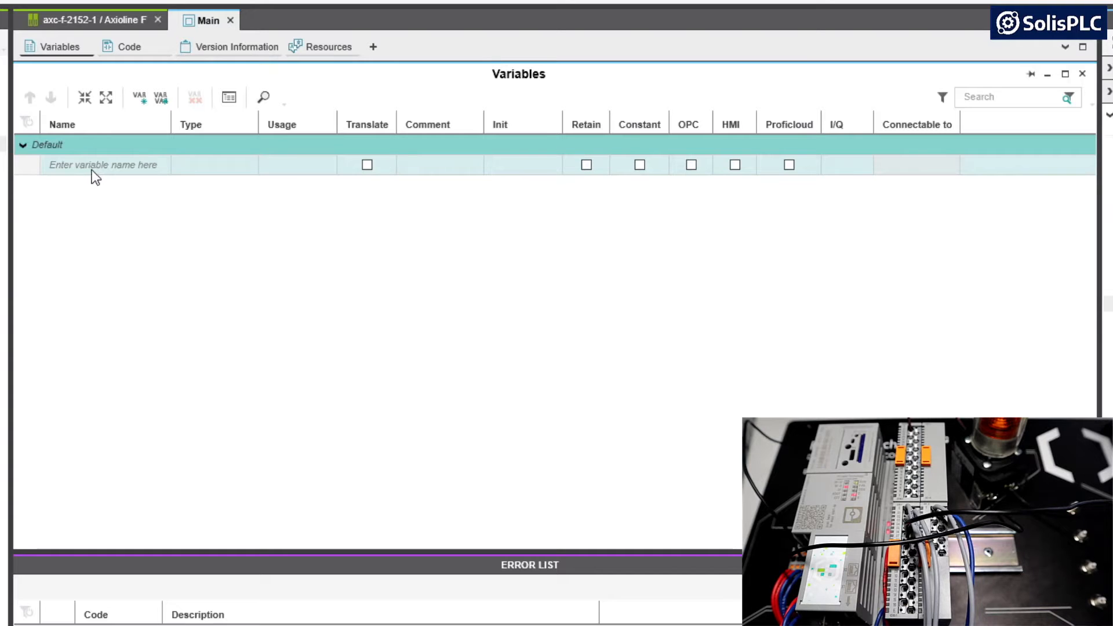
# Add PushButton1 to Main's variables with External usage.
pyautogui.click(103, 164)
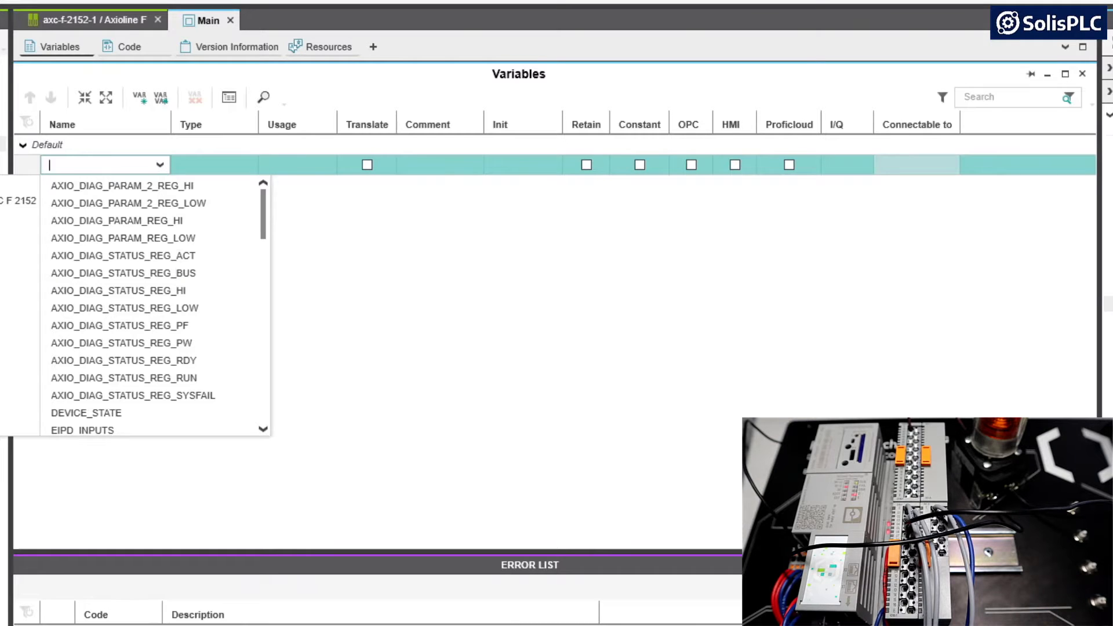
pyautogui.write('PushButtonn')
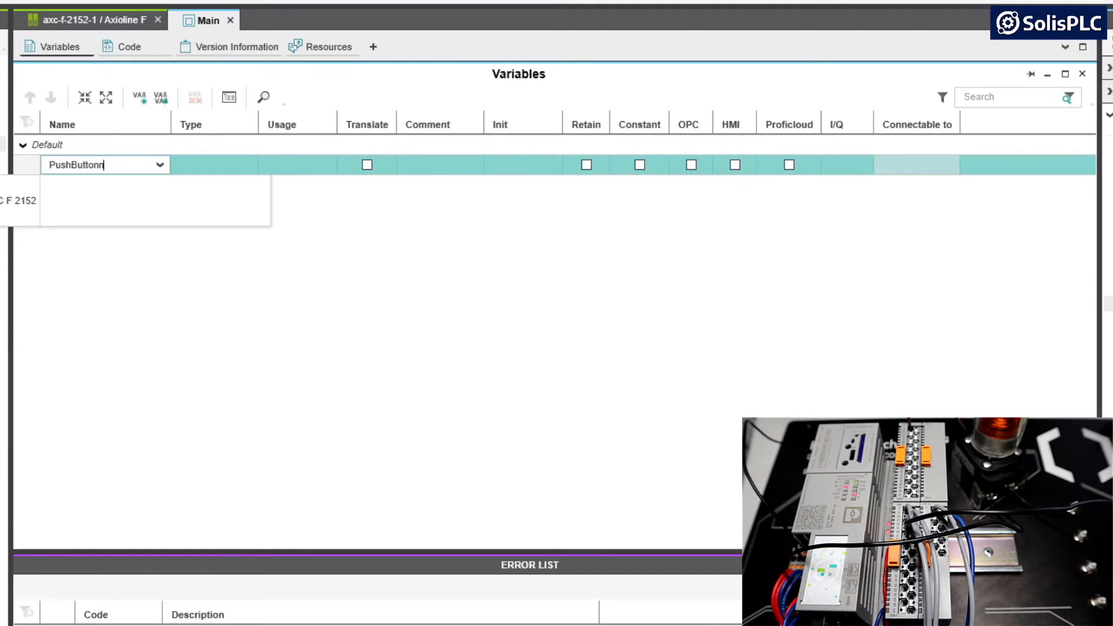
pyautogui.write('1')
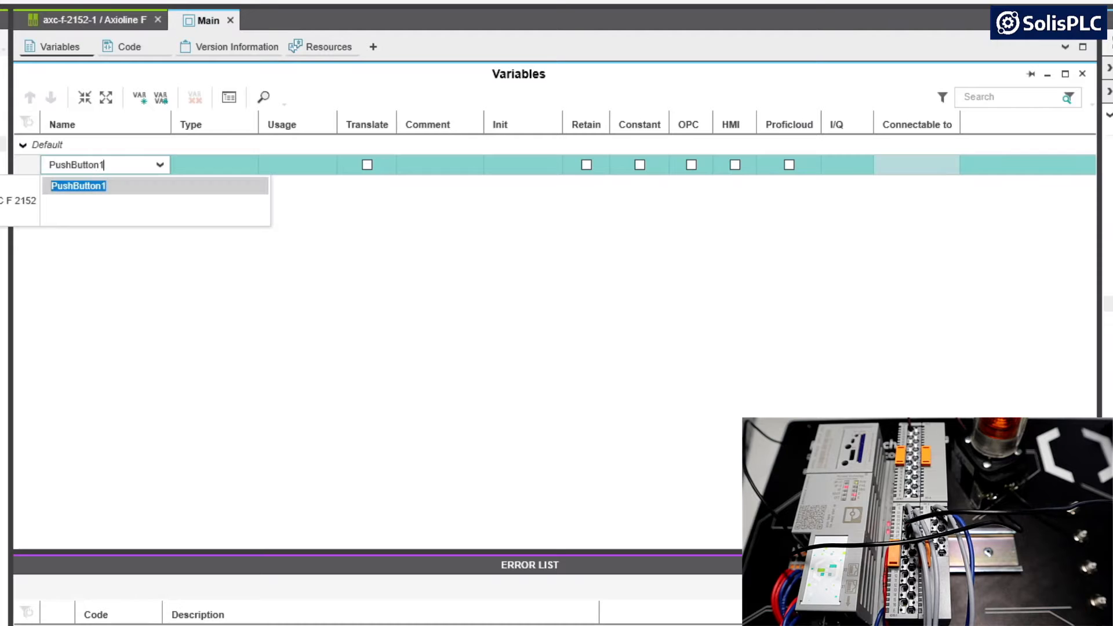
pyautogui.click(78, 186)
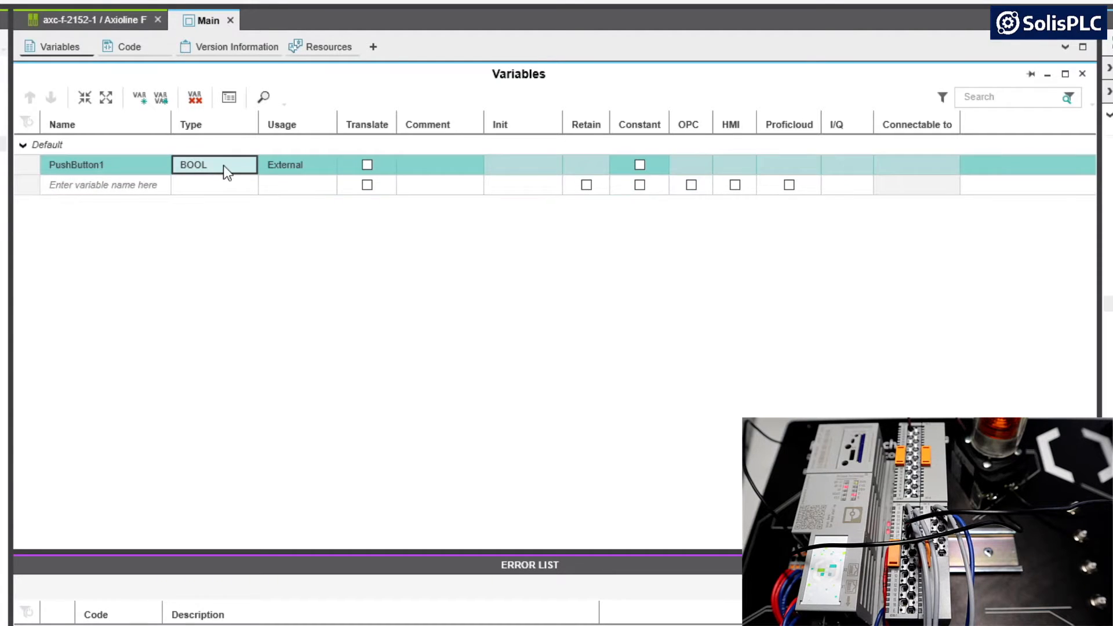
pyautogui.click(296, 165)
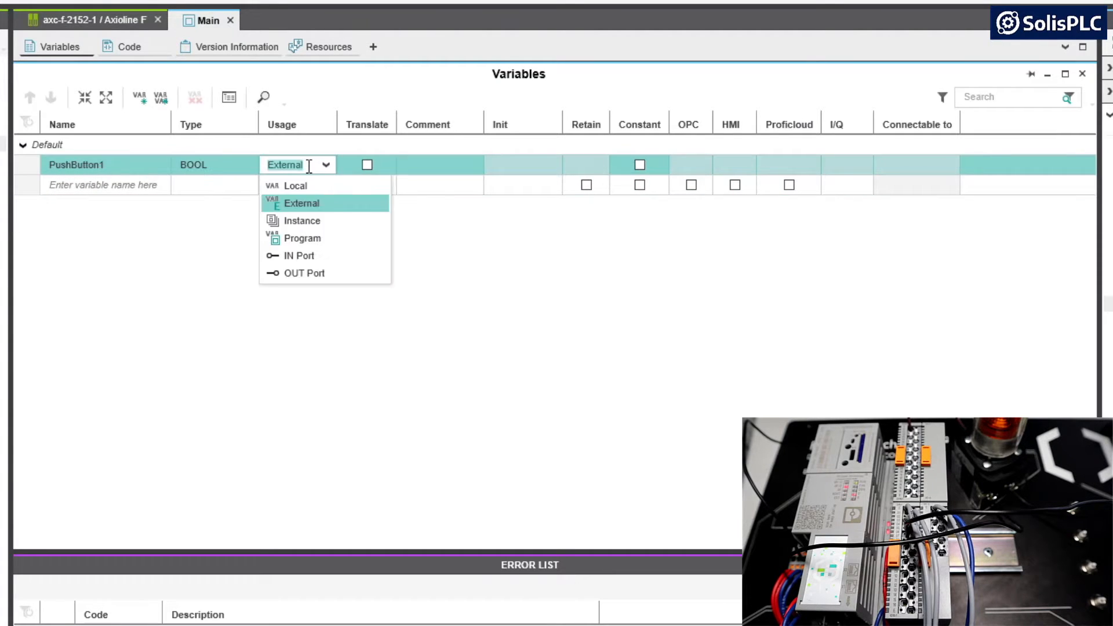
pyautogui.moveTo(335, 210)
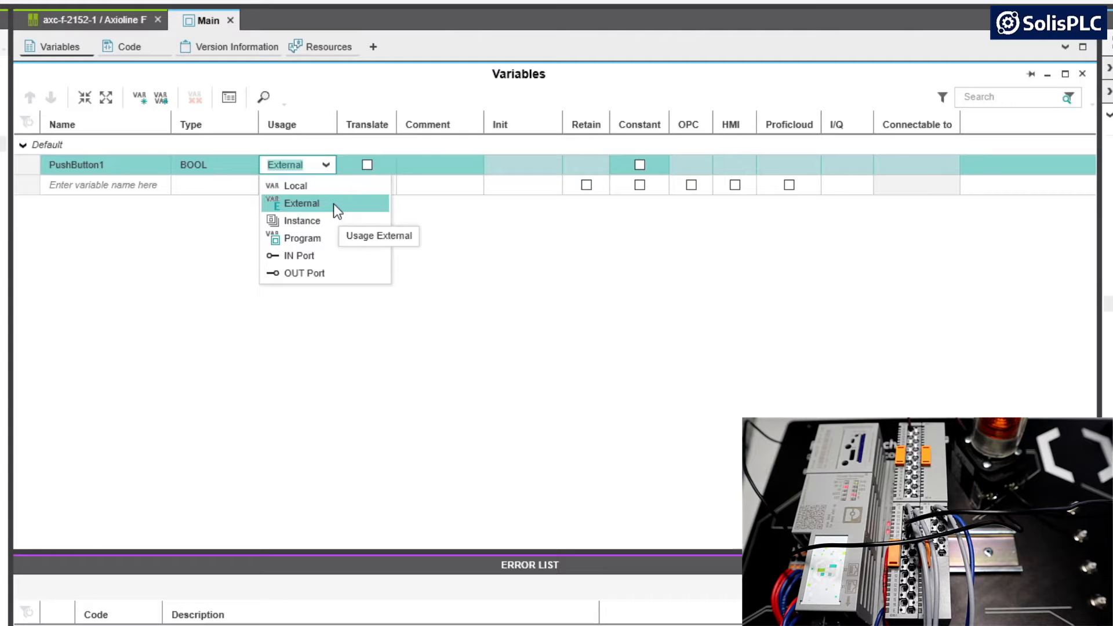
pyautogui.click(301, 203)
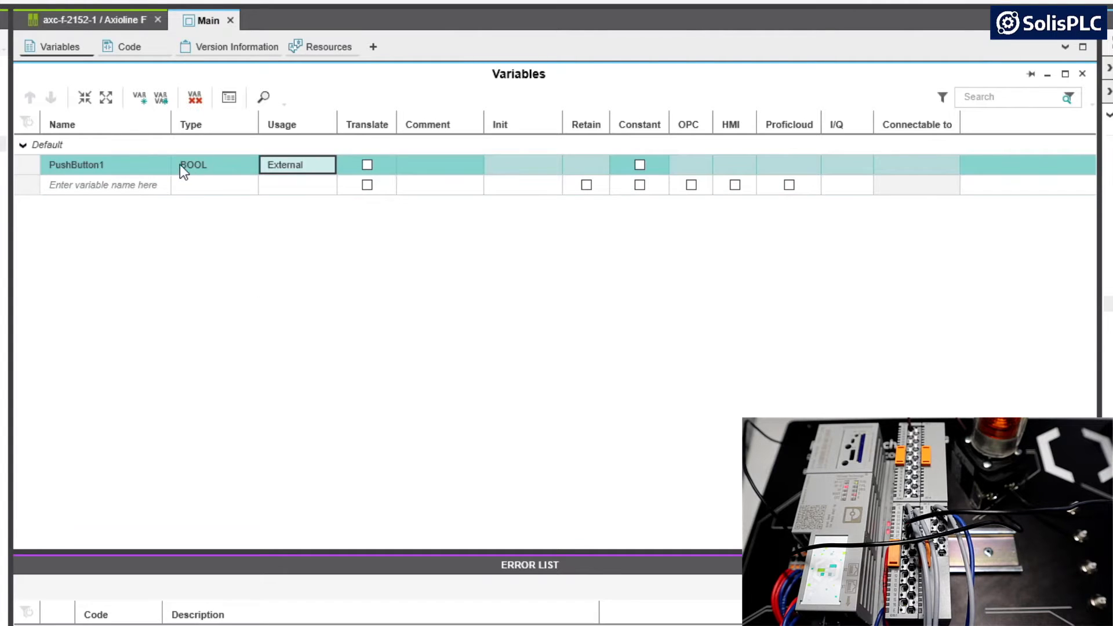
# Add LED1 as a second variable and check its BOOL type and usage.
pyautogui.write('LE')
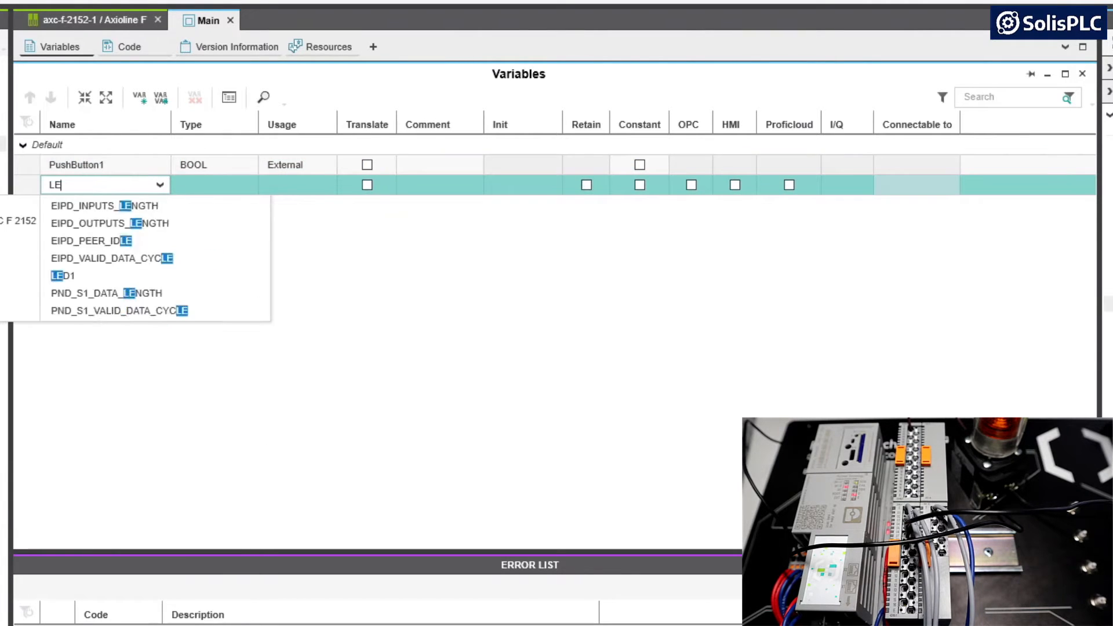
pyautogui.click(63, 275)
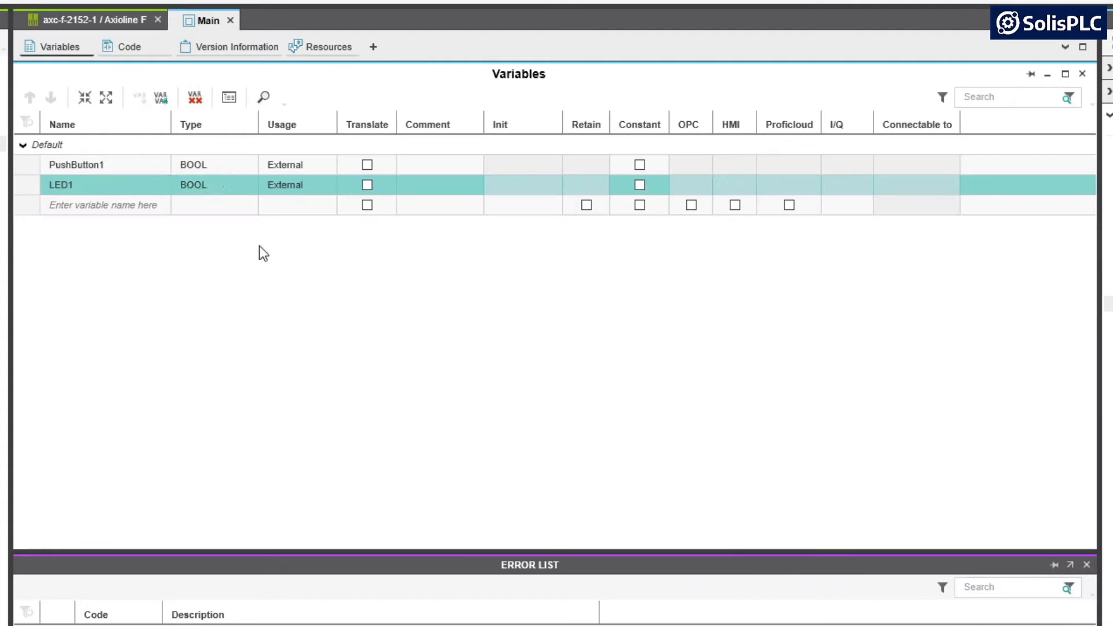
pyautogui.click(212, 184)
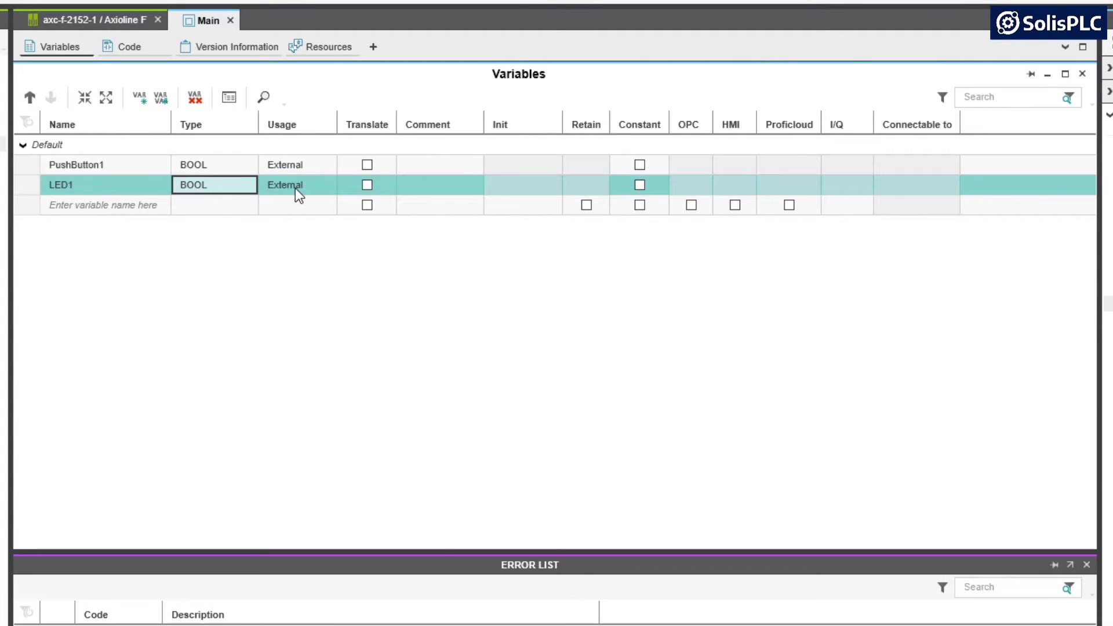
pyautogui.click(297, 184)
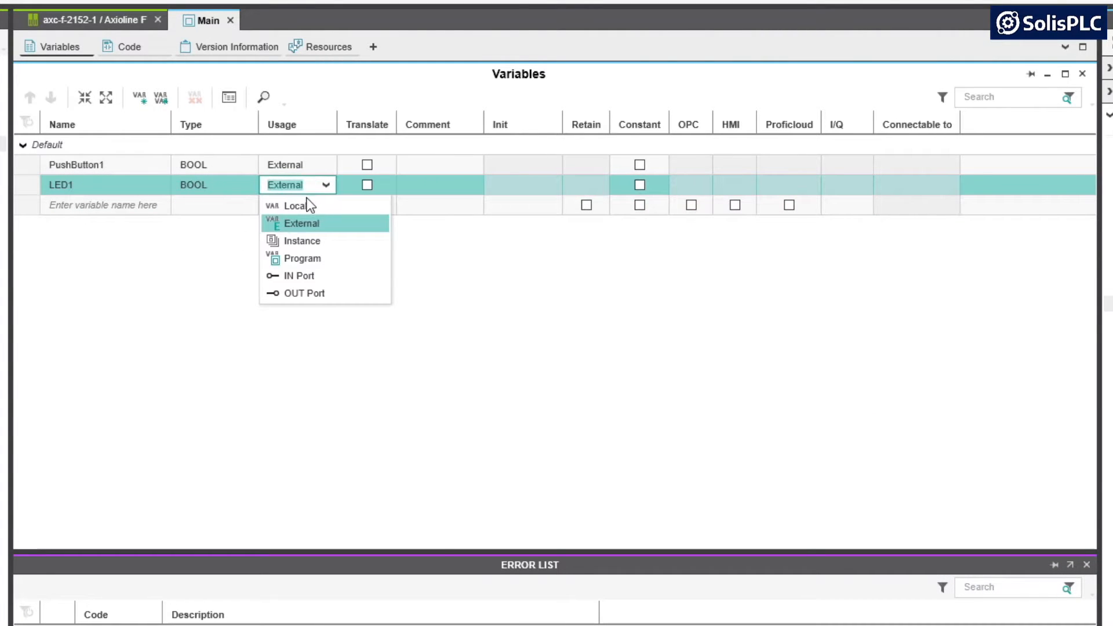
pyautogui.moveTo(311, 205)
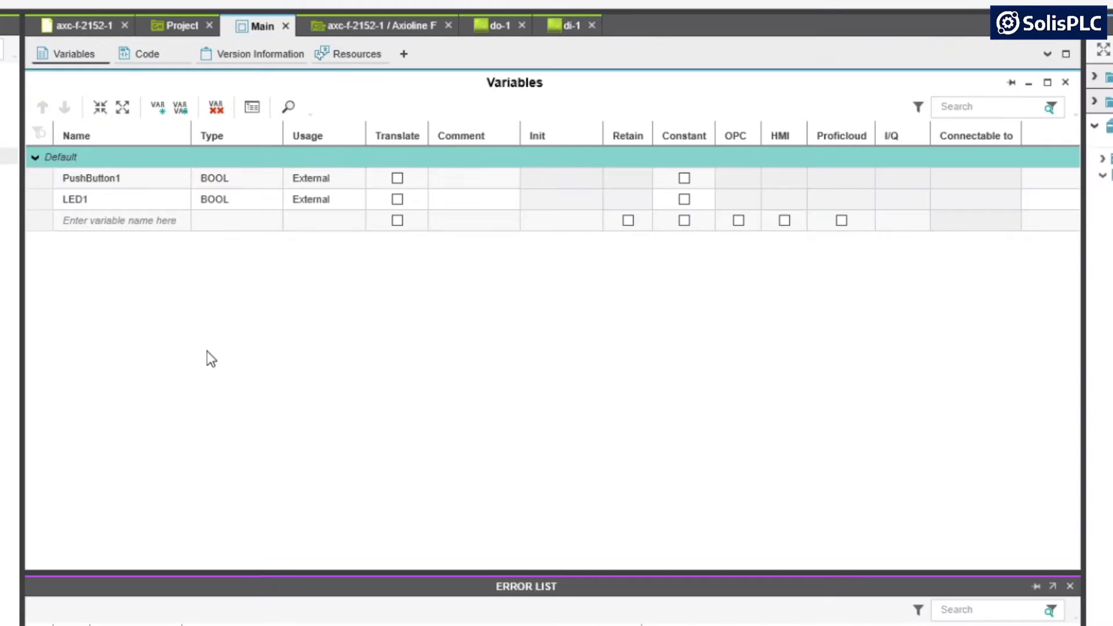
pyautogui.moveTo(178, 354)
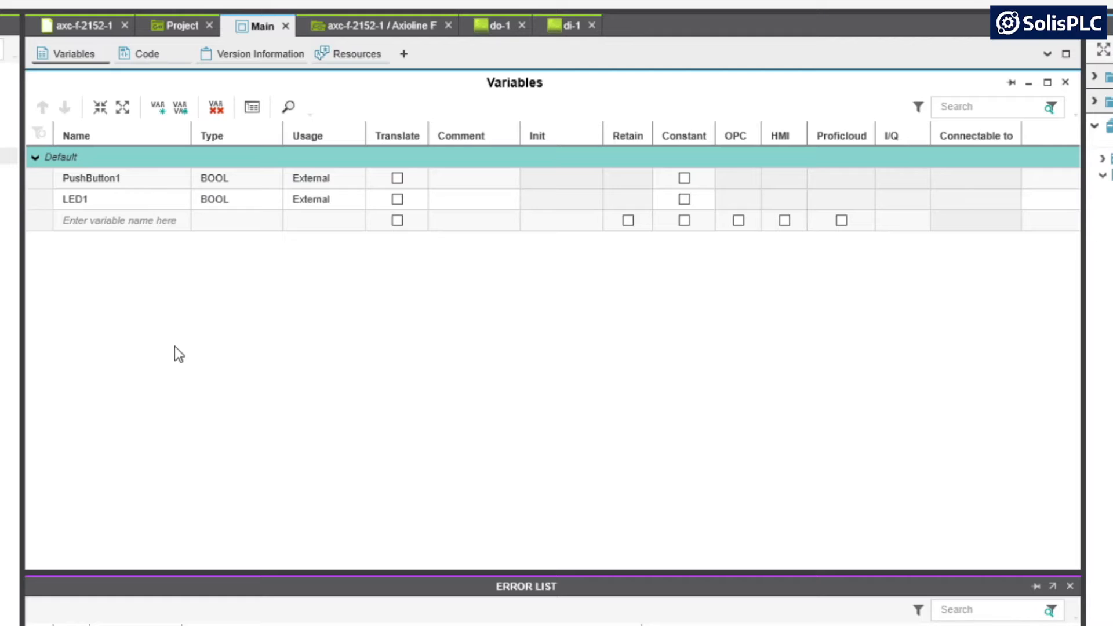
pyautogui.moveTo(171, 344)
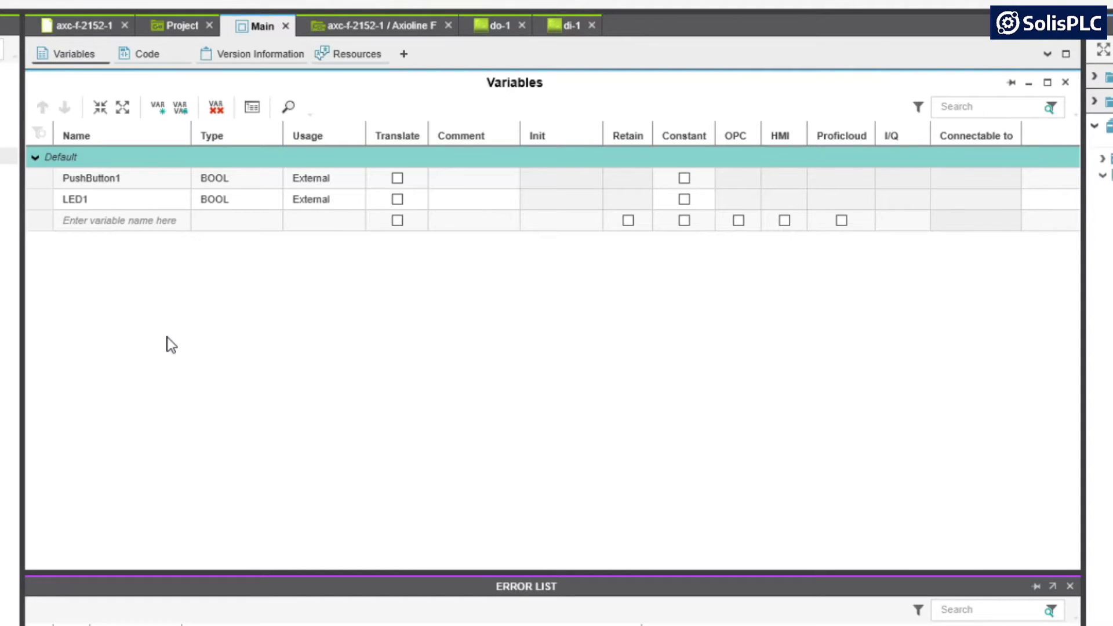
pyautogui.moveTo(121, 317)
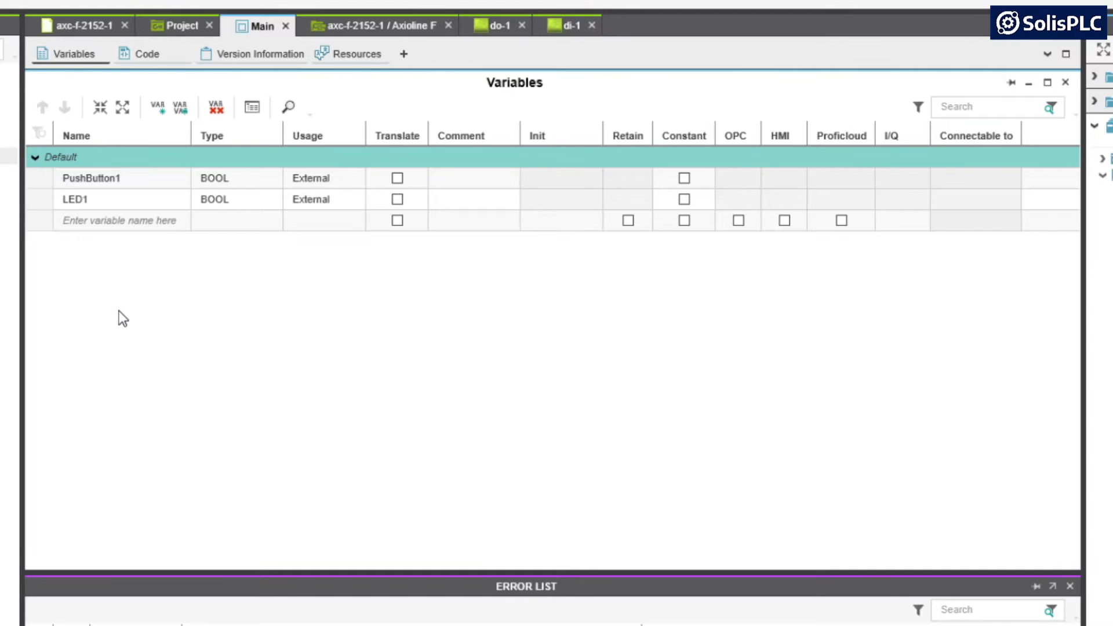
pyautogui.moveTo(115, 283)
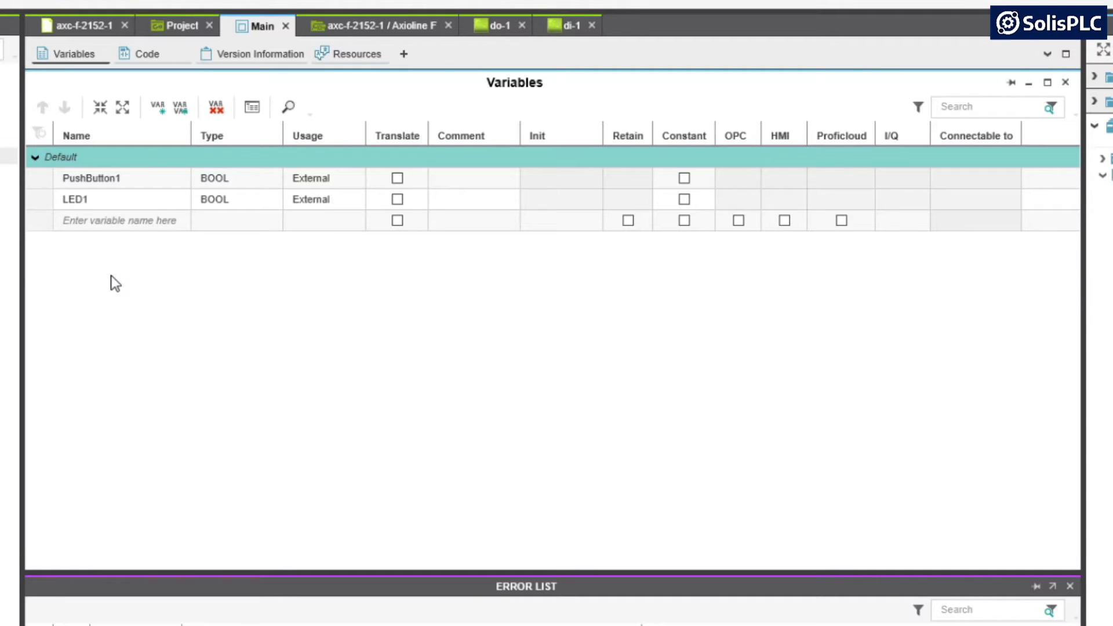
pyautogui.moveTo(133, 281)
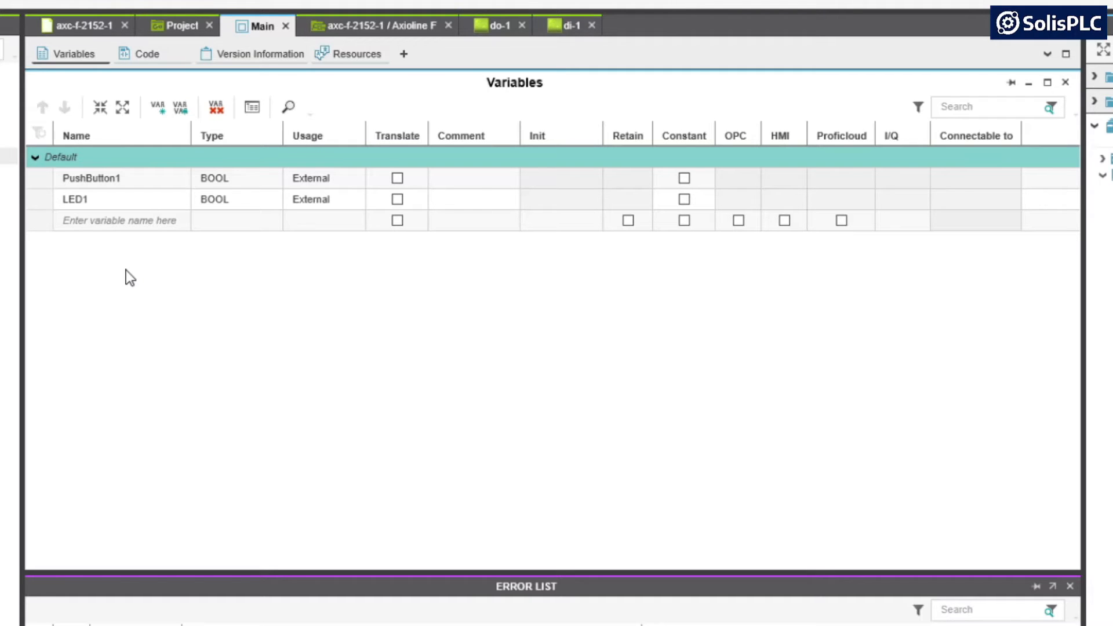
pyautogui.moveTo(229, 268)
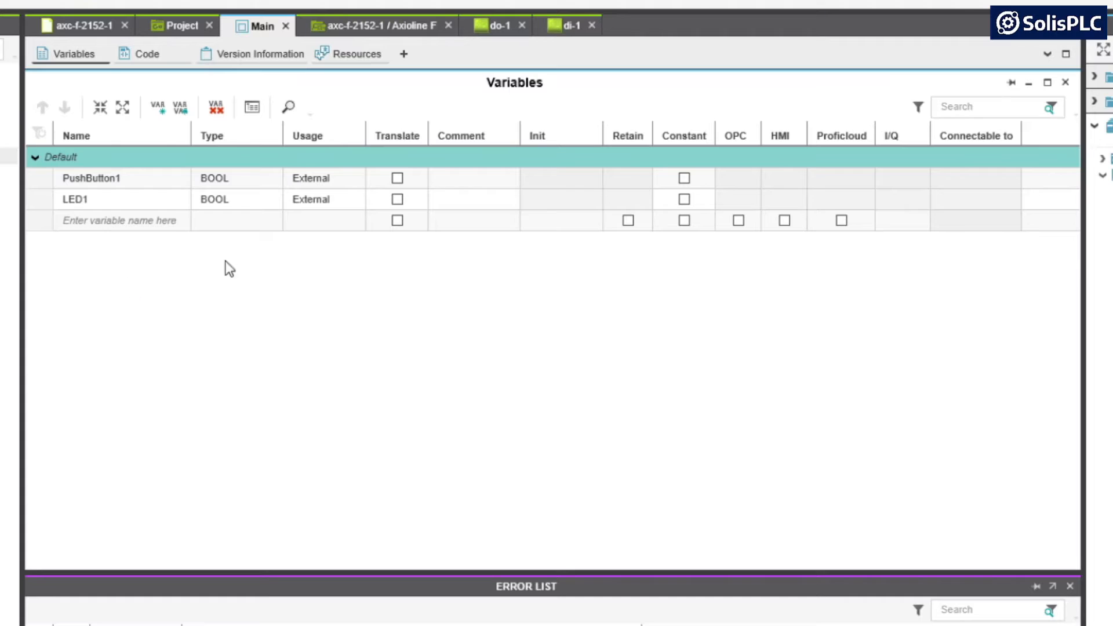
pyautogui.moveTo(160, 300)
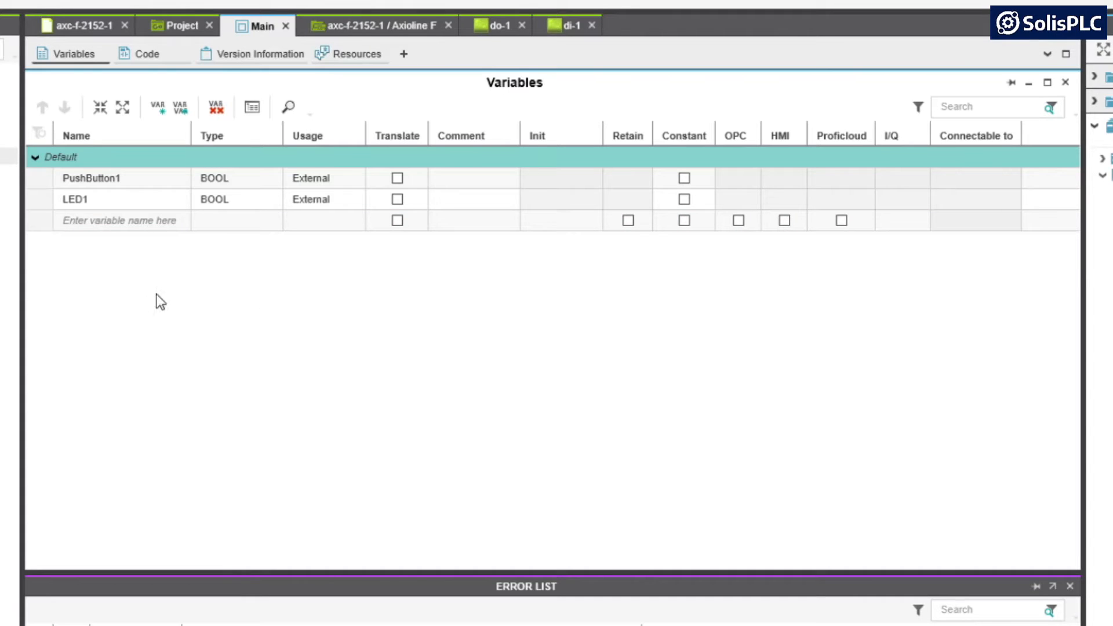
pyautogui.moveTo(134, 256)
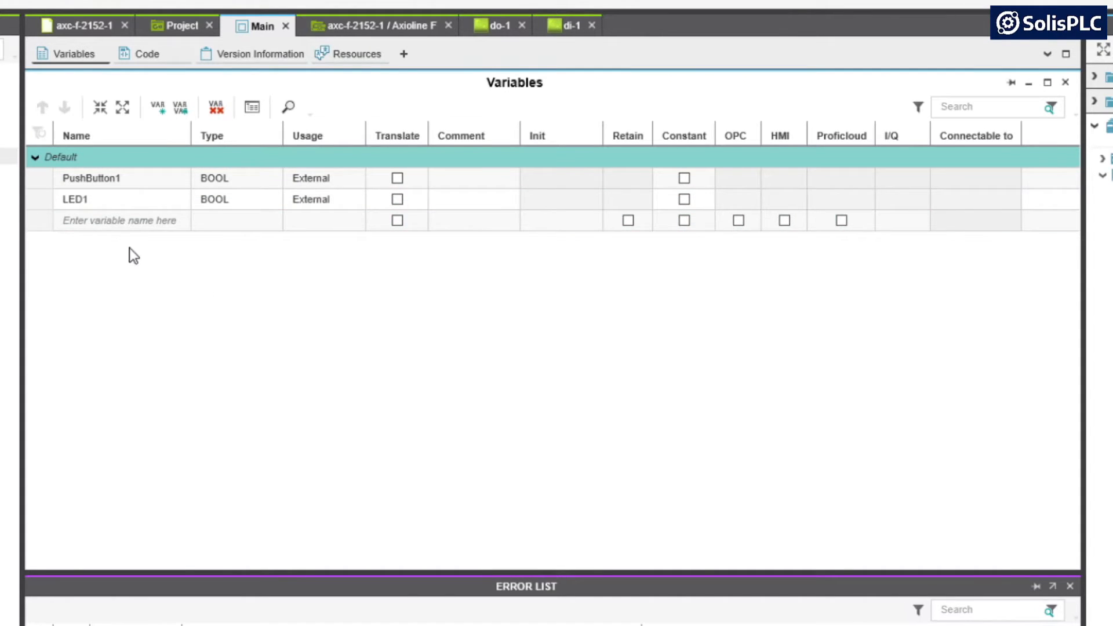
pyautogui.moveTo(263, 35)
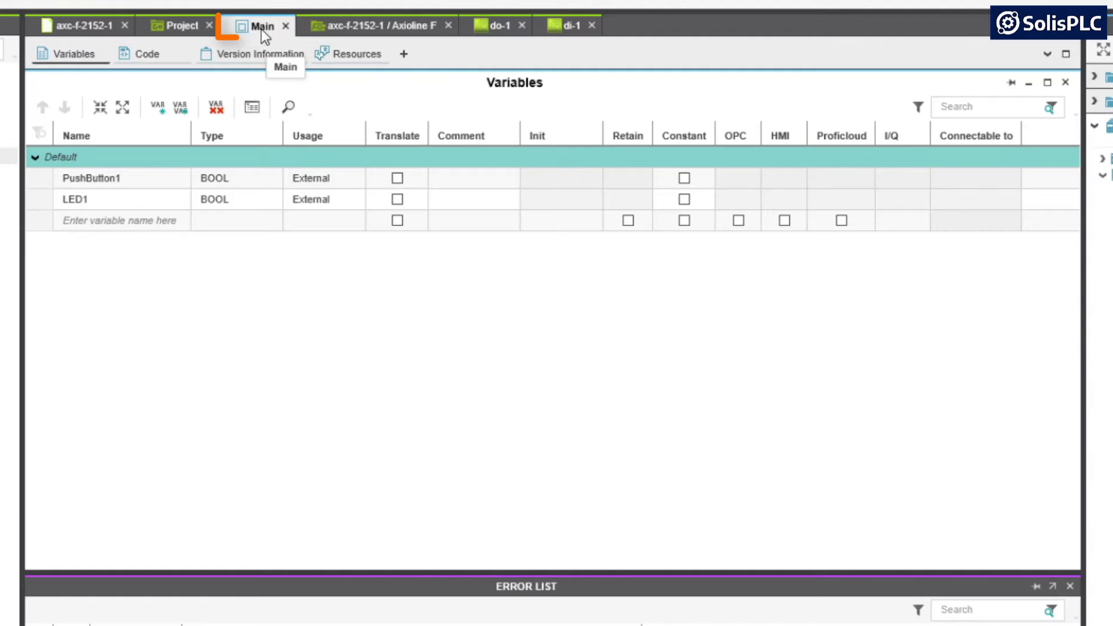
pyautogui.moveTo(69, 53)
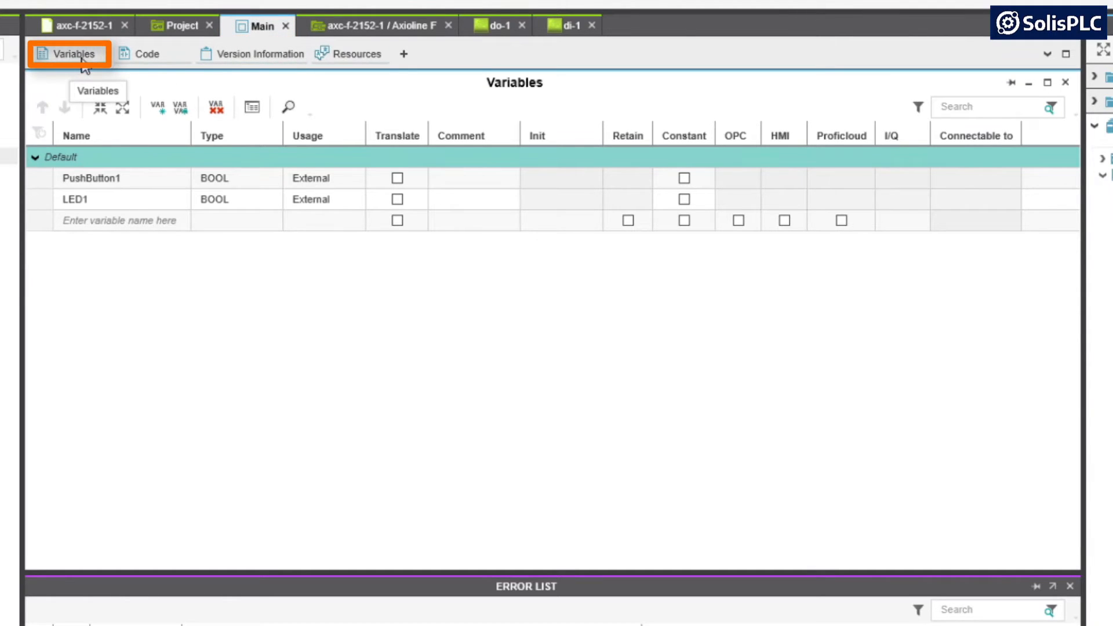
pyautogui.moveTo(81, 25)
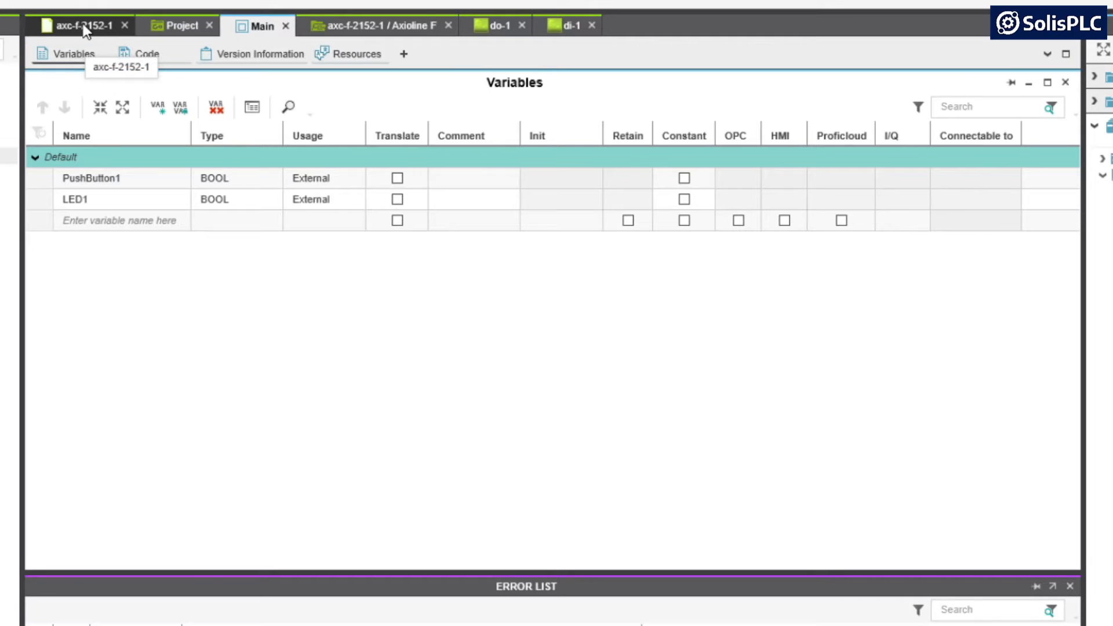
# Enter a new variable named MyPLCVar1 in the controller's Data List.
pyautogui.click(78, 25)
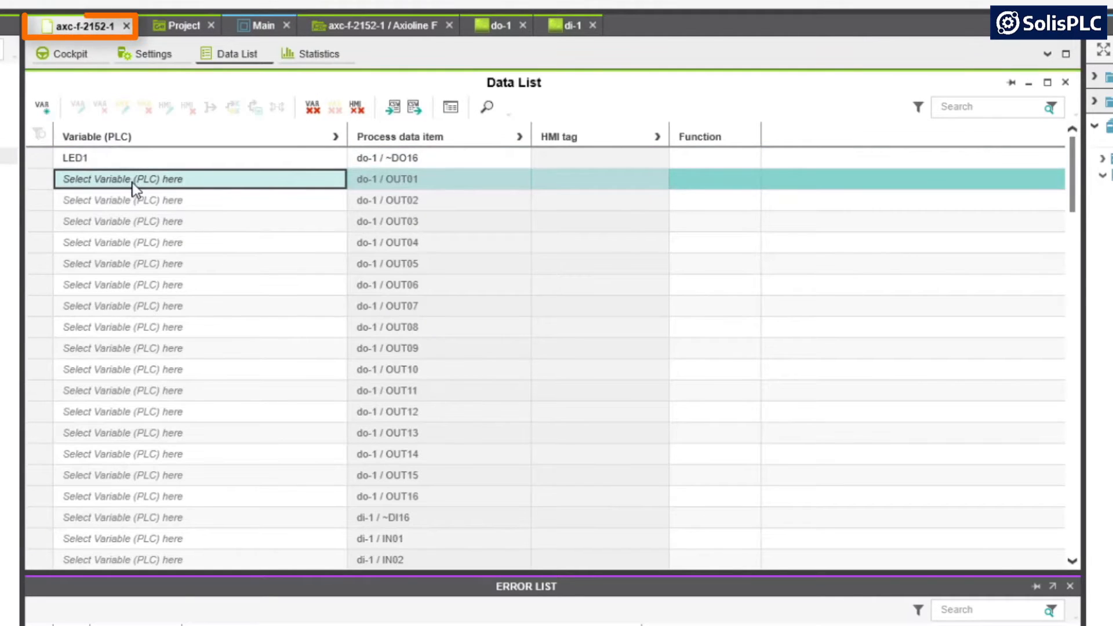
pyautogui.moveTo(236, 53)
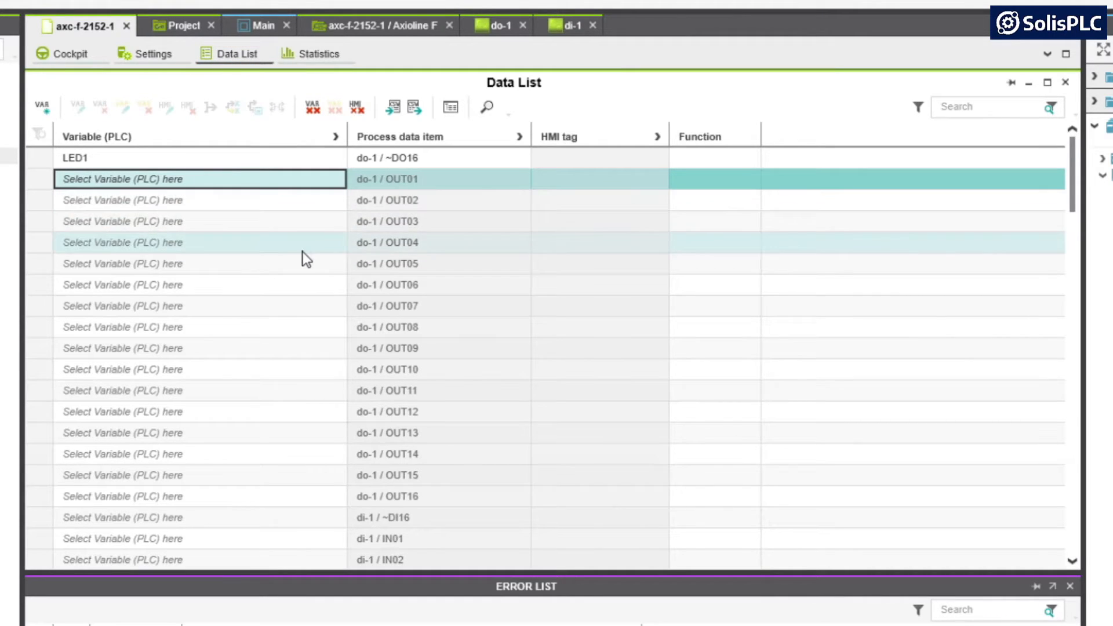
pyautogui.moveTo(235, 254)
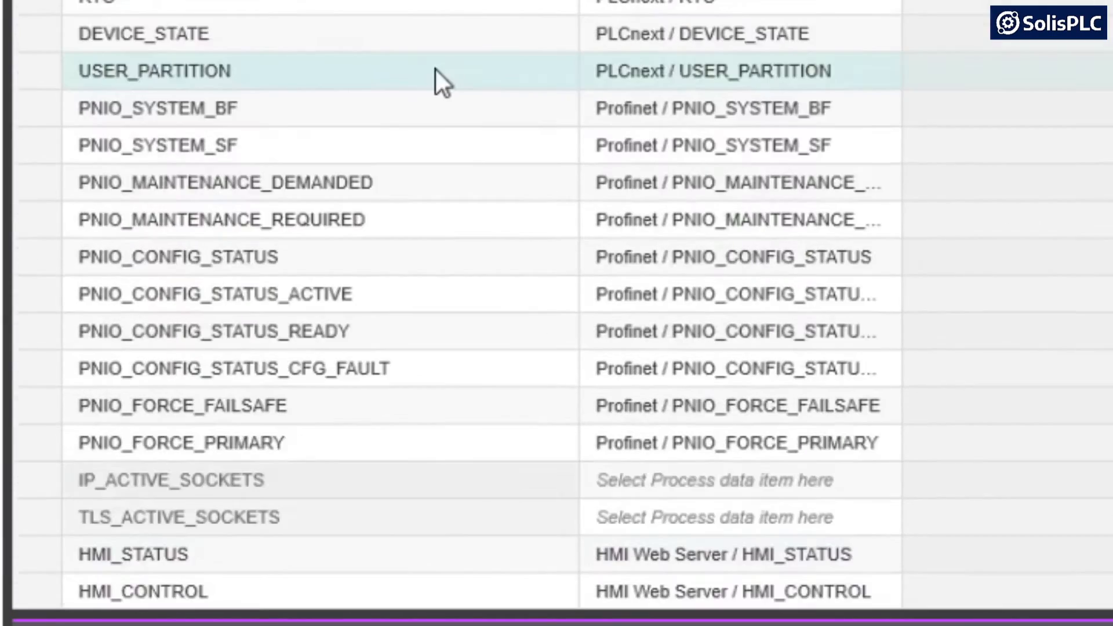
pyautogui.scroll(-3)
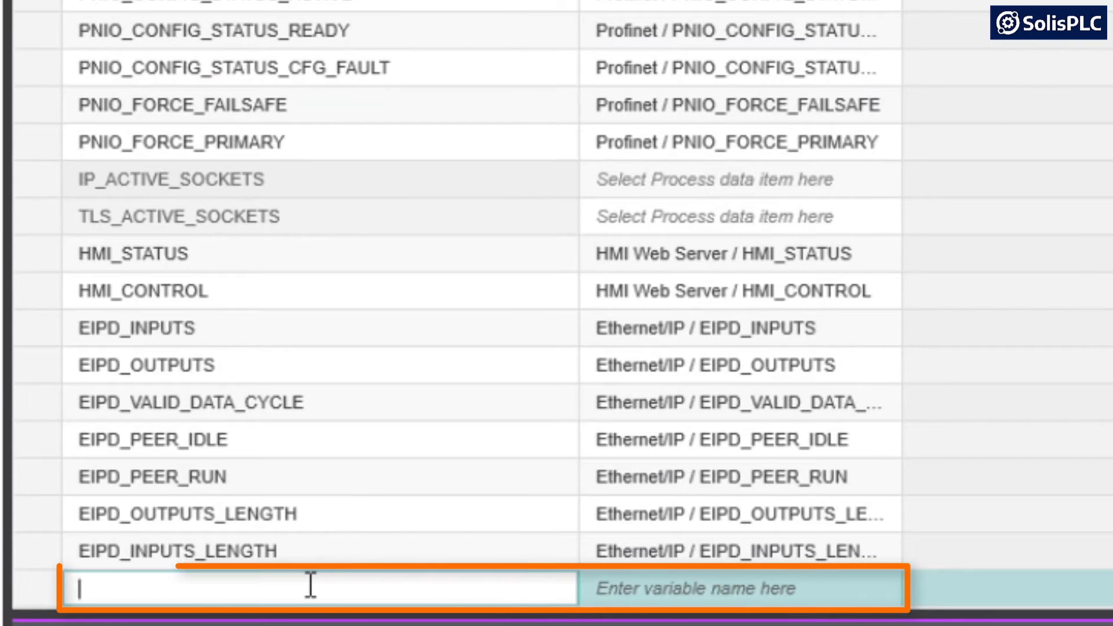
pyautogui.write('MyPLC')
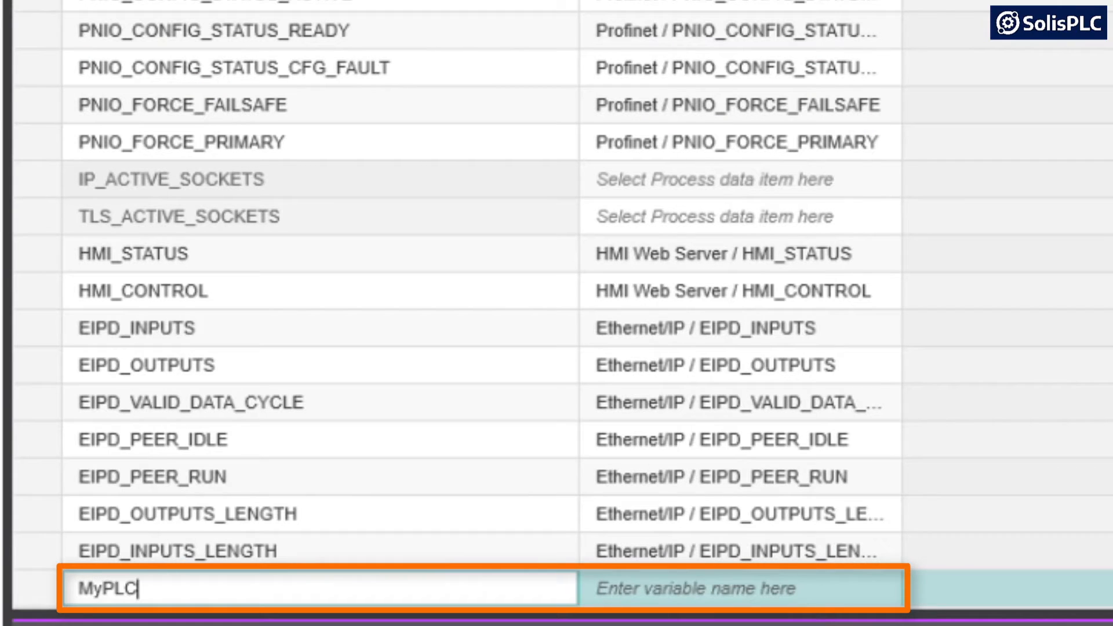
pyautogui.write('Var1')
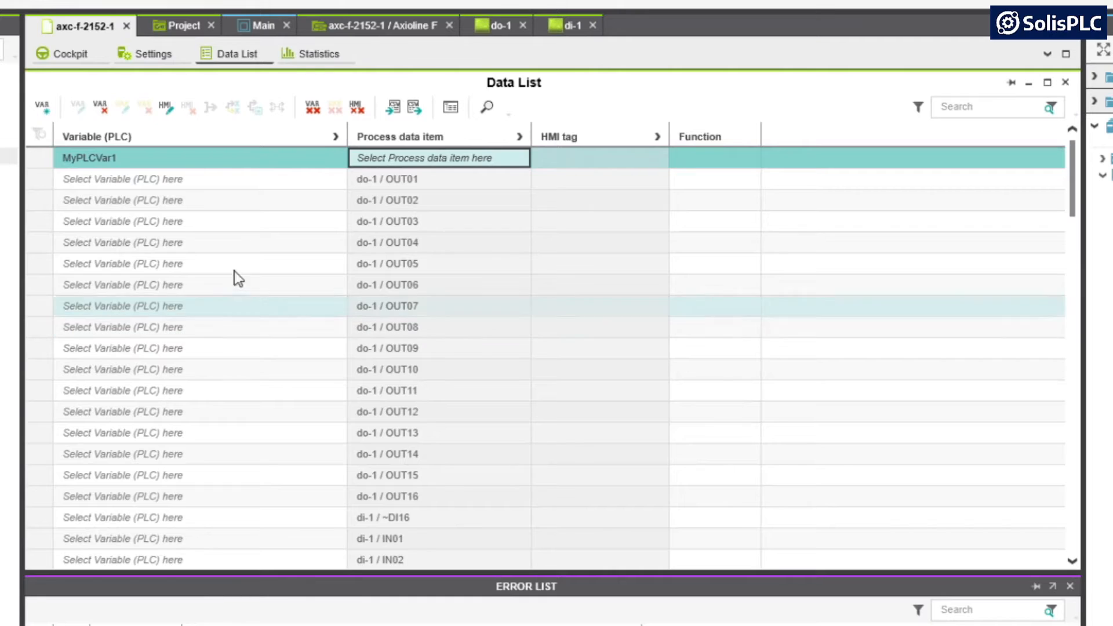
pyautogui.moveTo(216, 221)
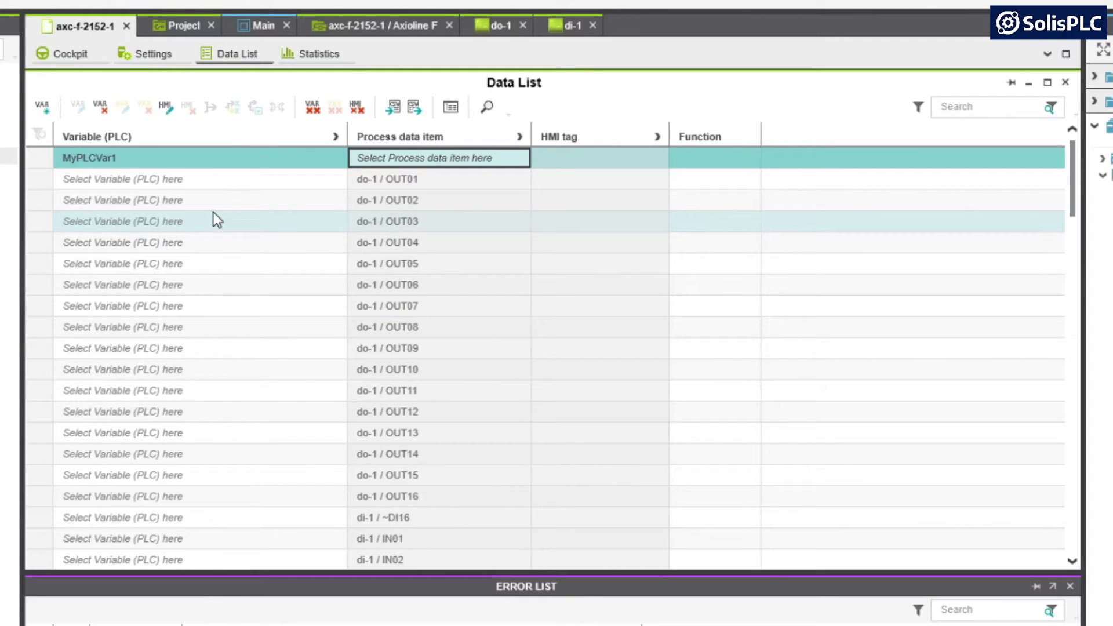
pyautogui.moveTo(272, 193)
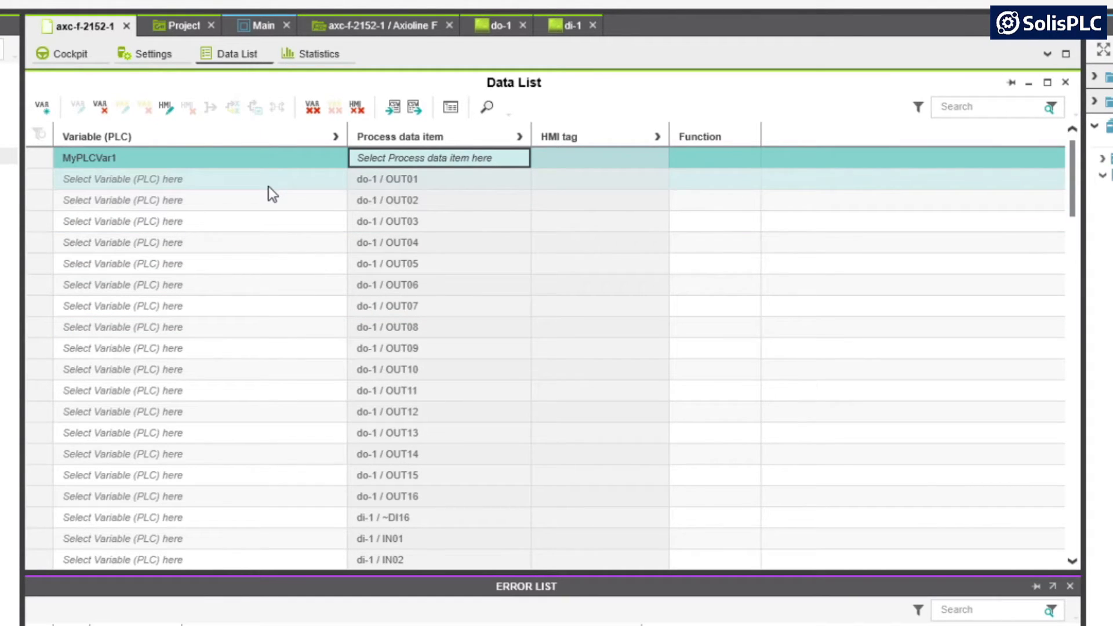
pyautogui.moveTo(262, 39)
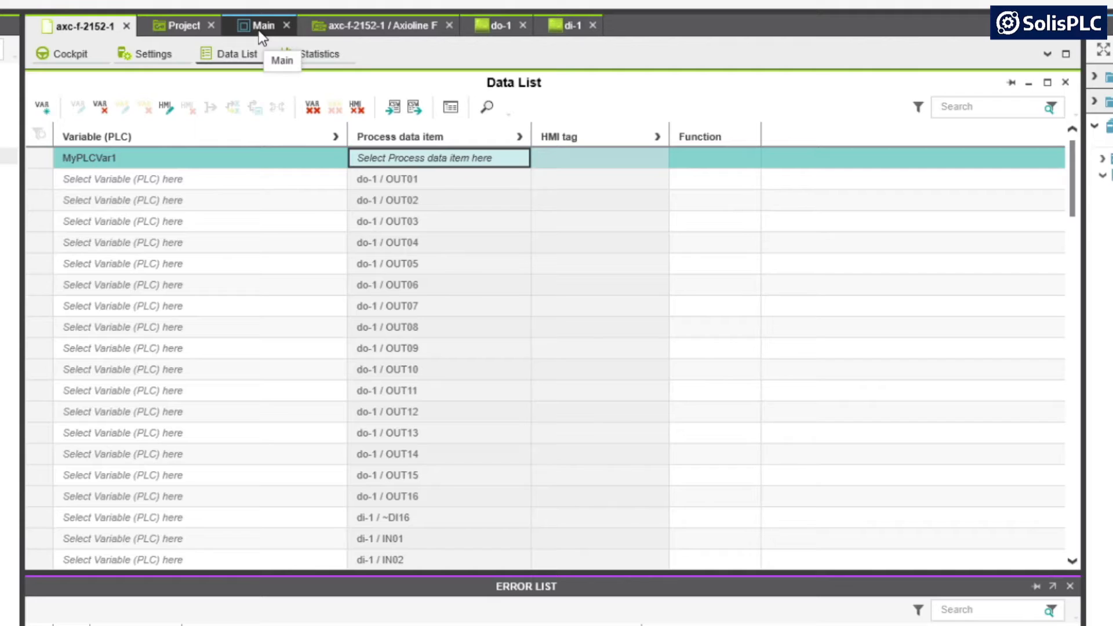
pyautogui.moveTo(284, 36)
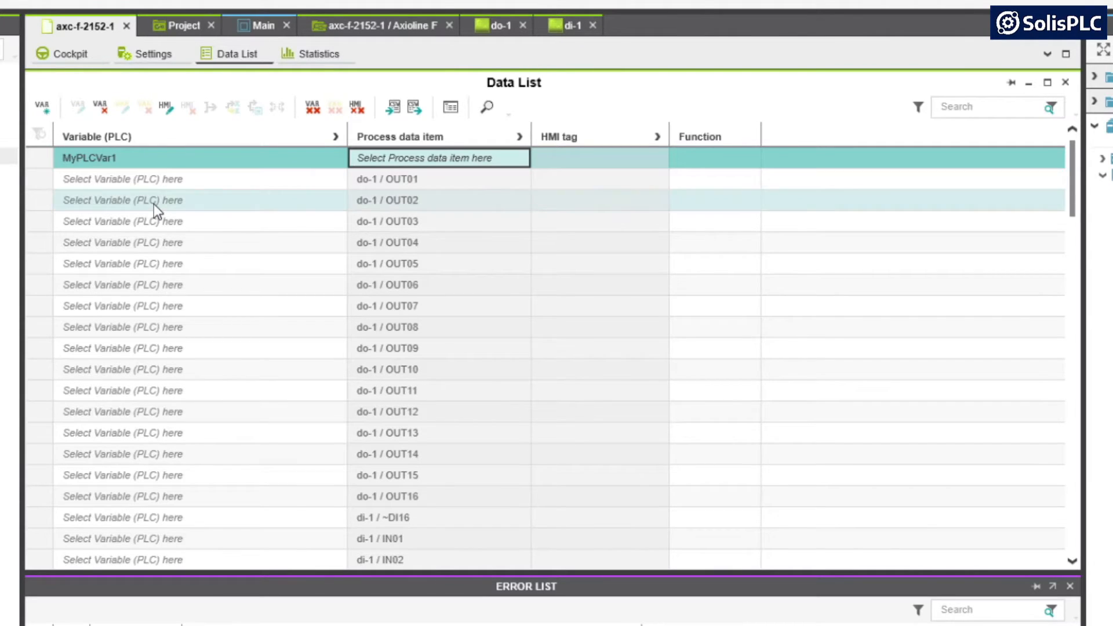
pyautogui.moveTo(294, 179)
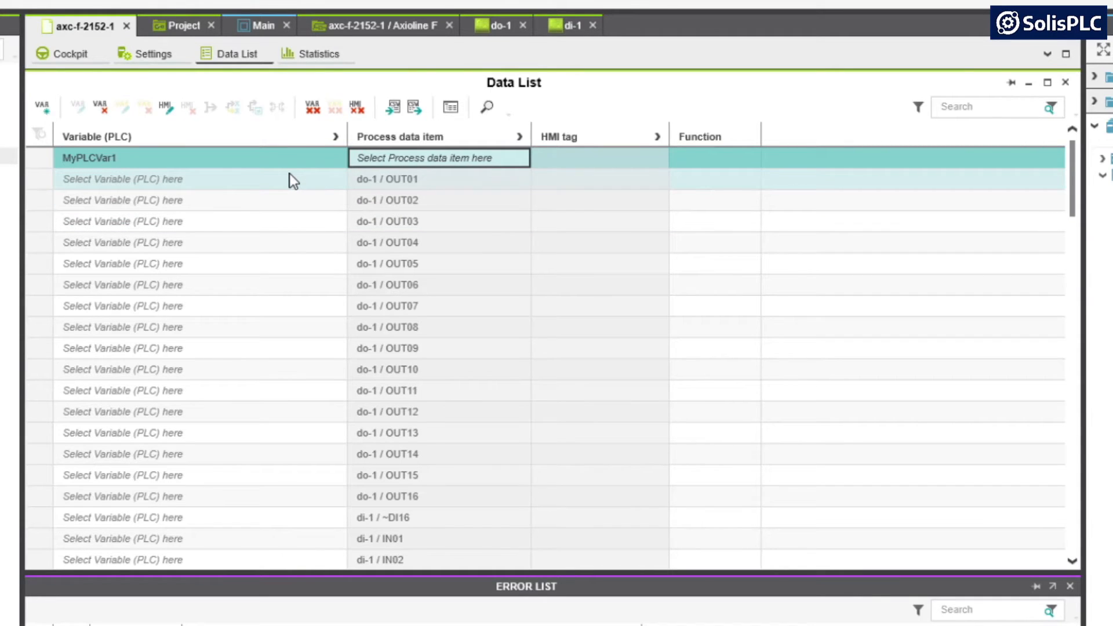
pyautogui.moveTo(259, 176)
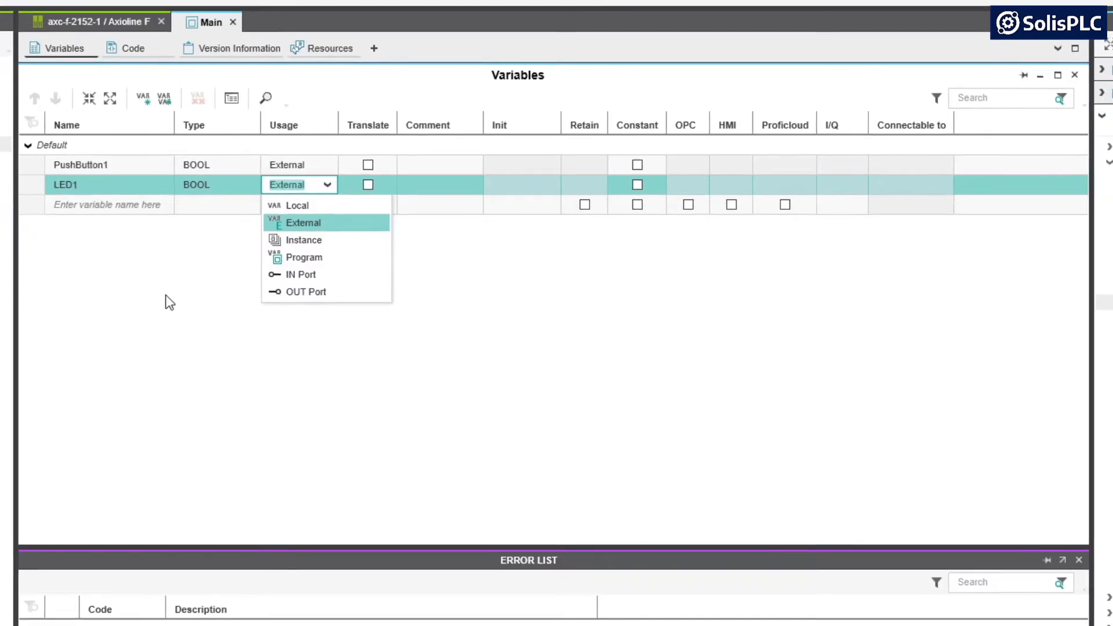
# Confirm External usage for LED1 and open the do-1 AXL SE DO16/1 module.
pyautogui.click(303, 222)
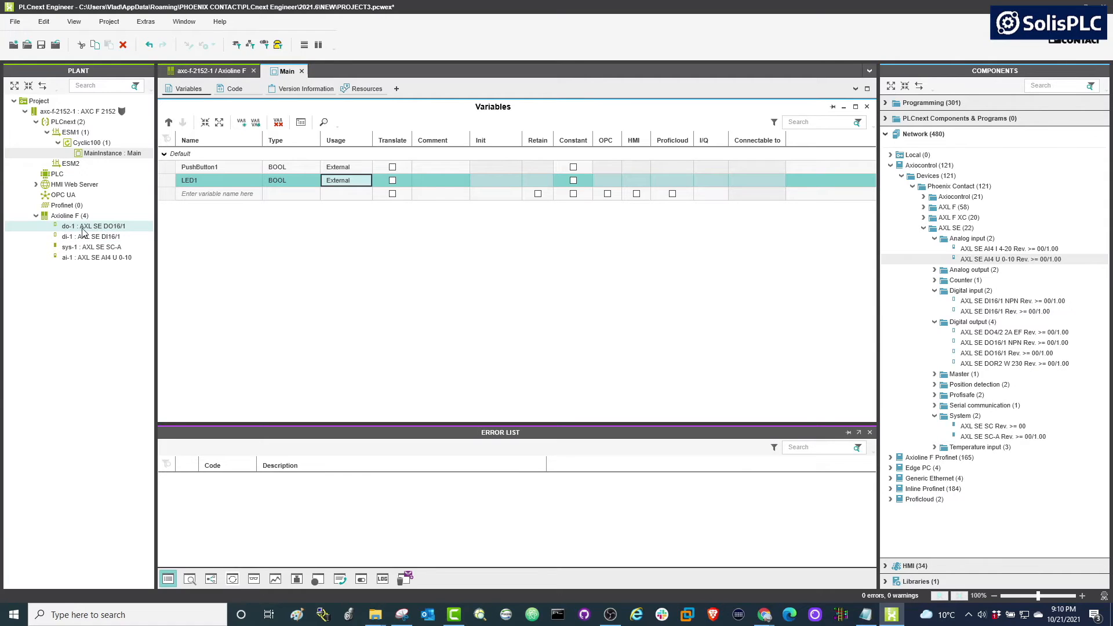
pyautogui.moveTo(105, 231)
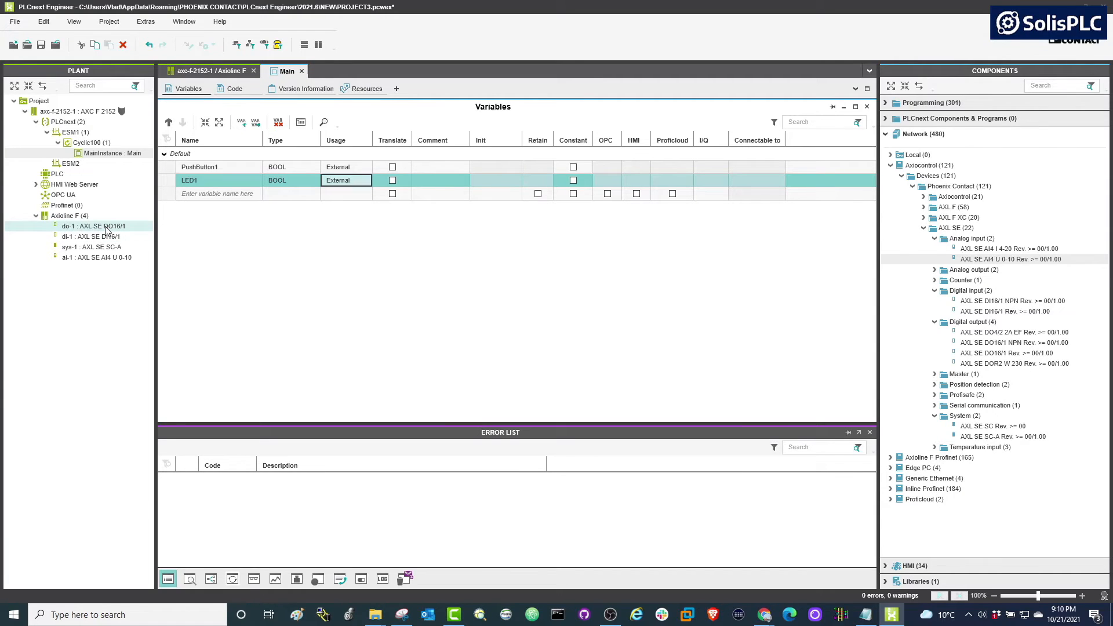
pyautogui.doubleClick(92, 226)
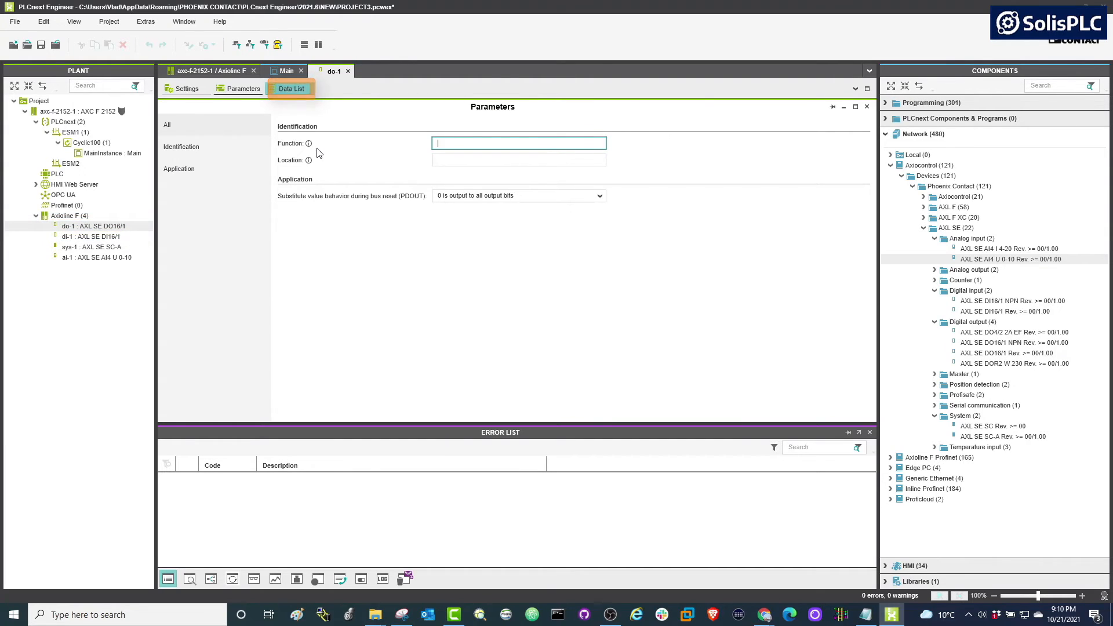
# Enter LED1 as the PLC variable for OUT01 in do-1's Data List.
pyautogui.click(291, 88)
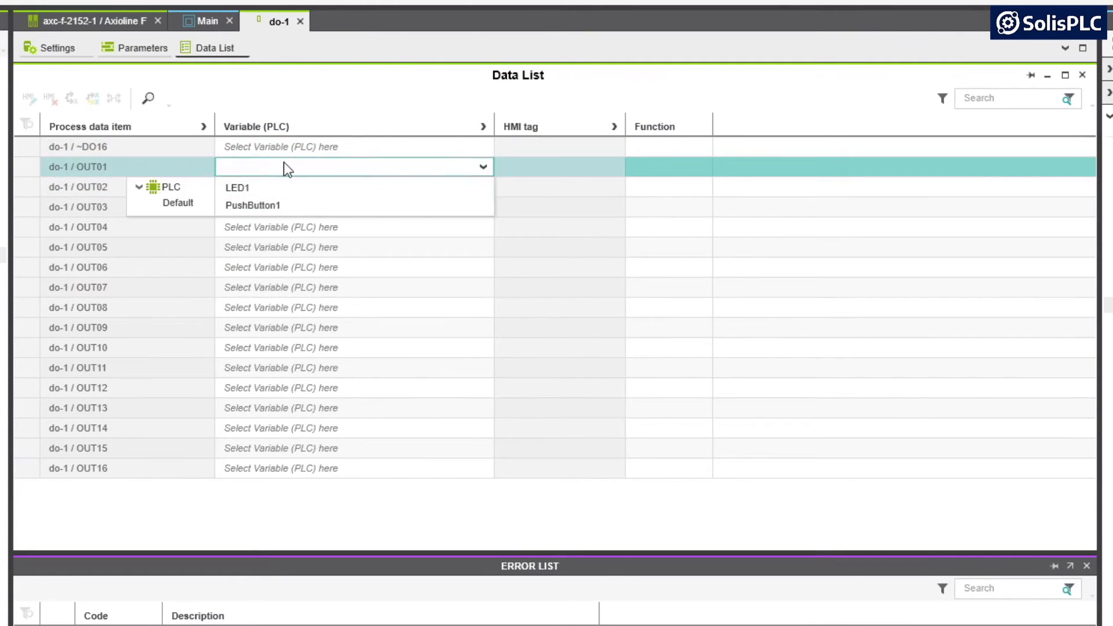
pyautogui.moveTo(276, 183)
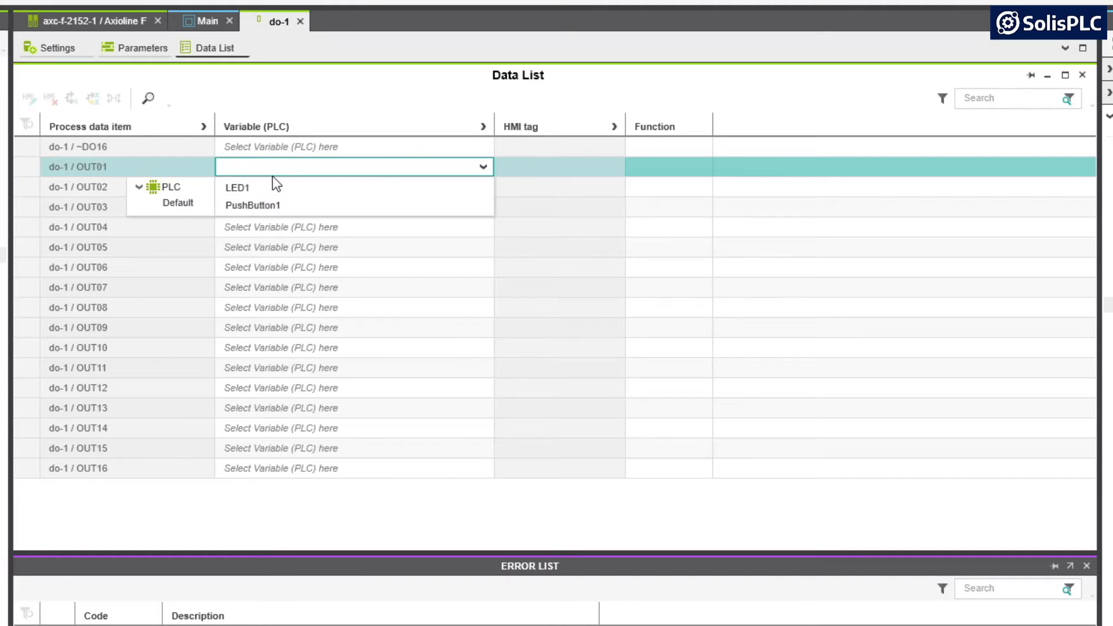
pyautogui.moveTo(311, 170)
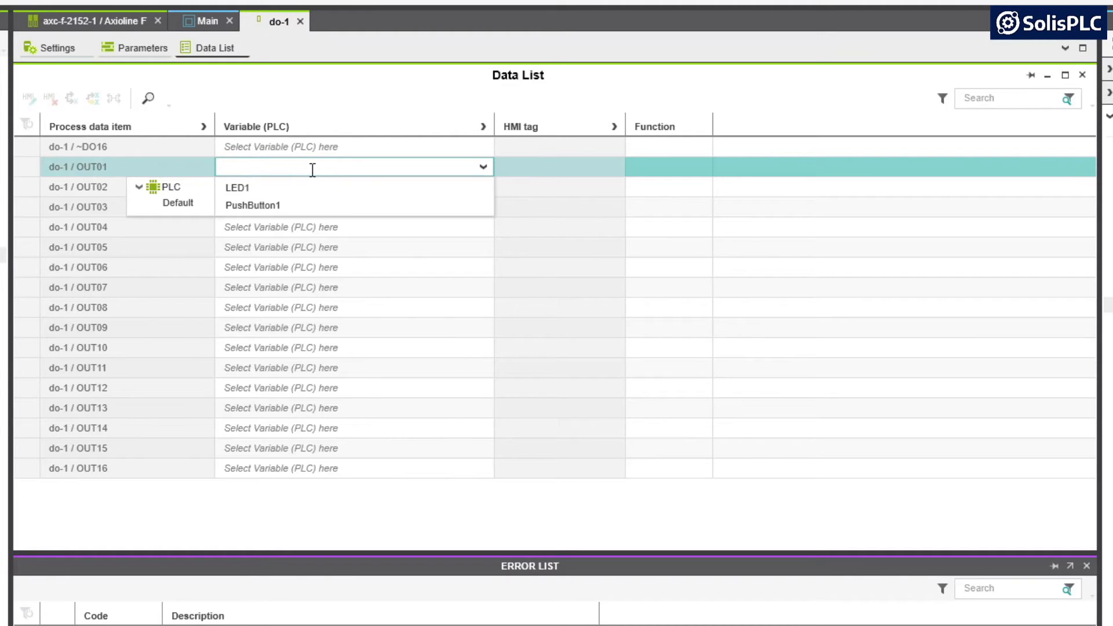
pyautogui.moveTo(283, 205)
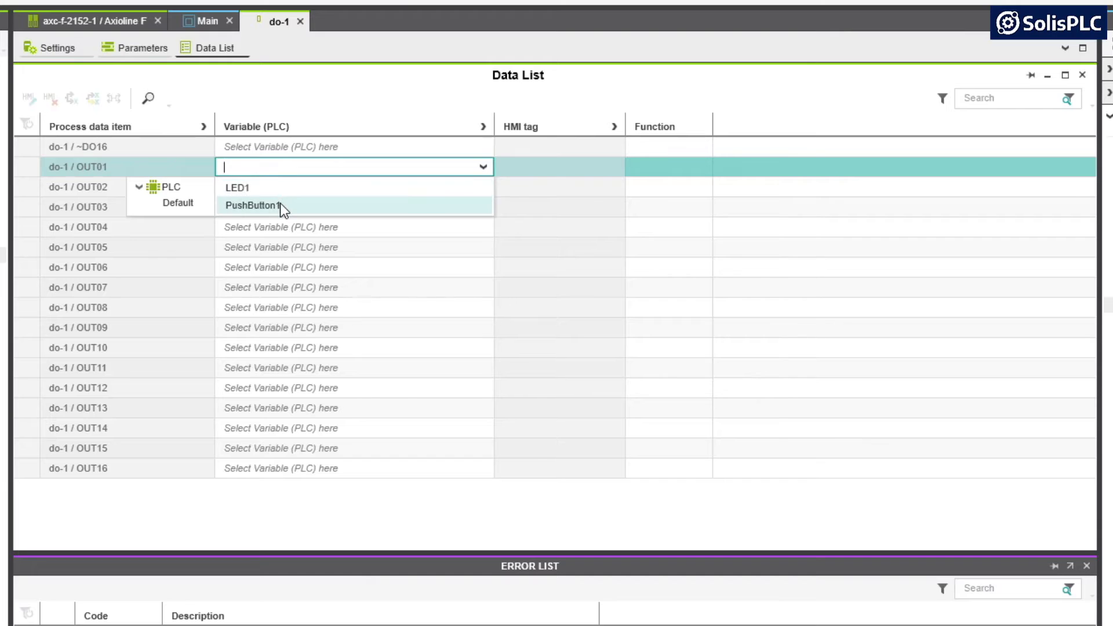
pyautogui.moveTo(287, 194)
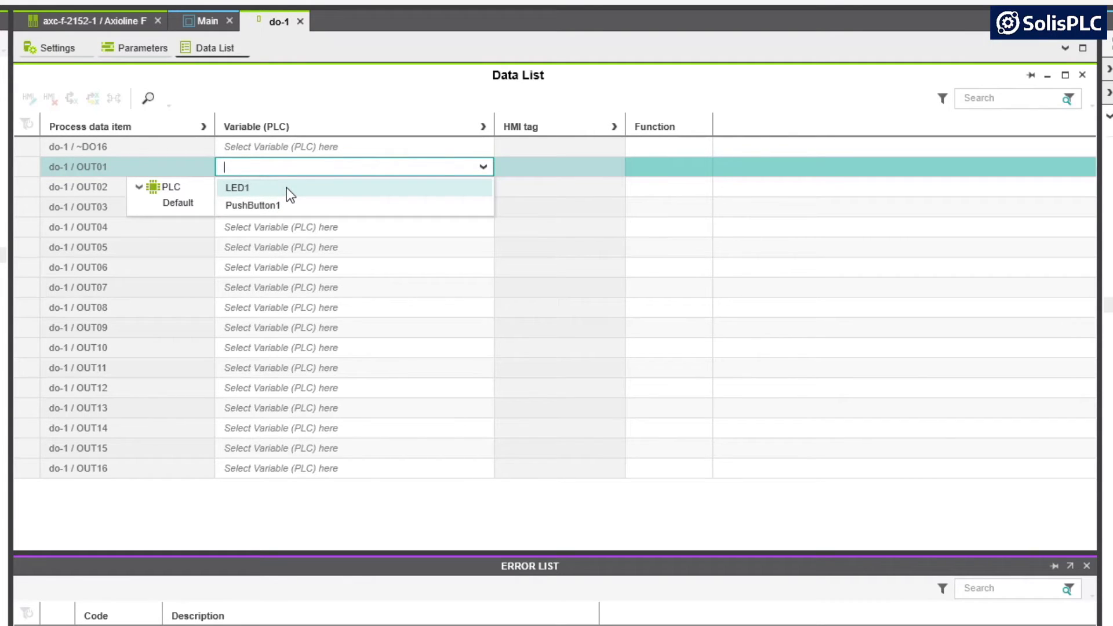
pyautogui.moveTo(237, 197)
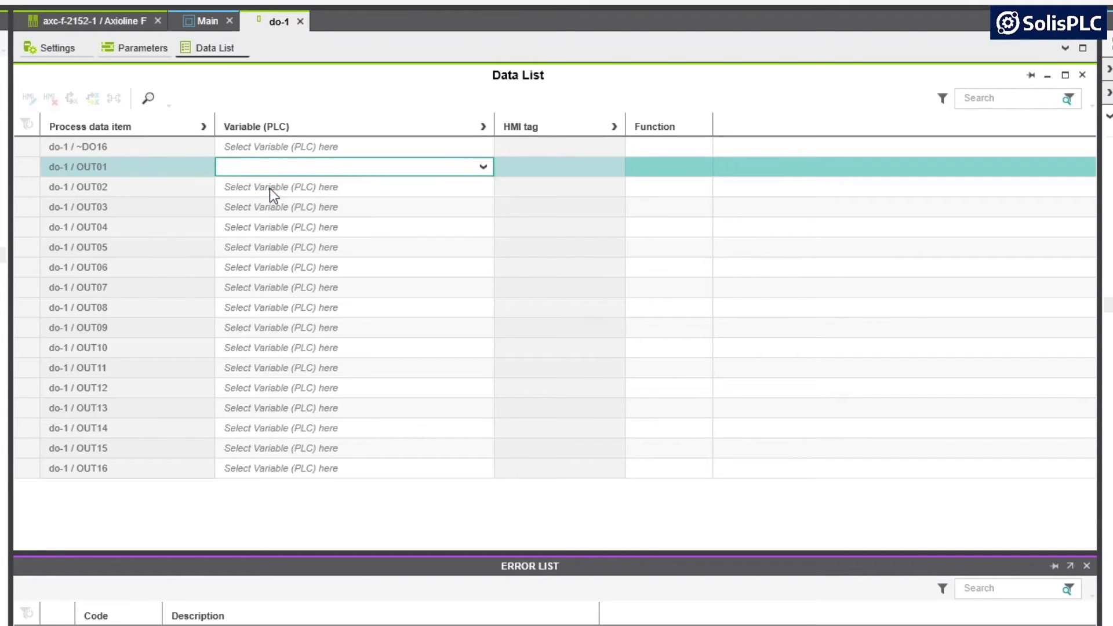
pyautogui.write('LED1')
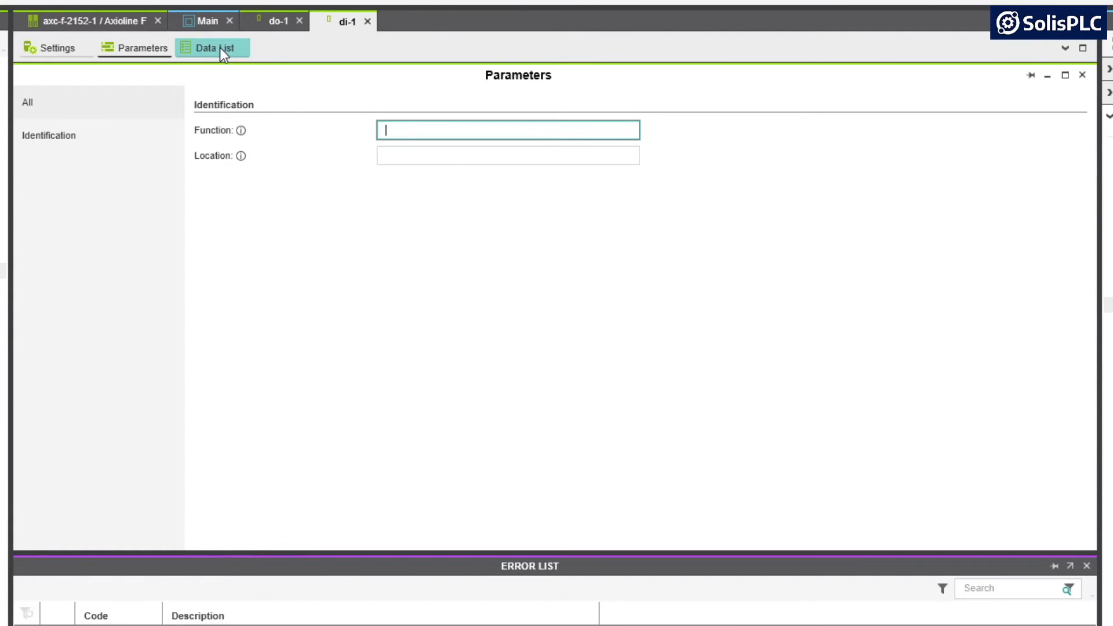
# Assign PushButton1 to input IN05 in di-1's Data List.
pyautogui.click(213, 48)
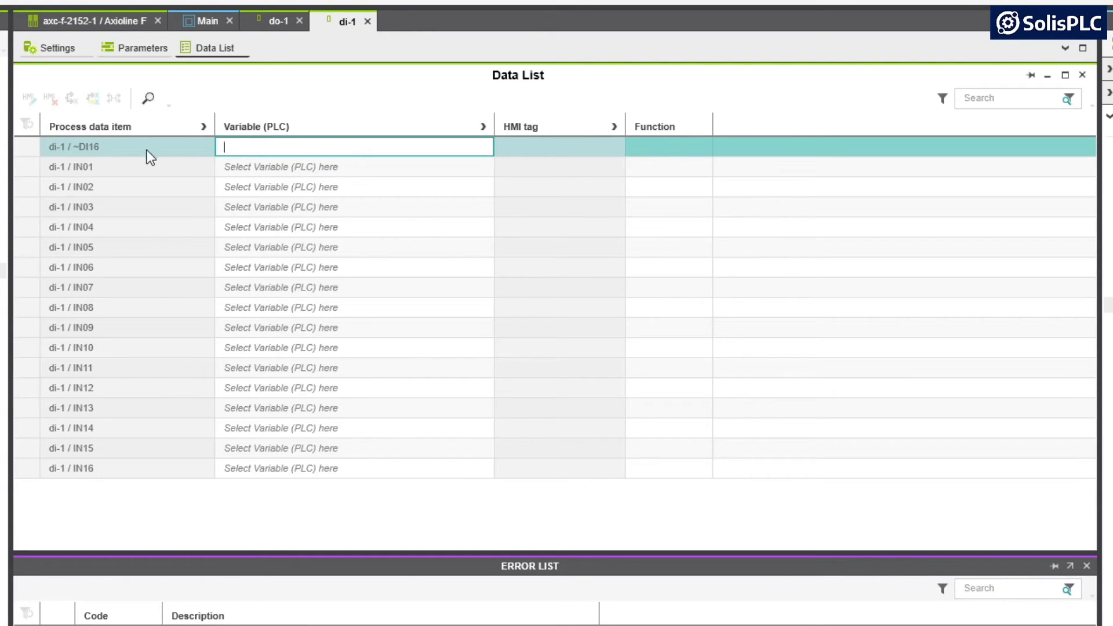
pyautogui.moveTo(209, 151)
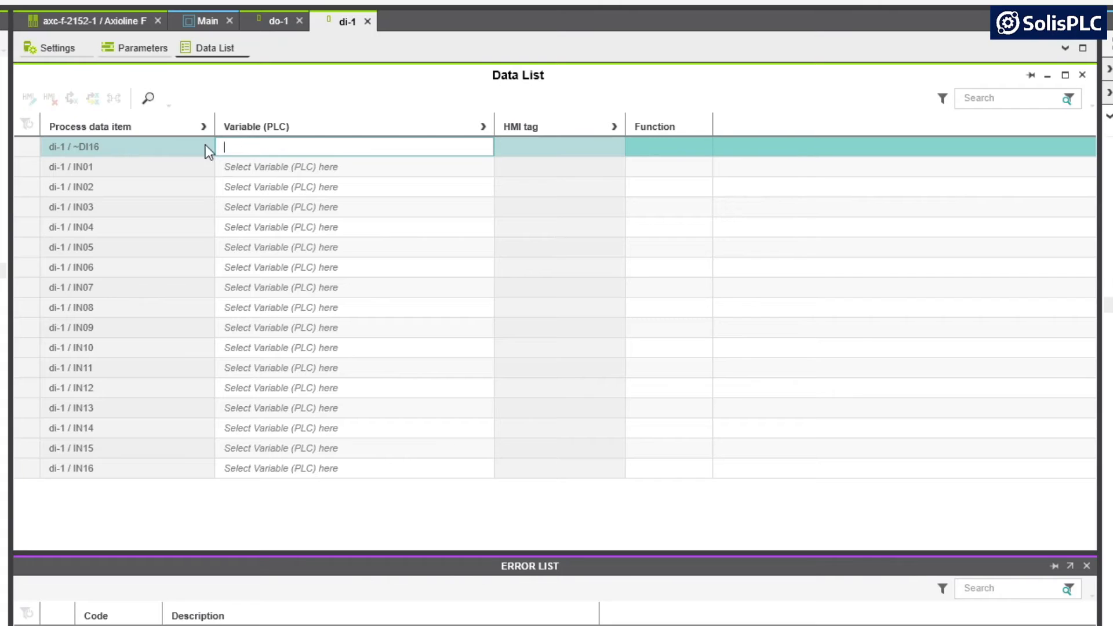
pyautogui.moveTo(328, 152)
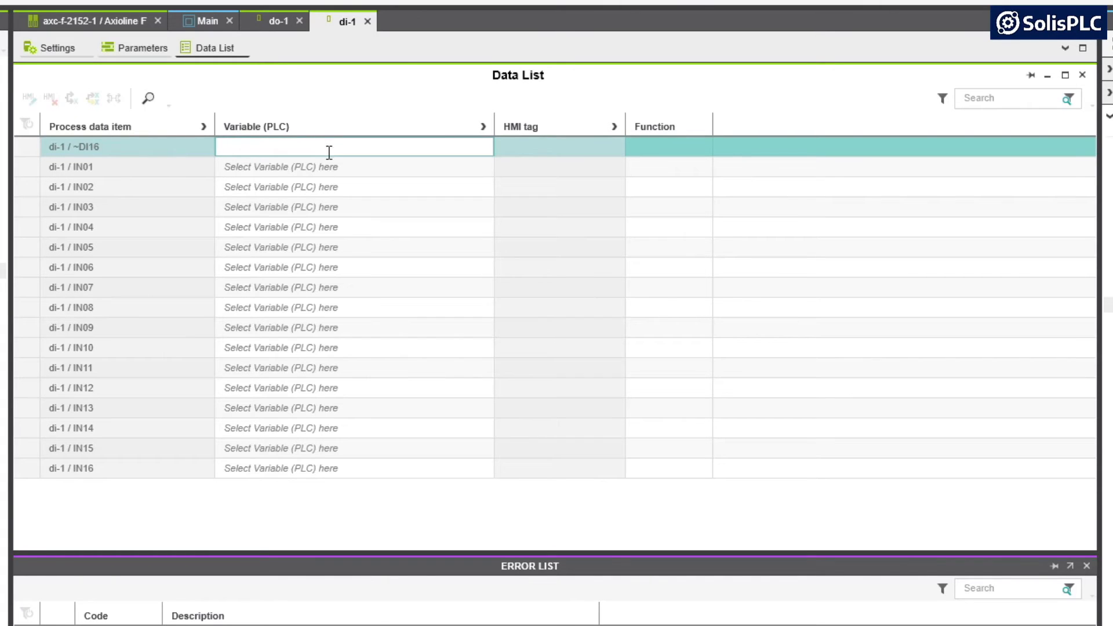
pyautogui.click(353, 167)
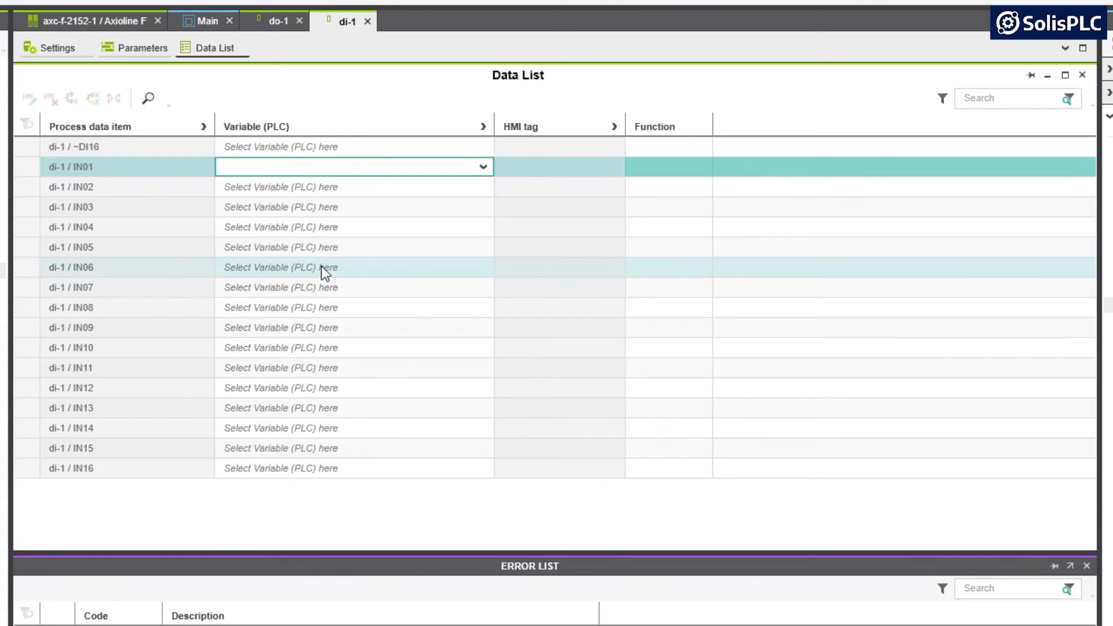
pyautogui.click(353, 187)
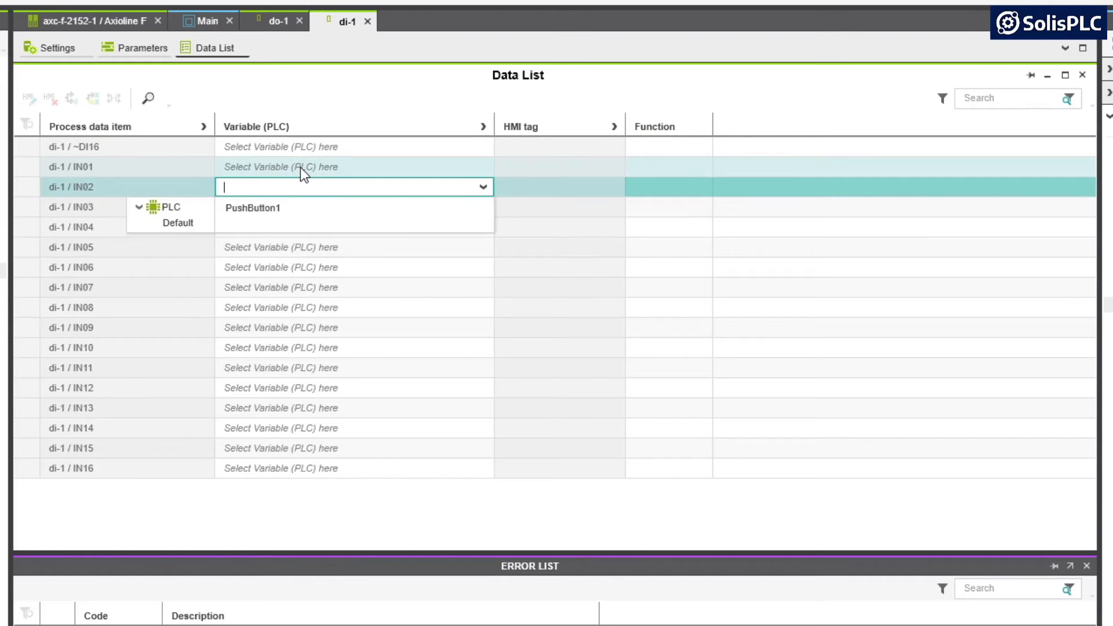
pyautogui.moveTo(319, 180)
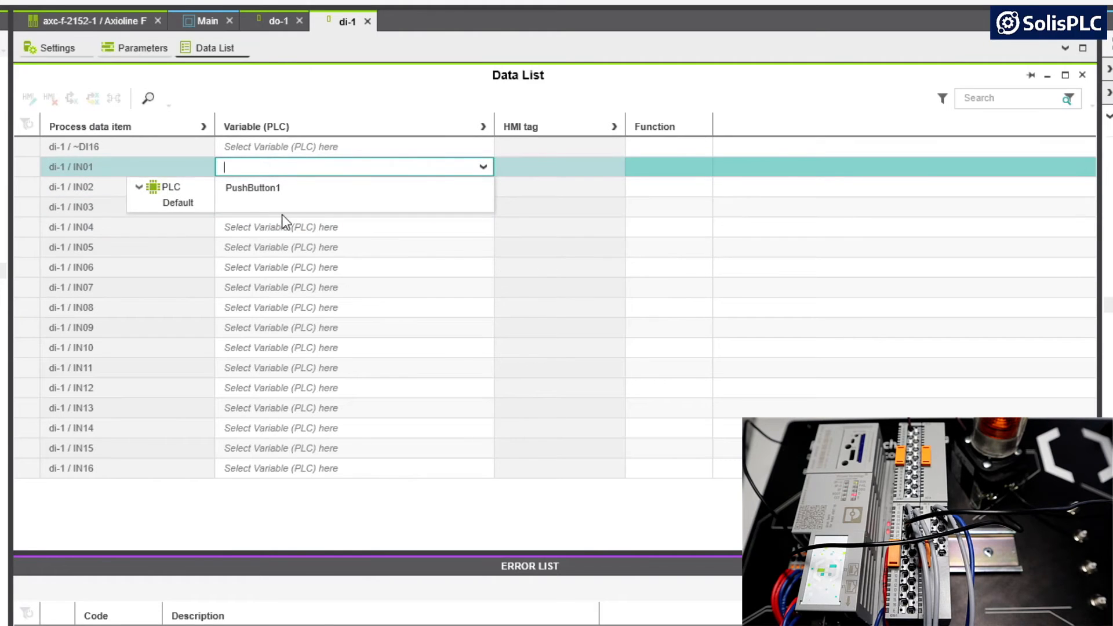
pyautogui.moveTo(348, 233)
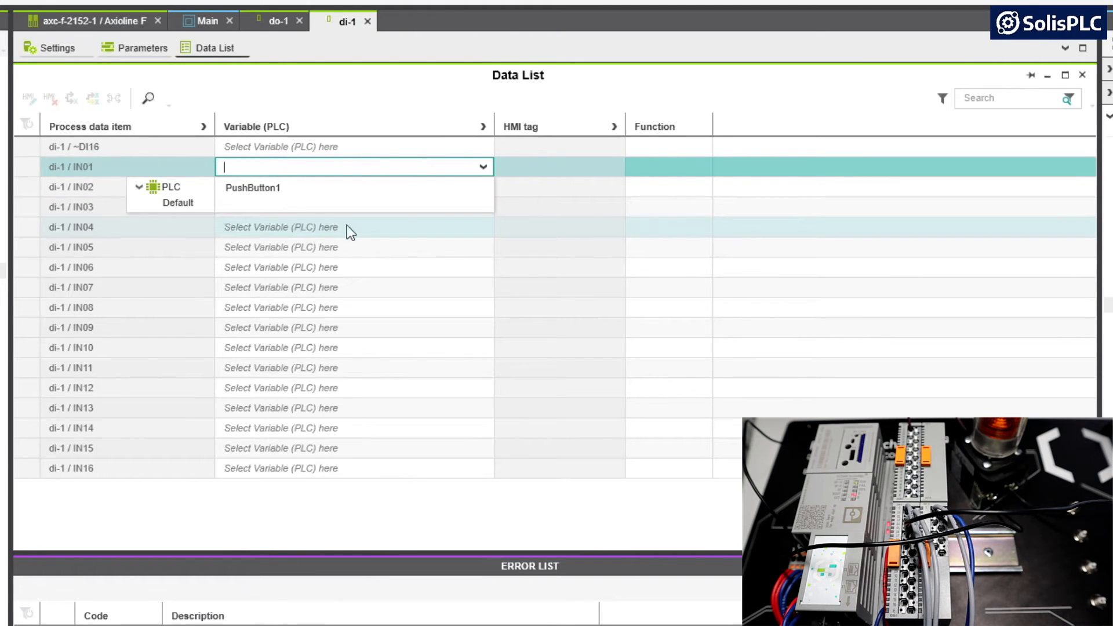
pyautogui.moveTo(367, 283)
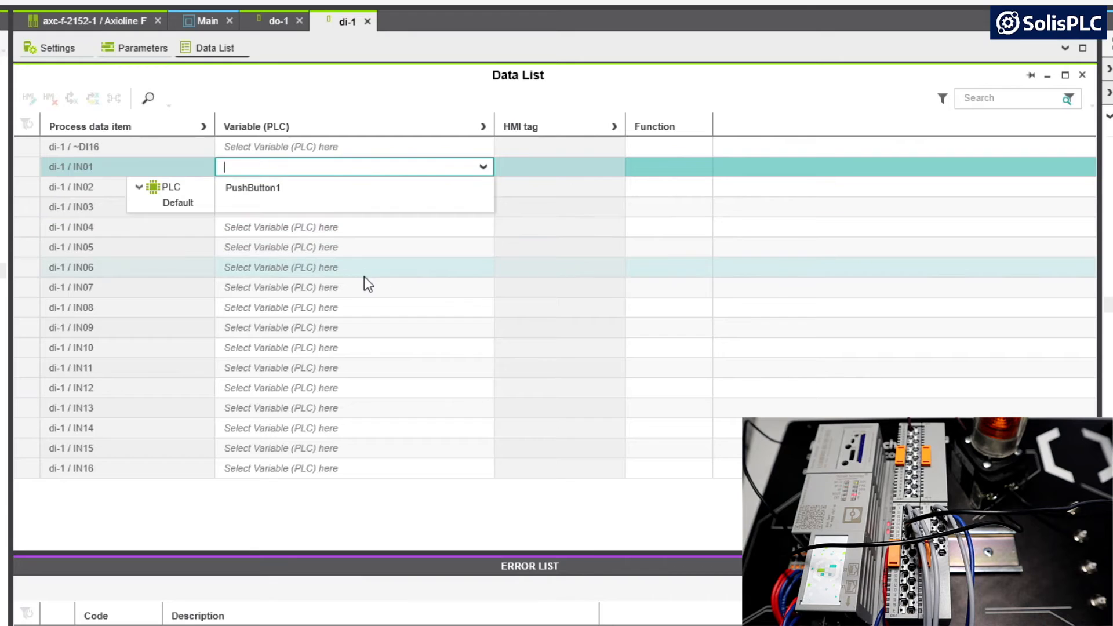
pyautogui.moveTo(136, 176)
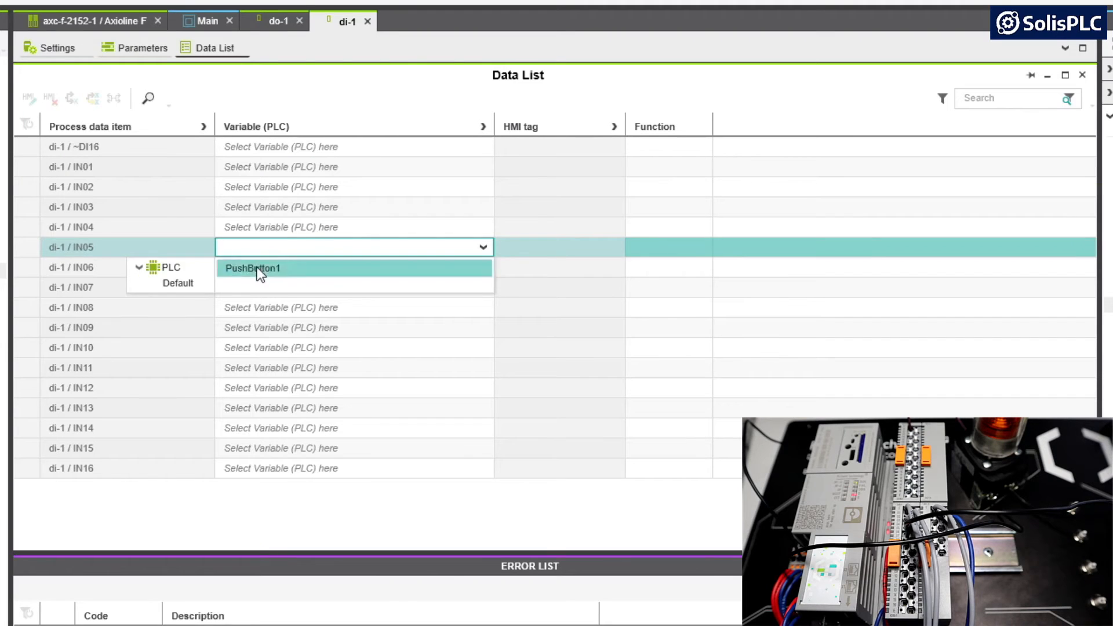
pyautogui.click(252, 268)
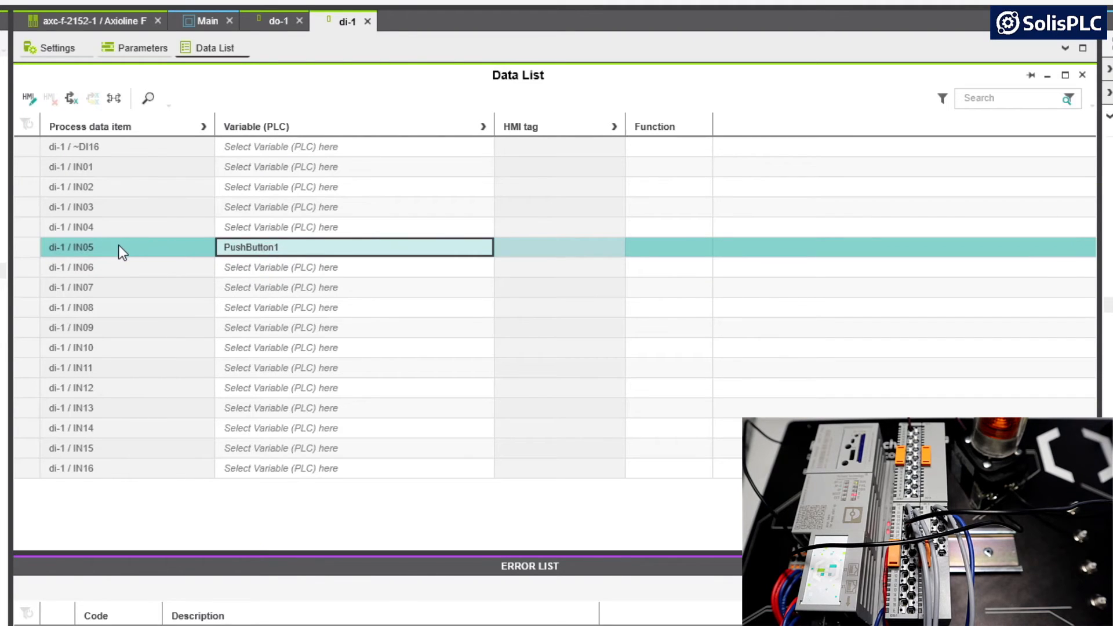
pyautogui.moveTo(117, 236)
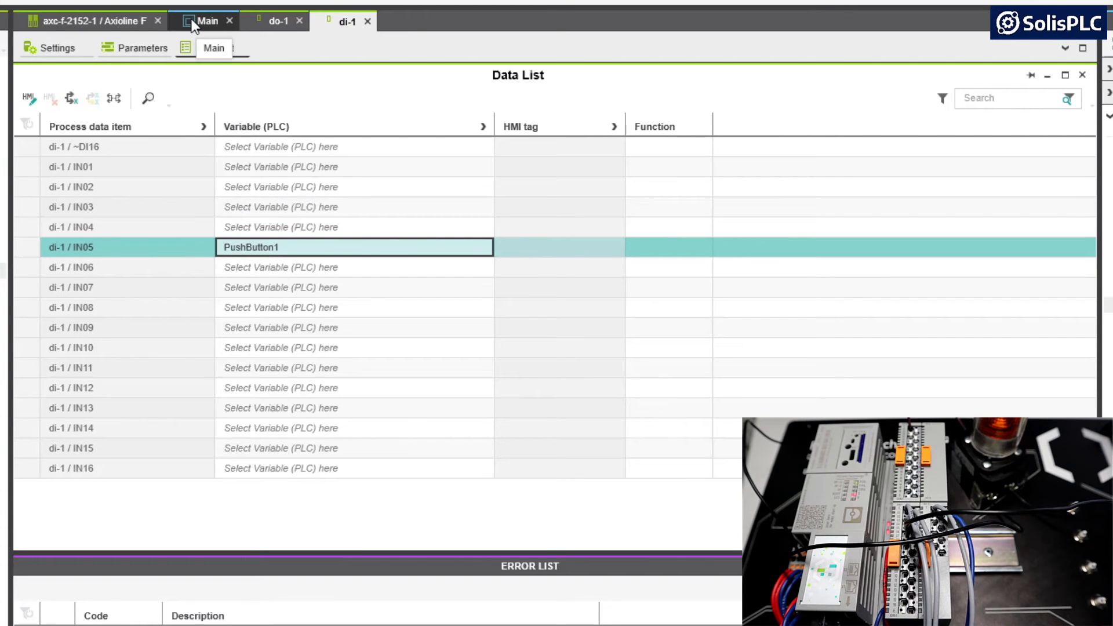
# Open Main's ladder code and insert a network with contact C001 and coil C002.
pyautogui.click(208, 21)
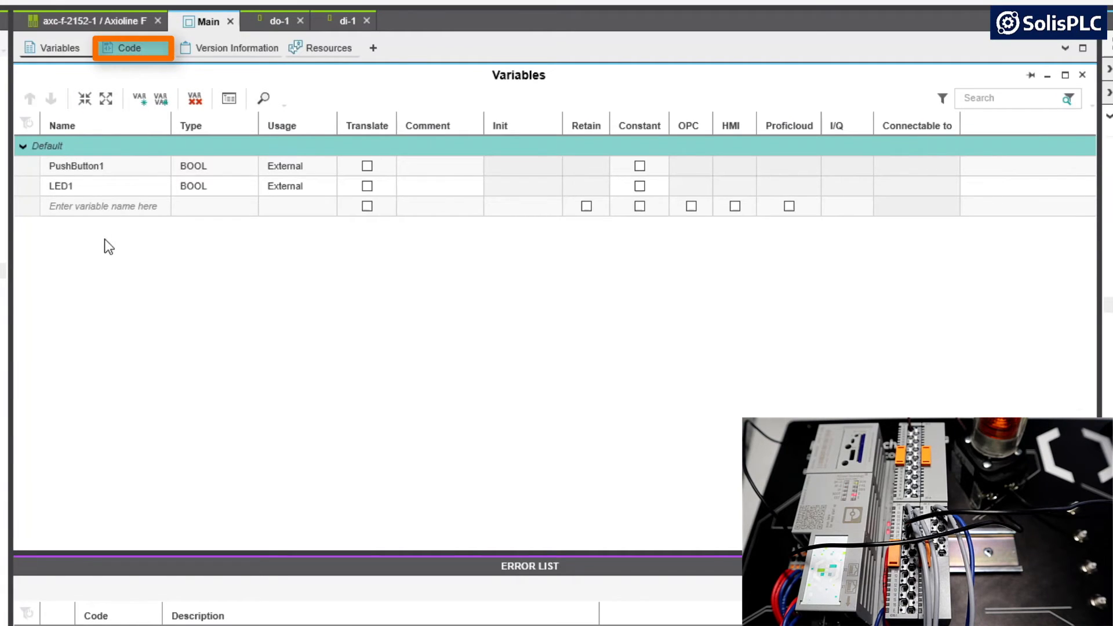
pyautogui.click(130, 47)
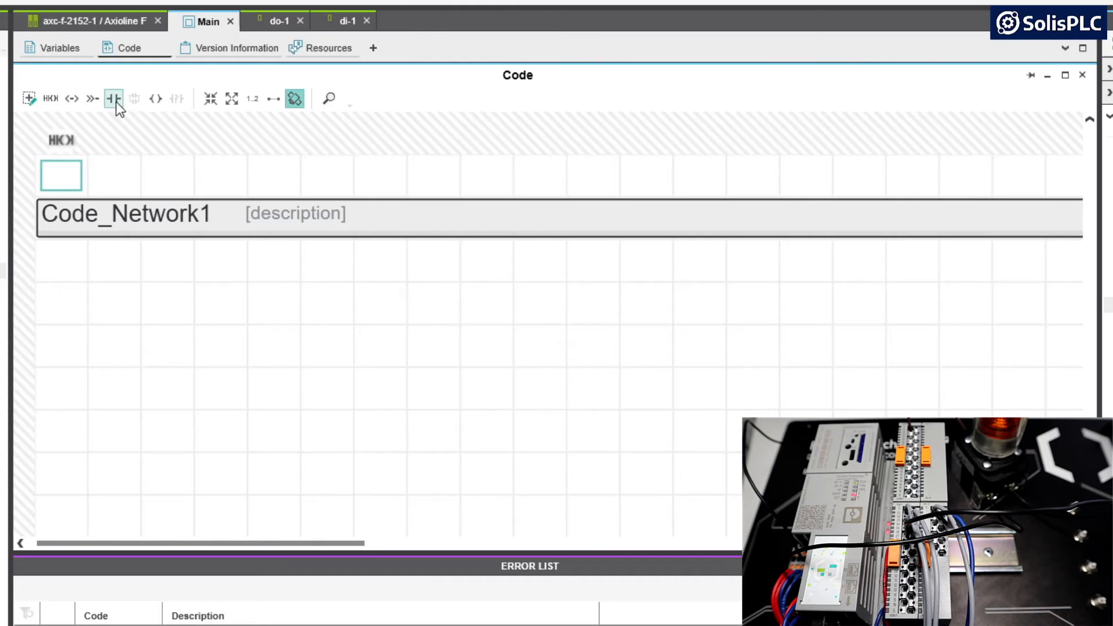
pyautogui.click(114, 98)
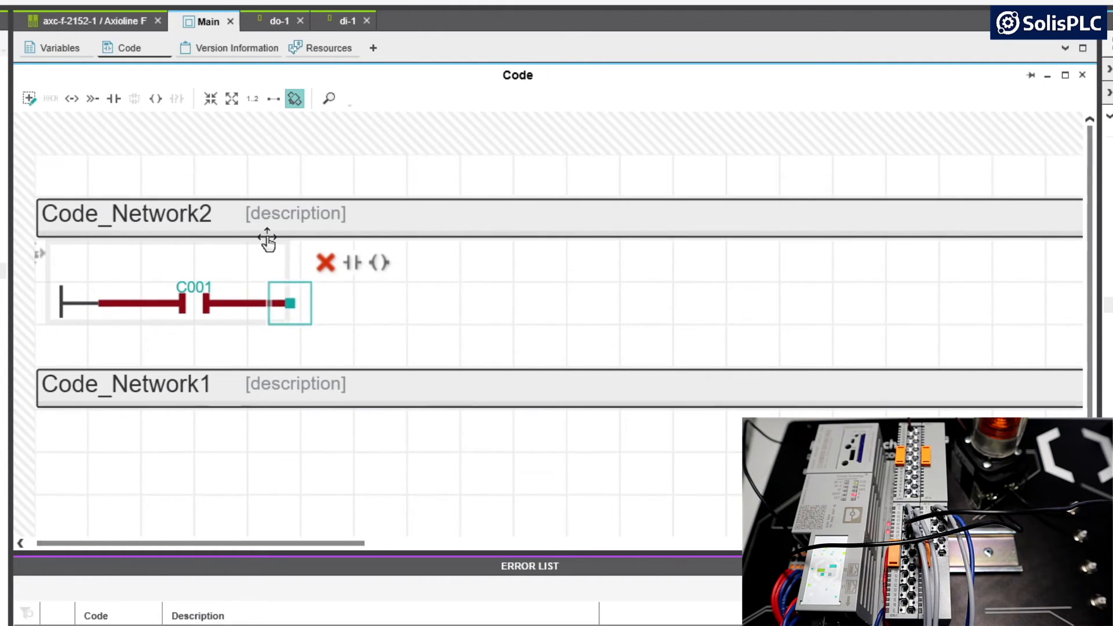
pyautogui.moveTo(247, 303)
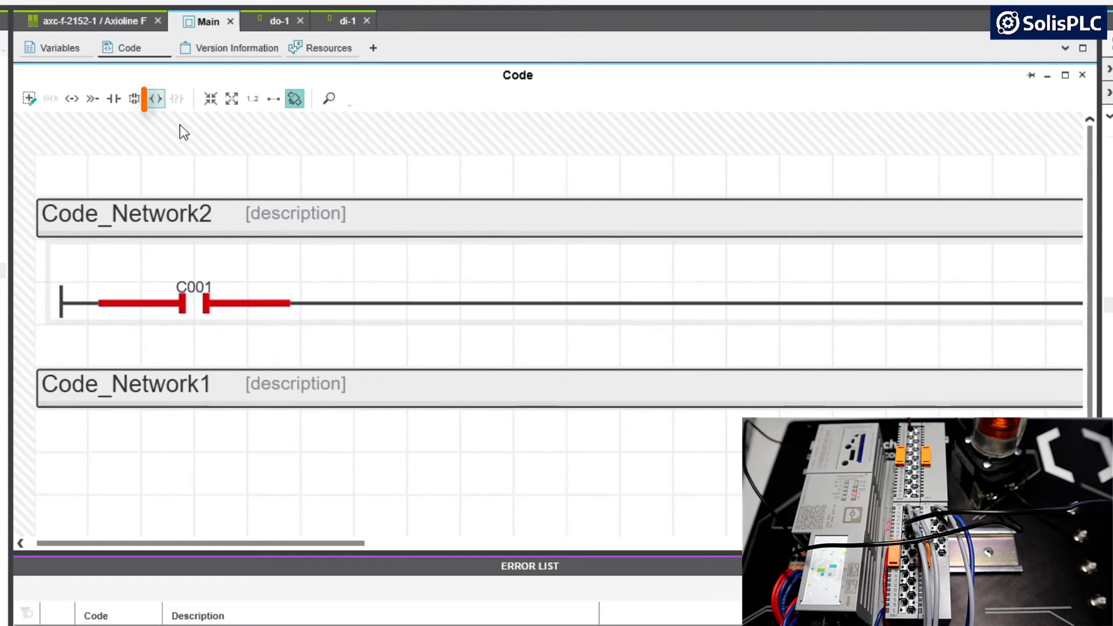
pyautogui.click(193, 287)
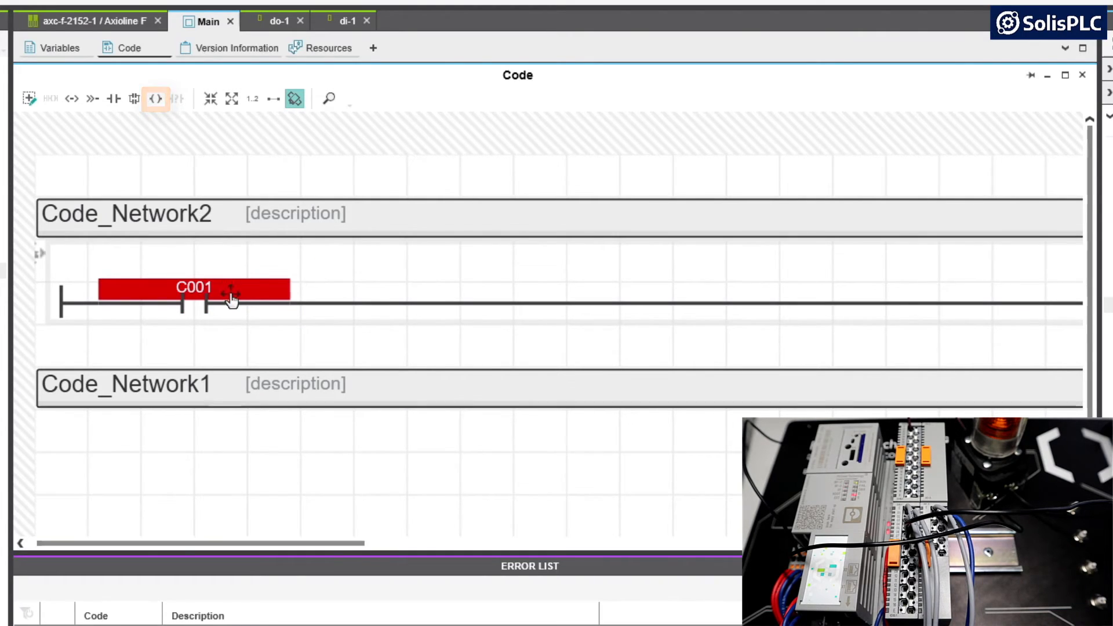
pyautogui.scroll(-3)
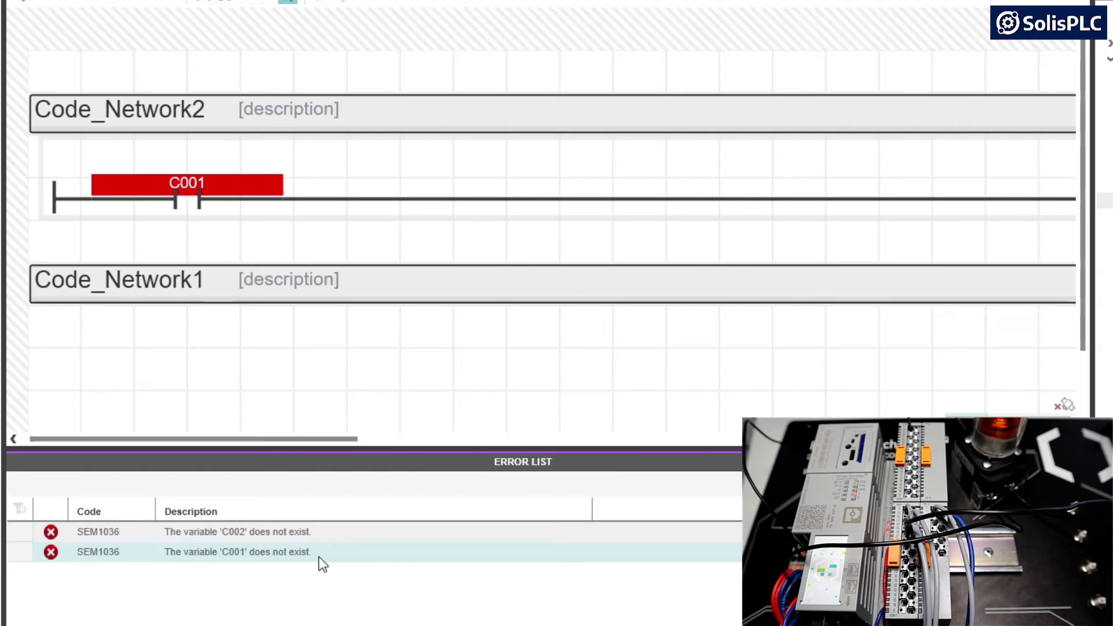
pyautogui.moveTo(235, 249)
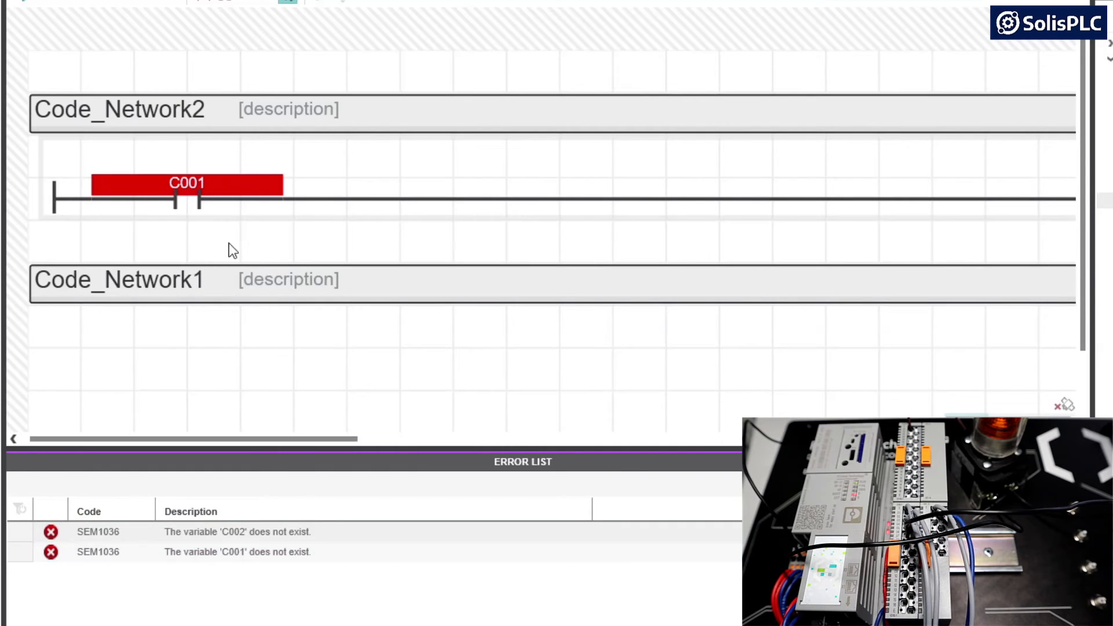
# Assign PushButton1 to the rung's contact C001 and LED1 to coil C002.
pyautogui.click(186, 183)
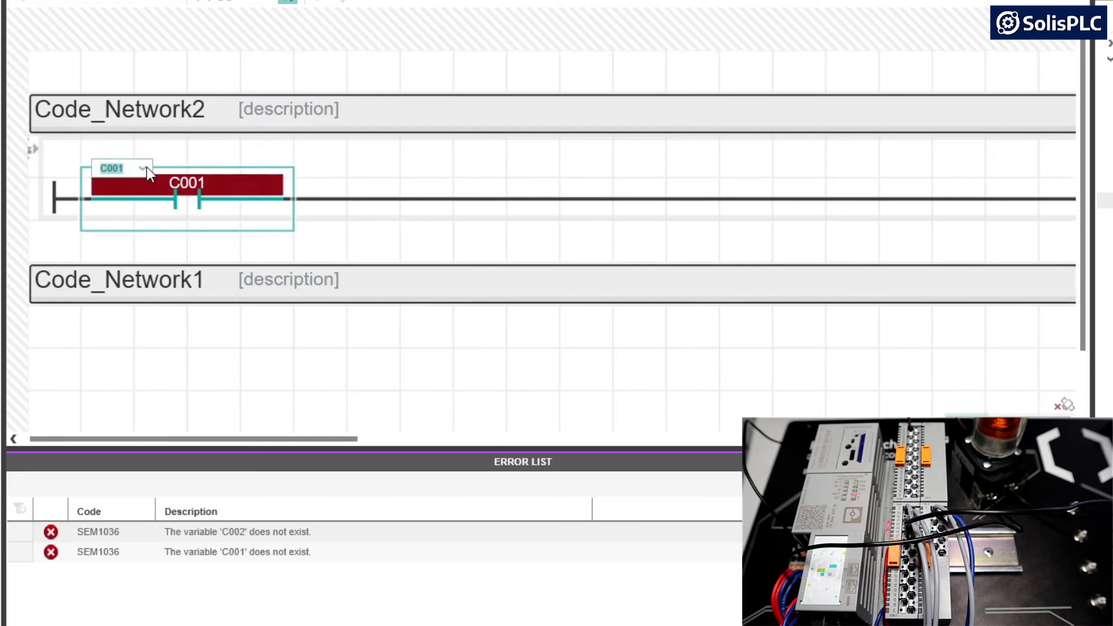
pyautogui.click(141, 168)
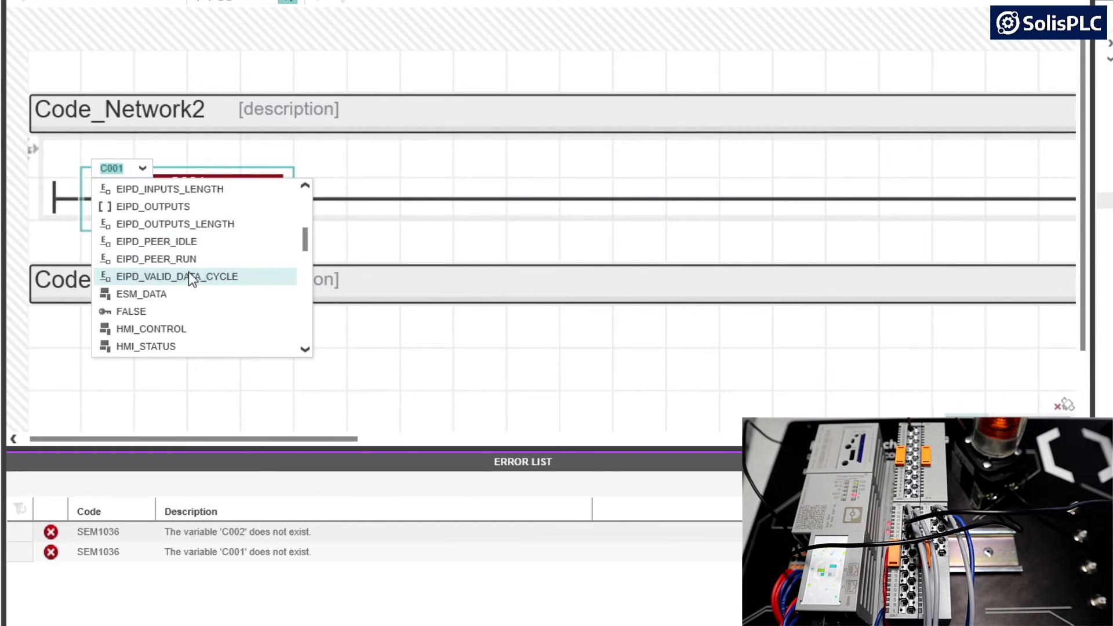
pyautogui.scroll(-3)
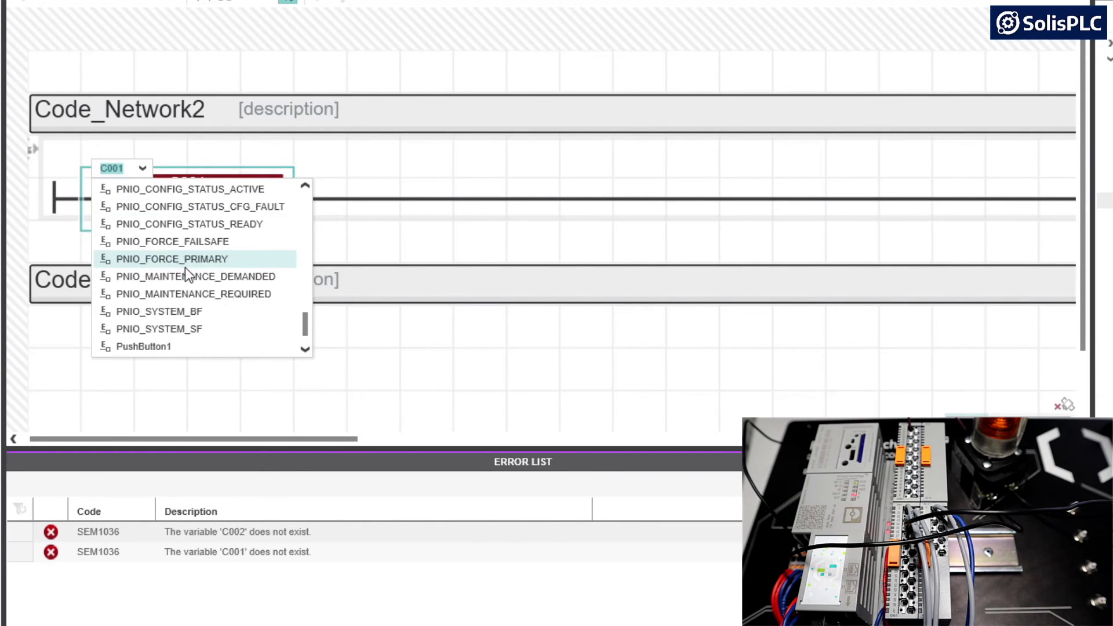
pyautogui.click(143, 346)
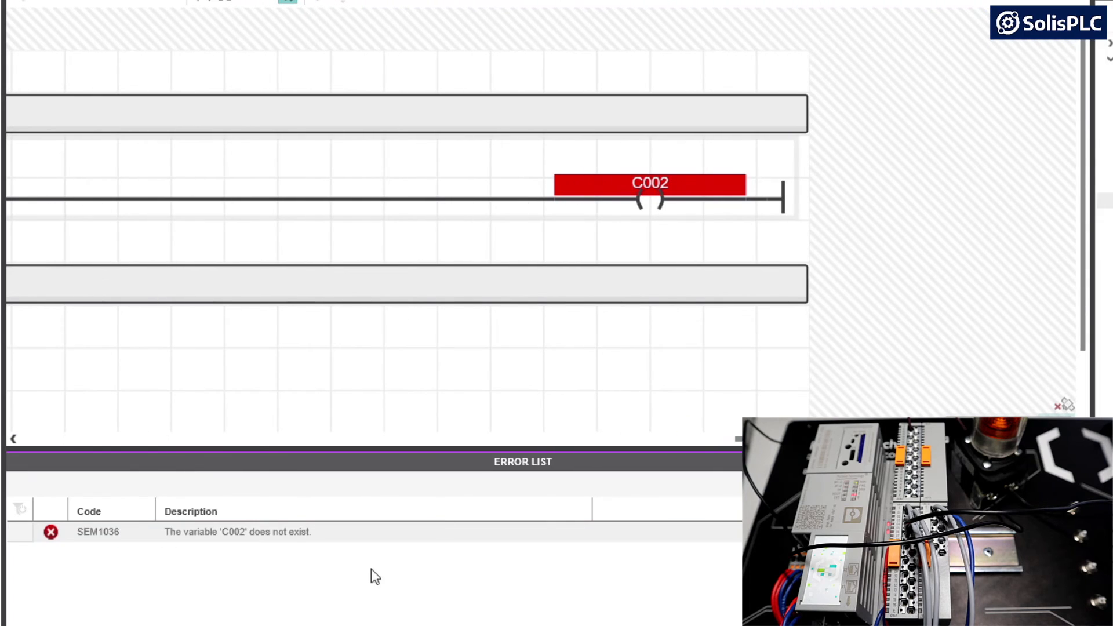
pyautogui.click(648, 191)
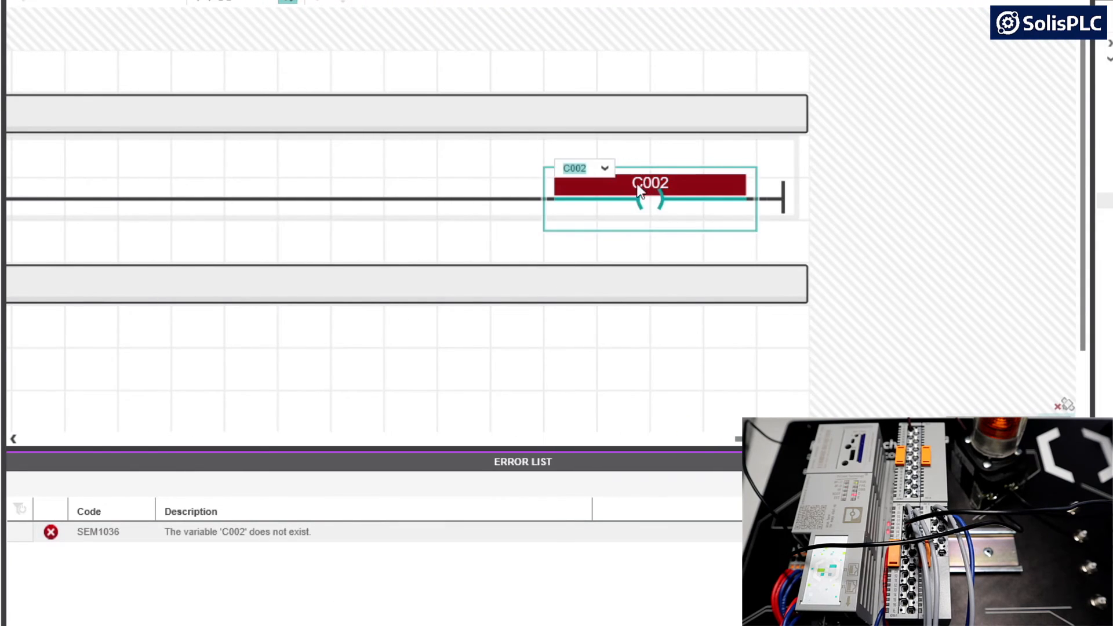
pyautogui.click(604, 168)
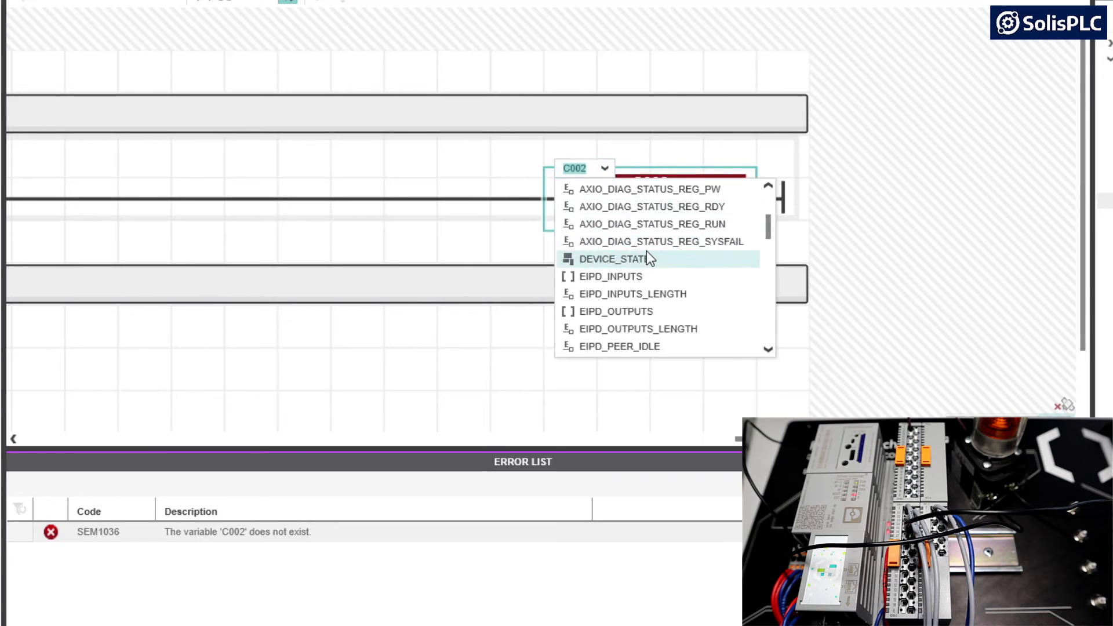
pyautogui.scroll(-3)
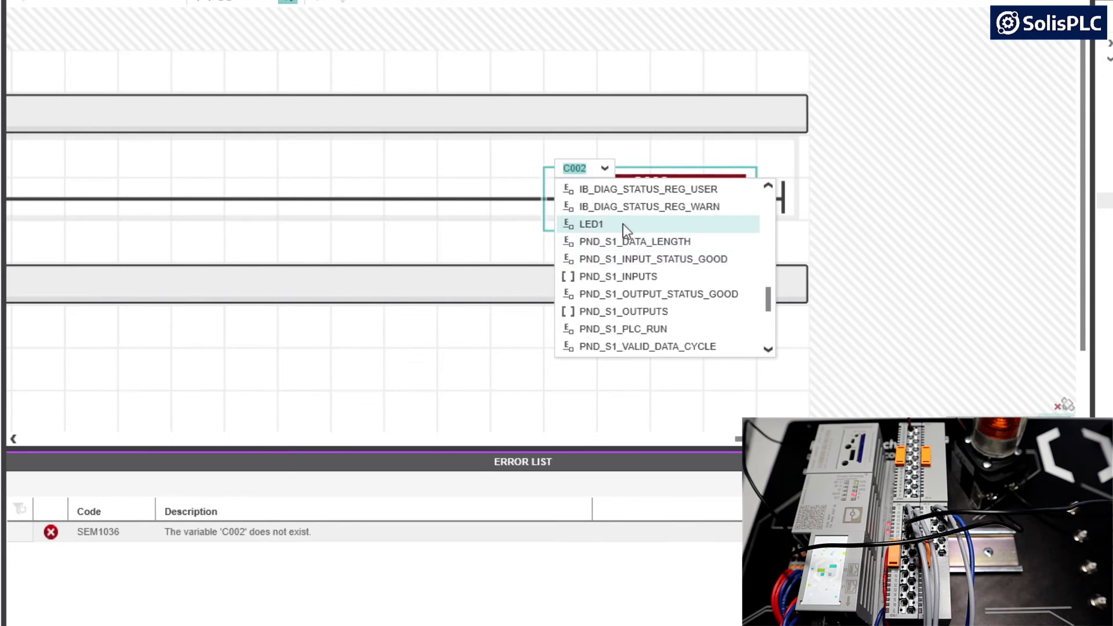
pyautogui.click(592, 224)
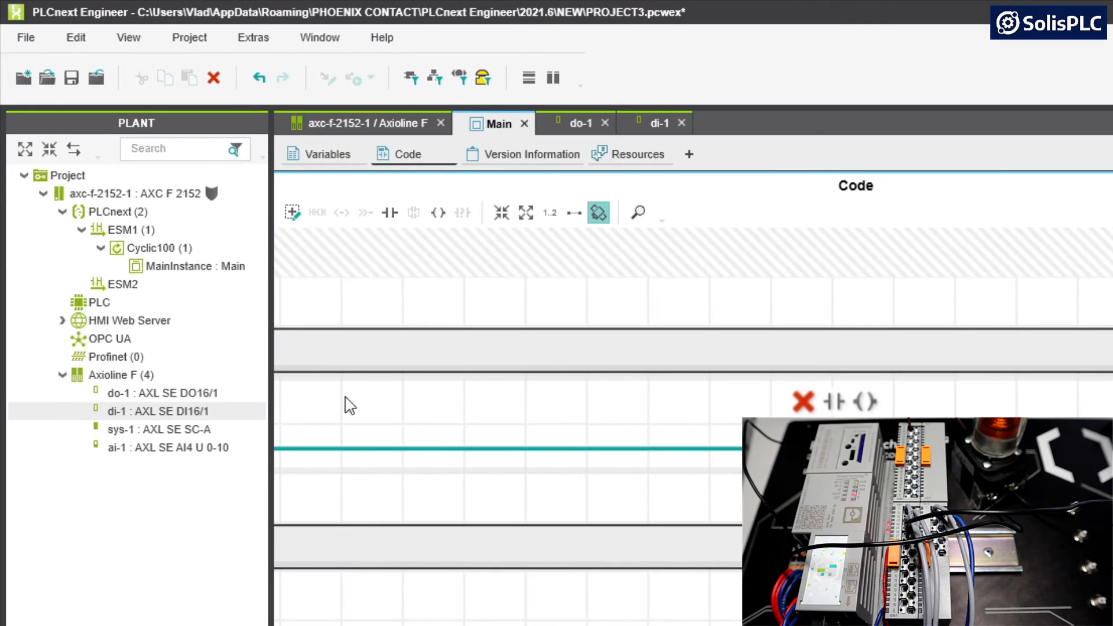
# Write and start the project on the axc-f-2152-1 controller.
pyautogui.click(135, 193)
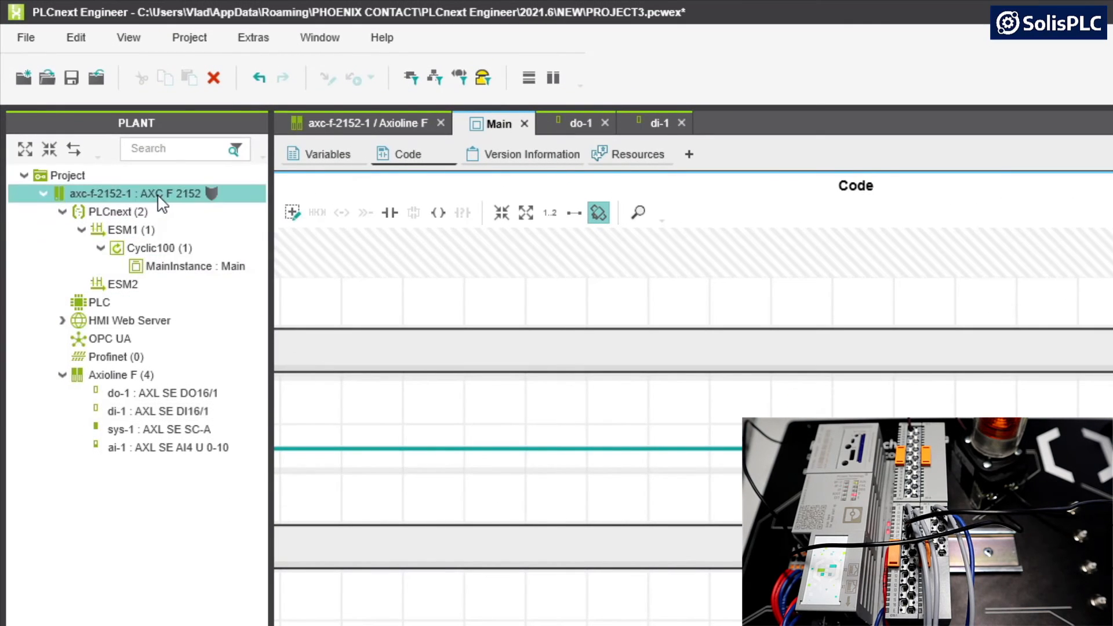
pyautogui.rightClick(127, 193)
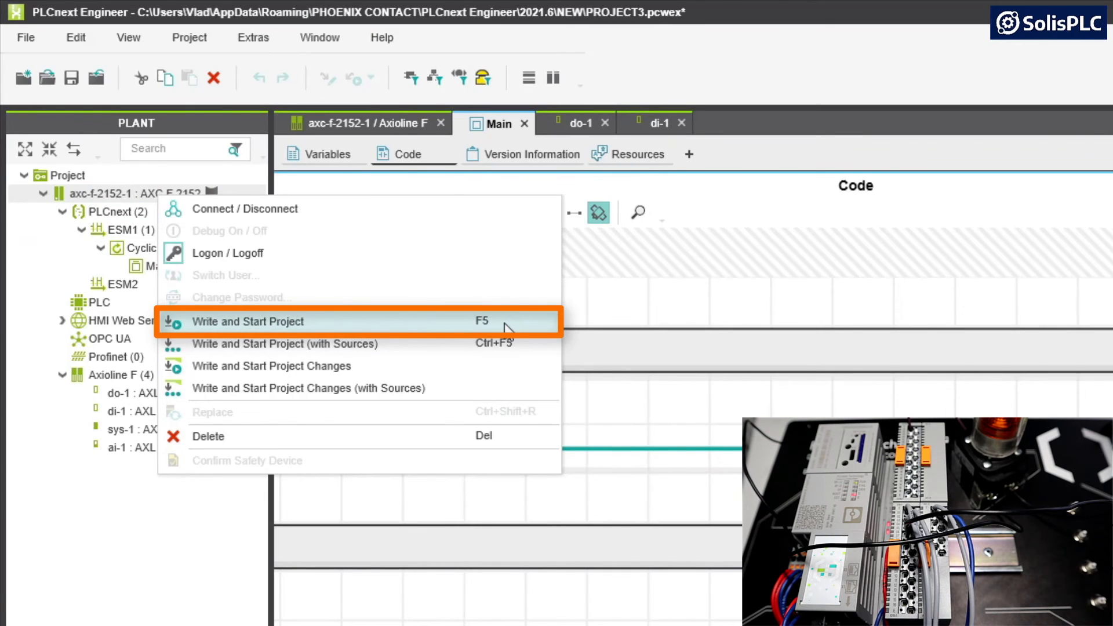
pyautogui.click(248, 322)
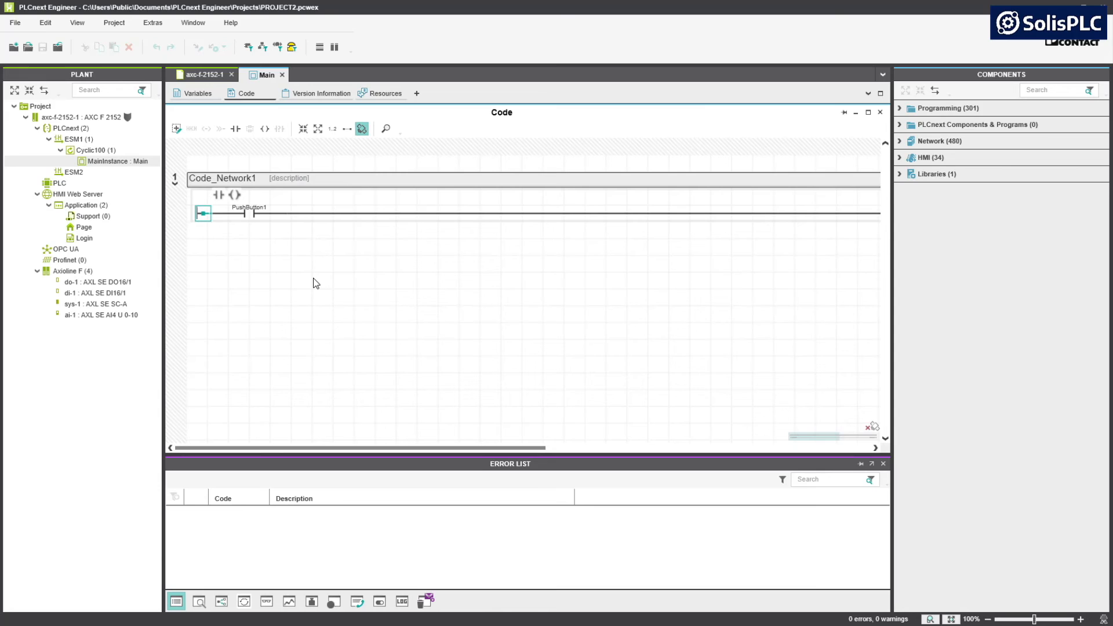
pyautogui.moveTo(354, 279)
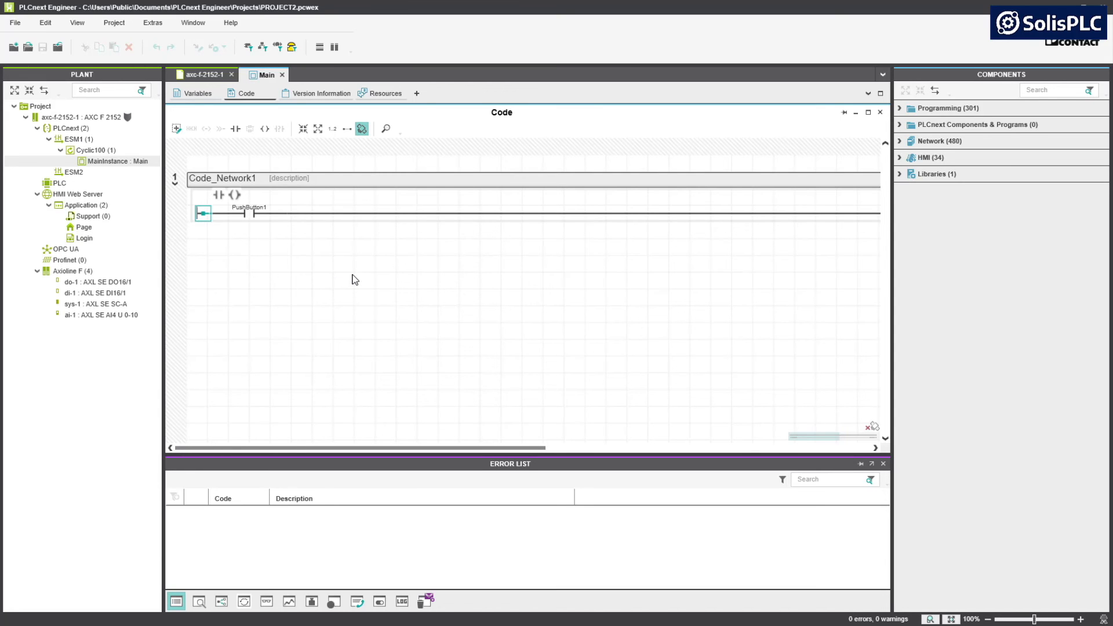
pyautogui.moveTo(629, 297)
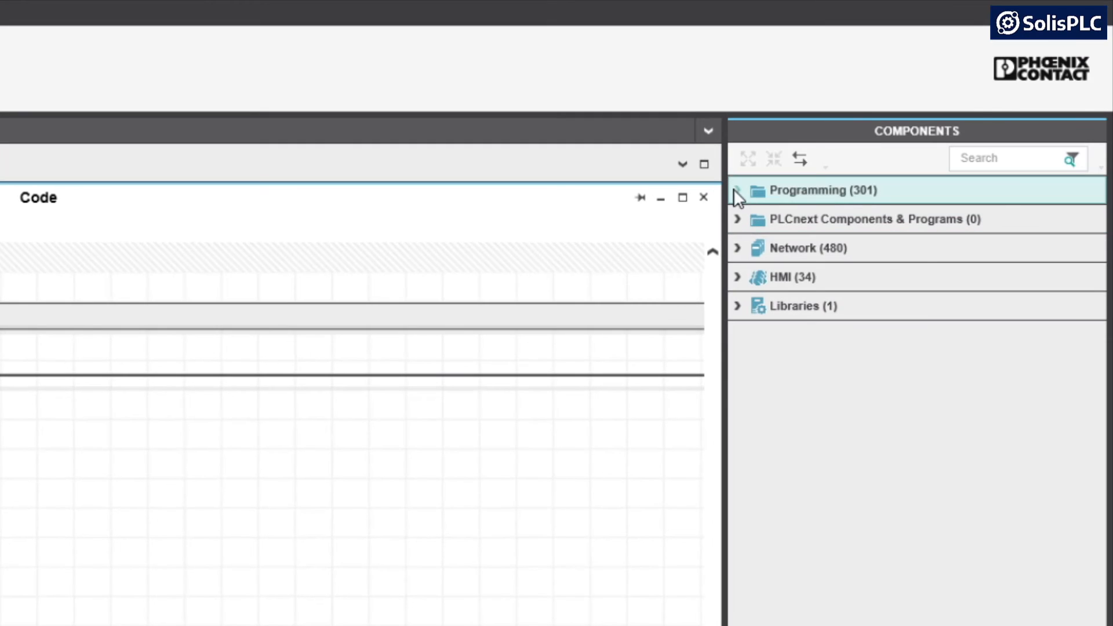
# Expand Programming, IEC 61131-3 and the Timer category in the Components panel.
pyautogui.click(737, 189)
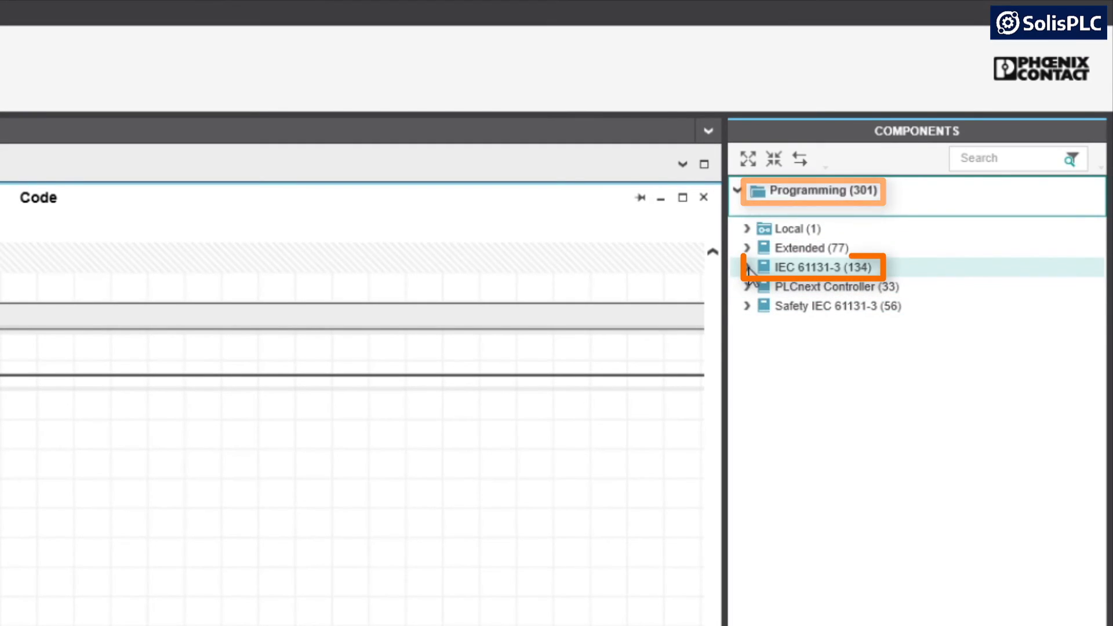
pyautogui.click(747, 268)
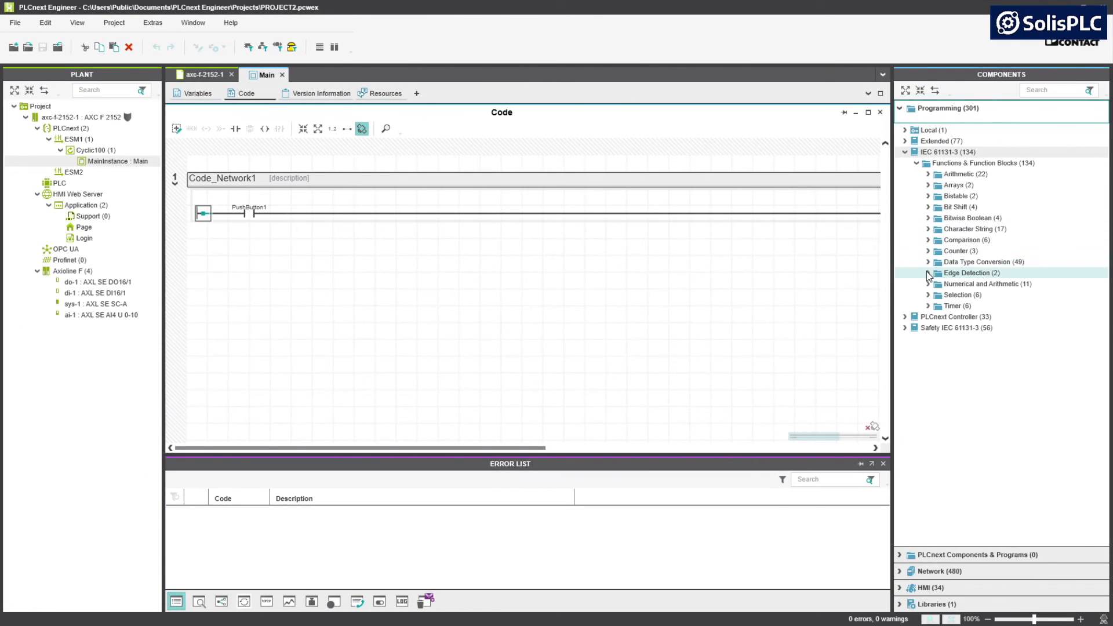
pyautogui.moveTo(965, 240)
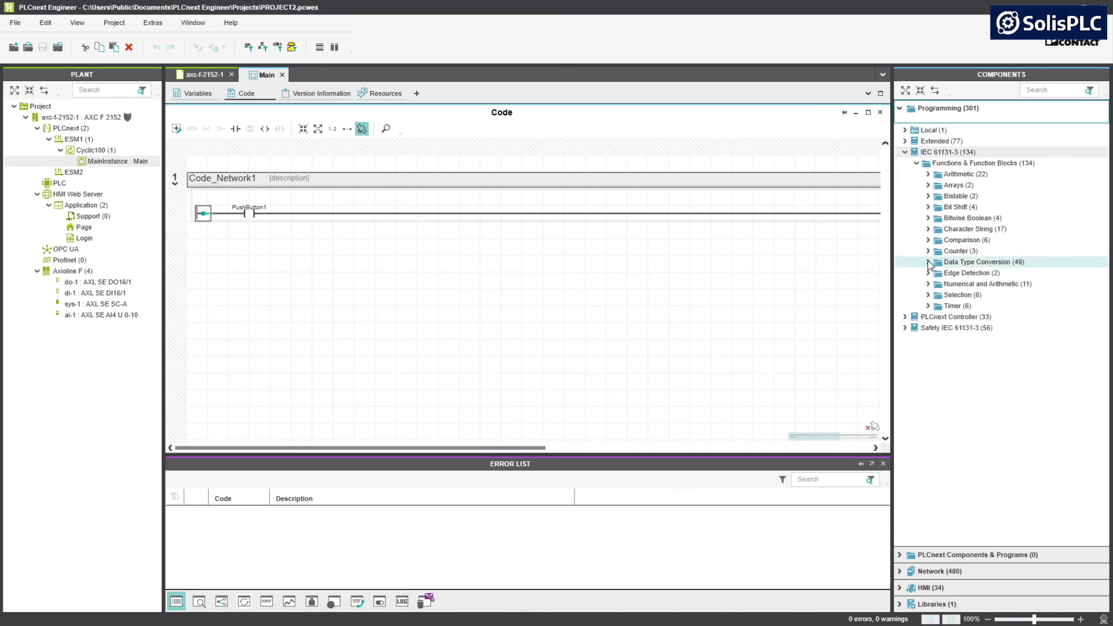
pyautogui.click(928, 306)
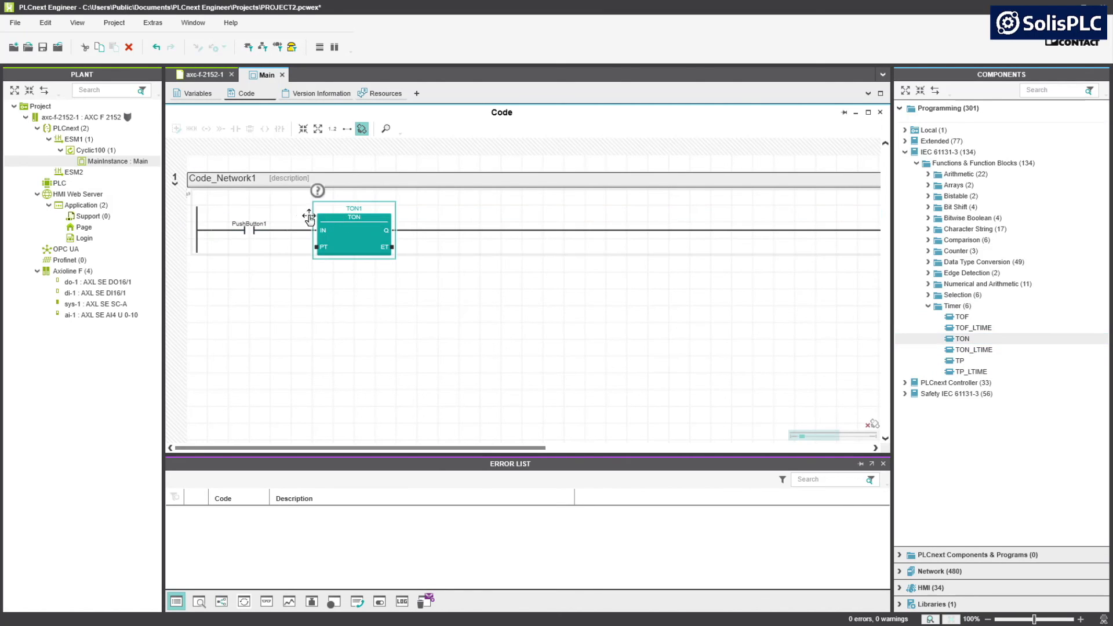
pyautogui.moveTo(334, 230)
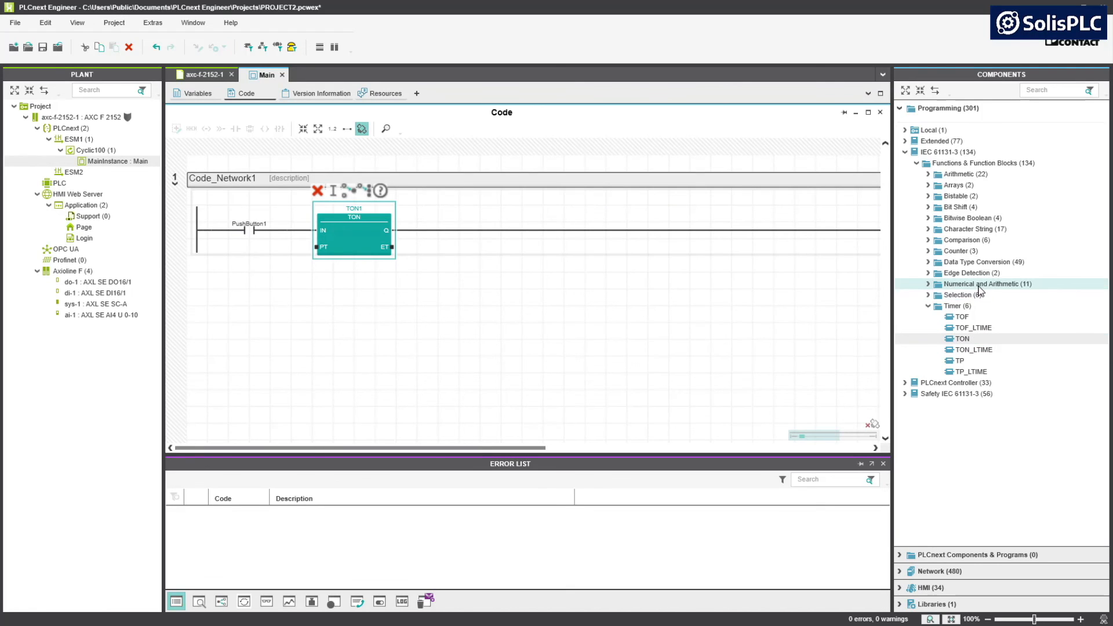
pyautogui.moveTo(980, 272)
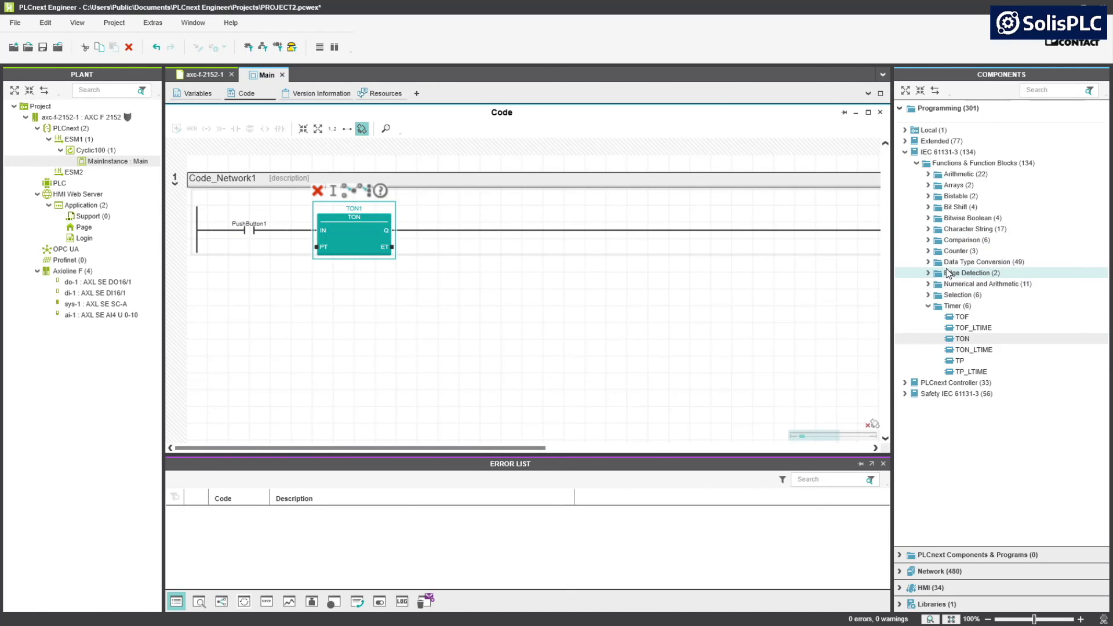